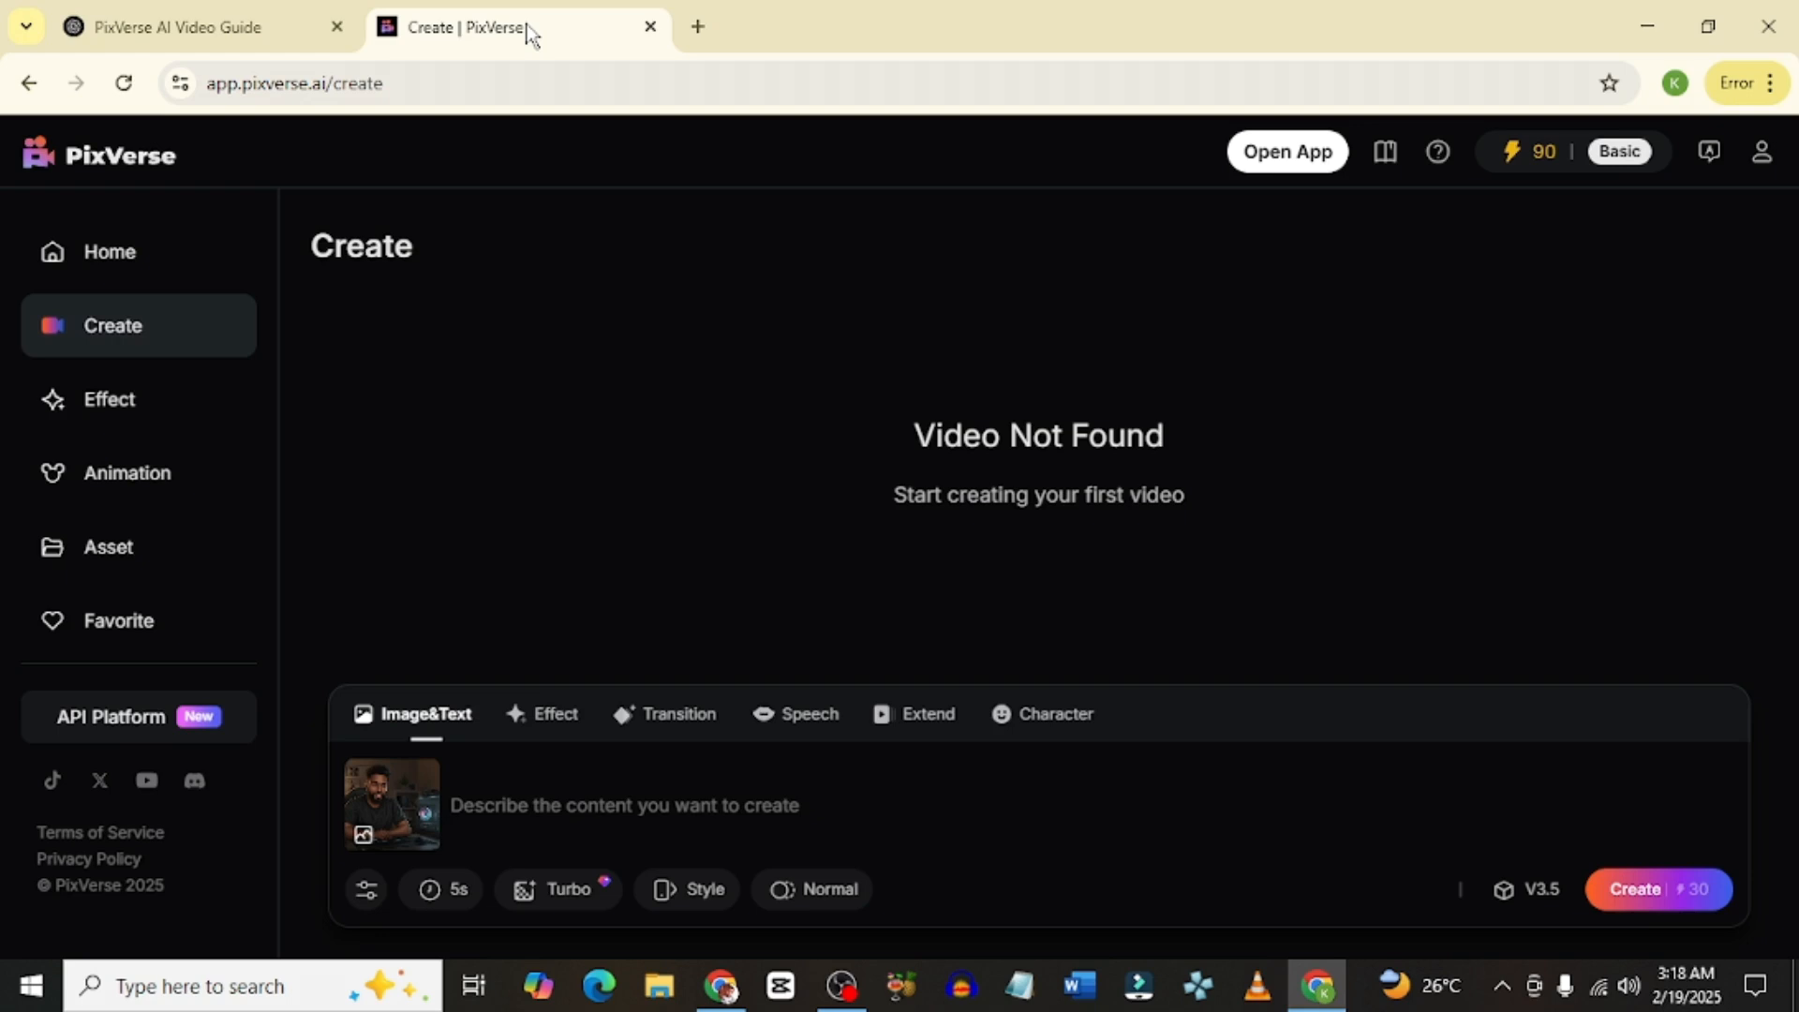
{"action": "mouse_move", "coordinate": [552, 295]}
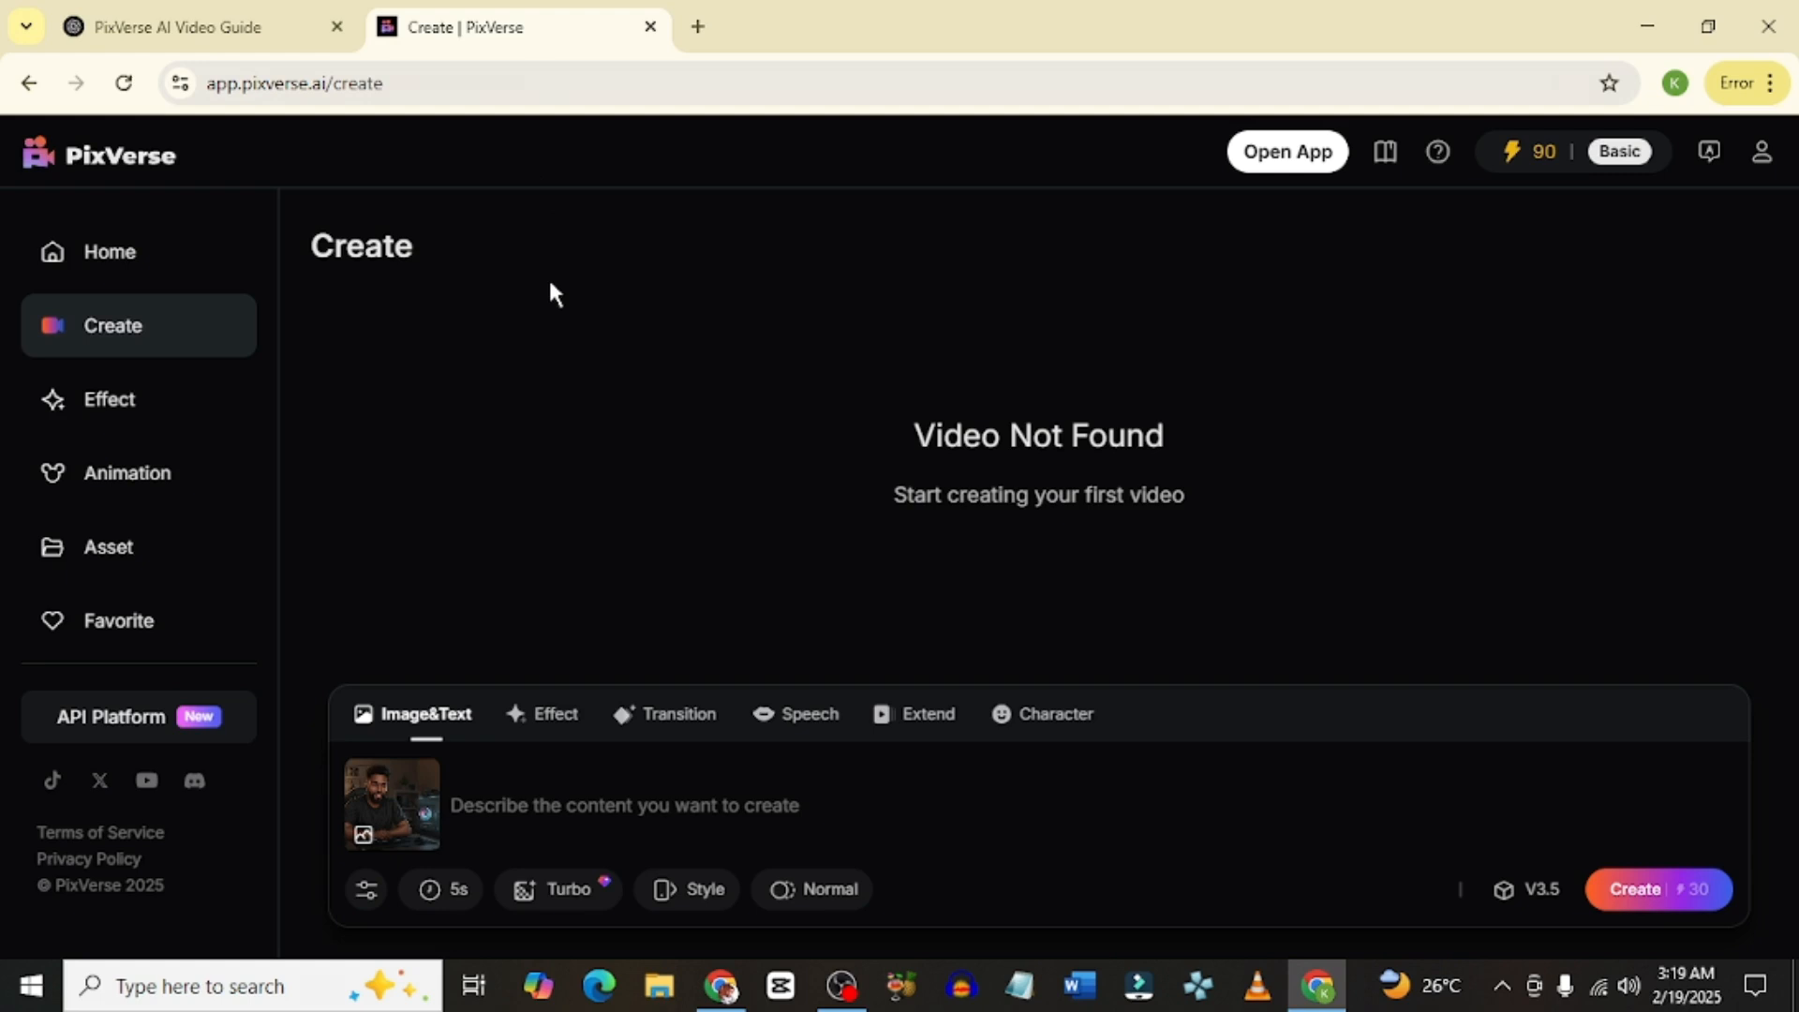
{"action": "mouse_move", "coordinate": [510, 491]}
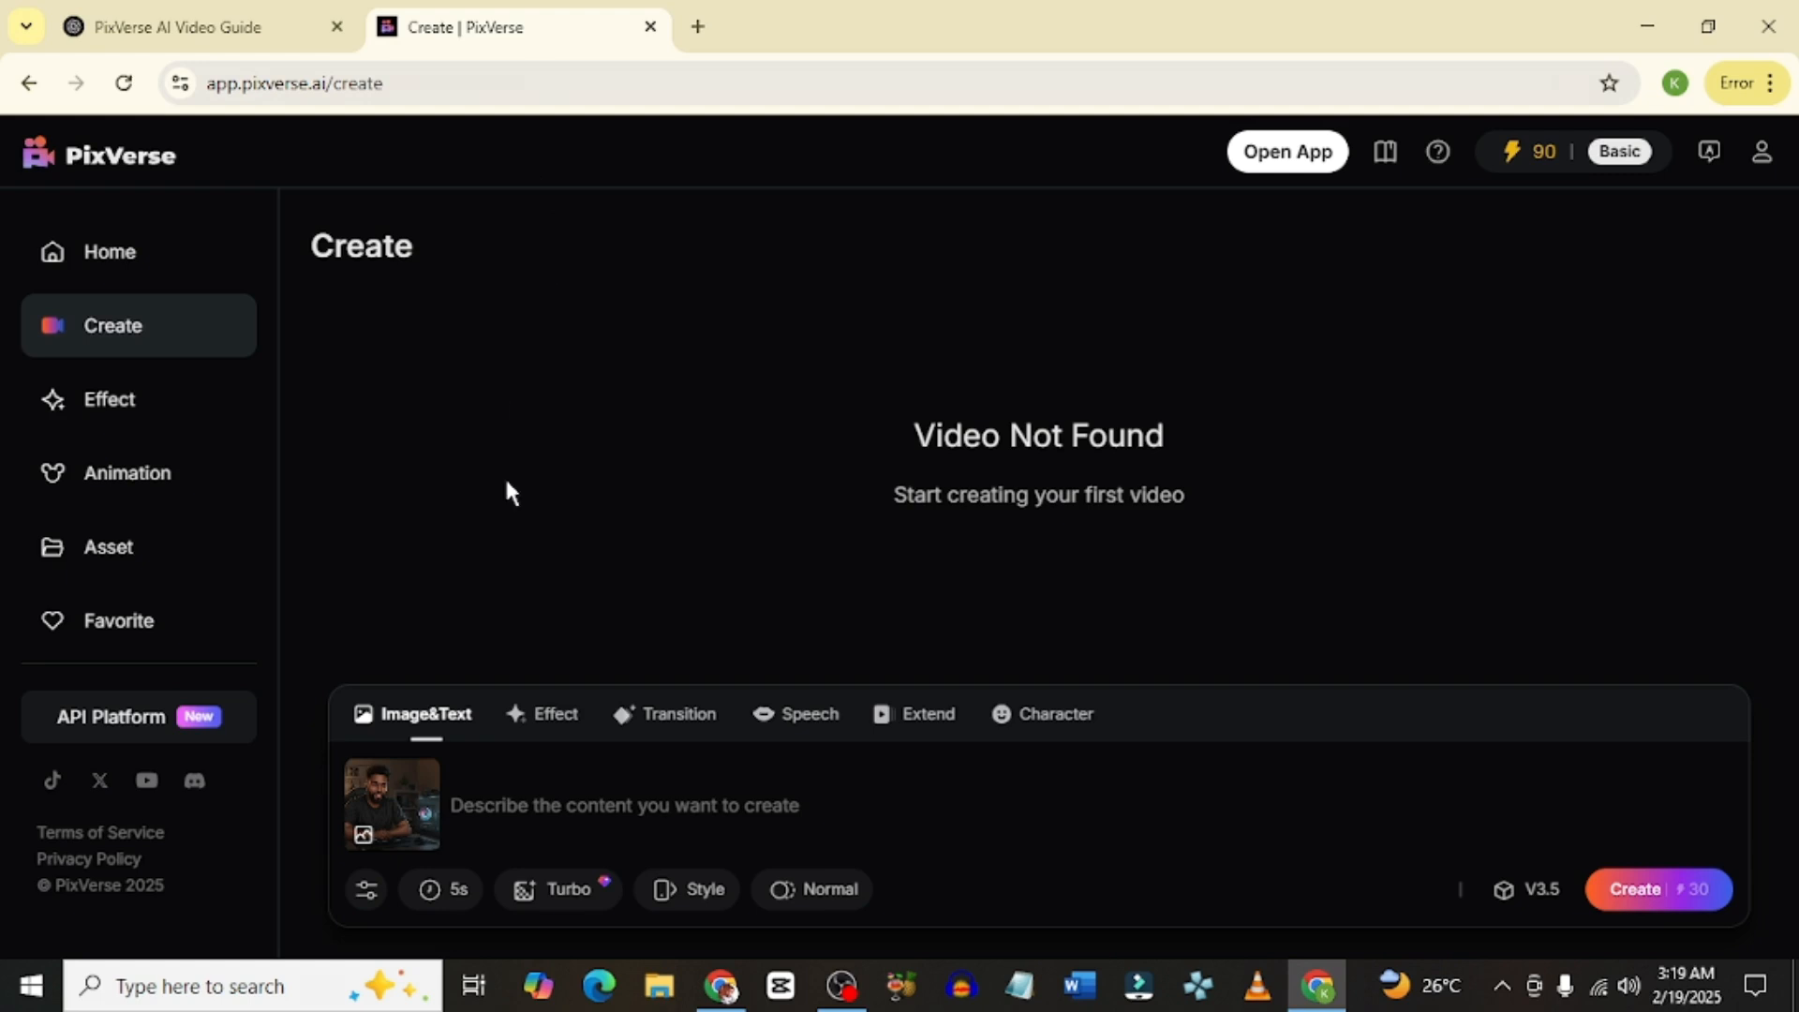
{"action": "mouse_move", "coordinate": [428, 712]}
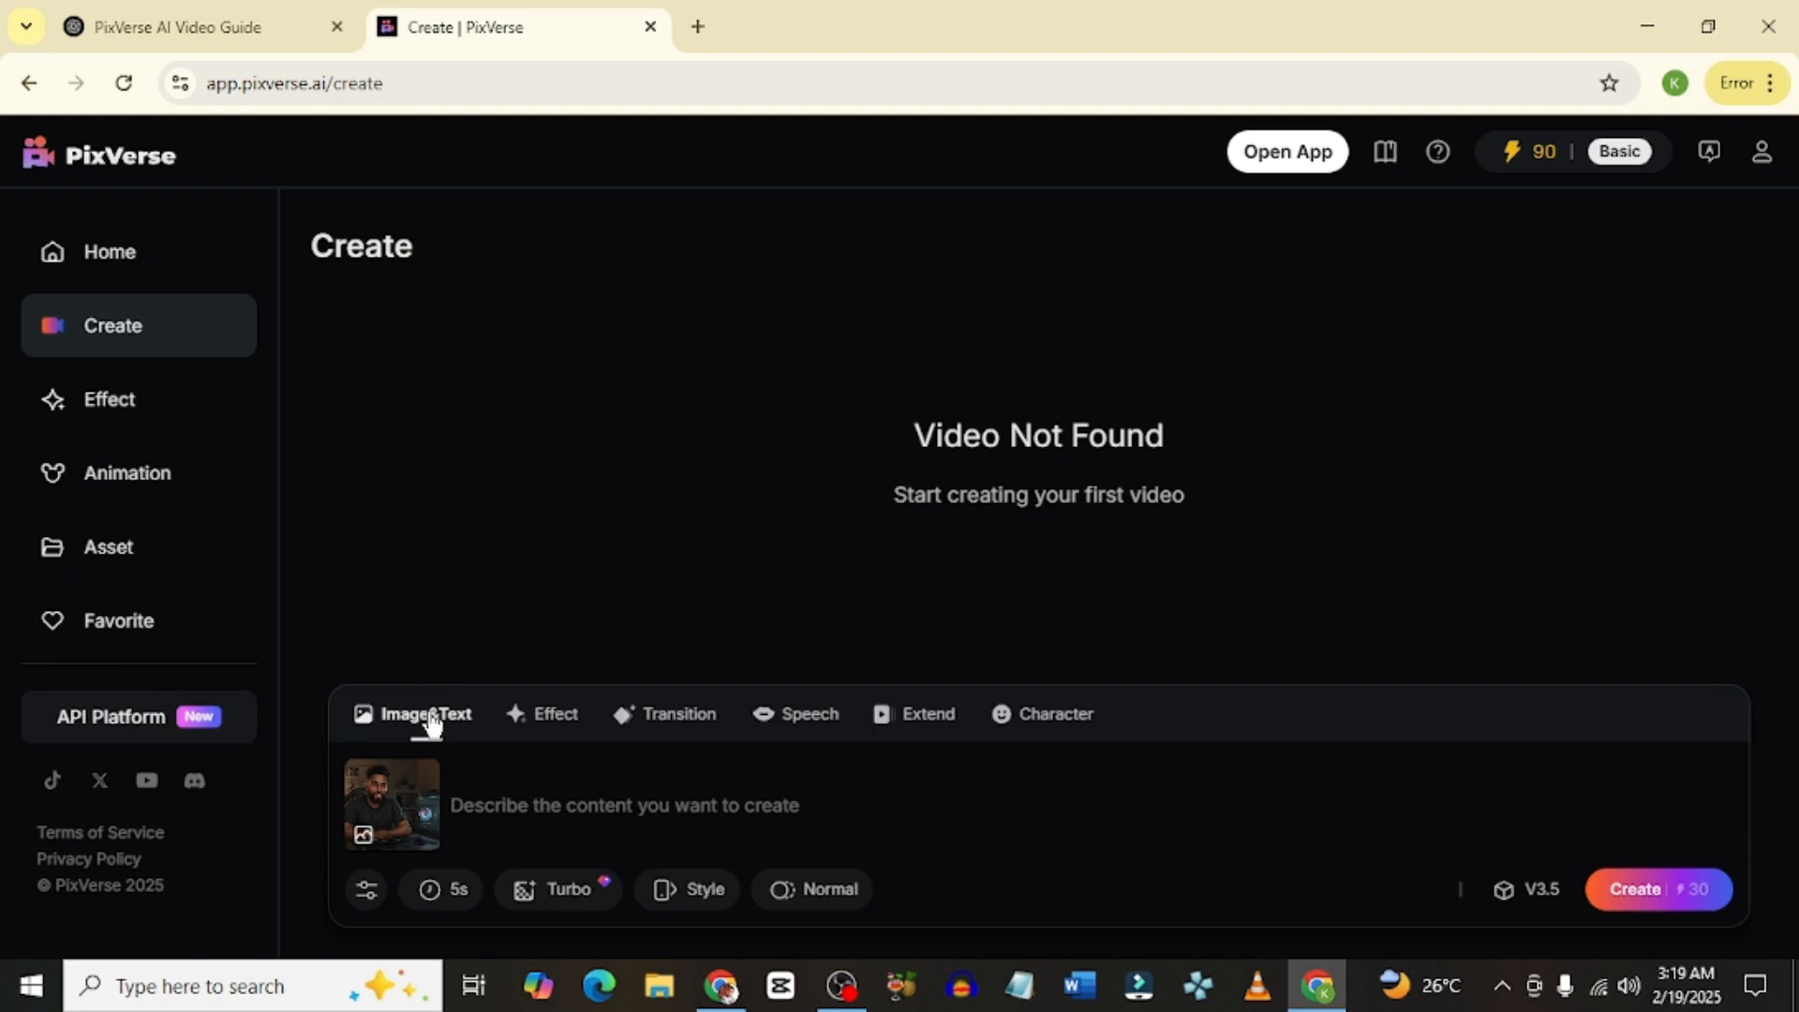
{"action": "mouse_move", "coordinate": [423, 683]}
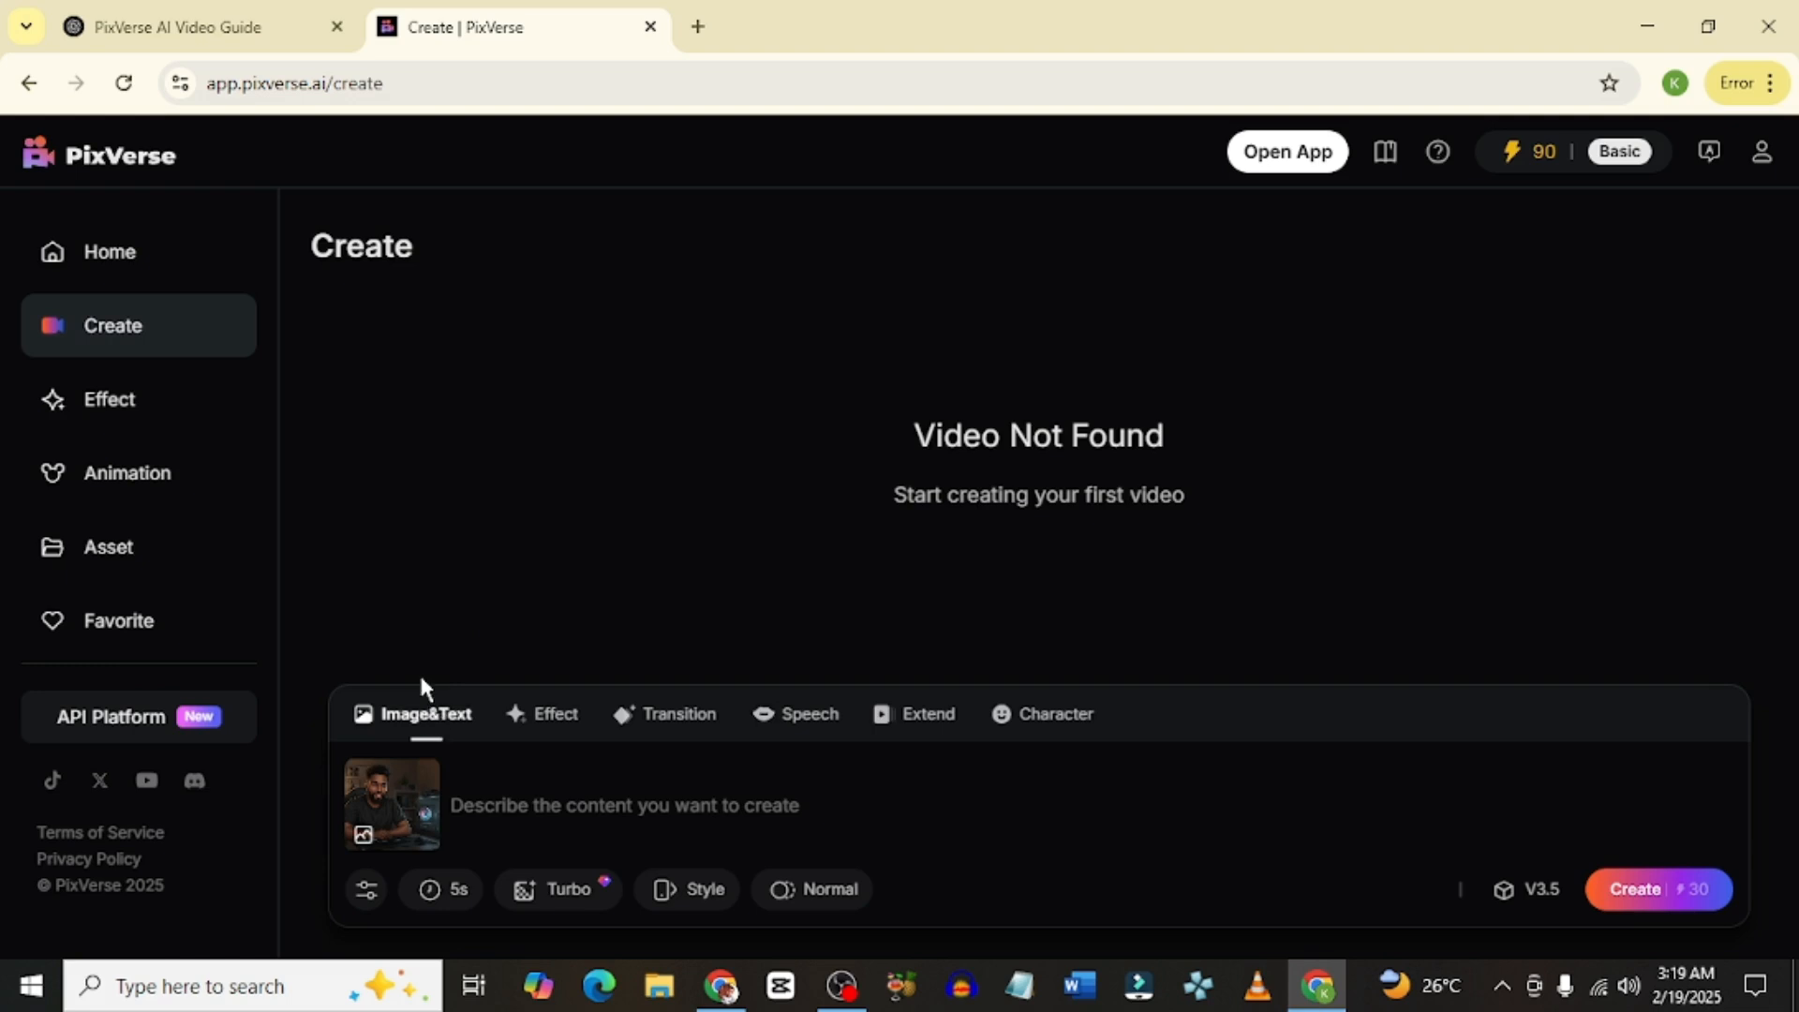
{"action": "mouse_move", "coordinate": [425, 717]}
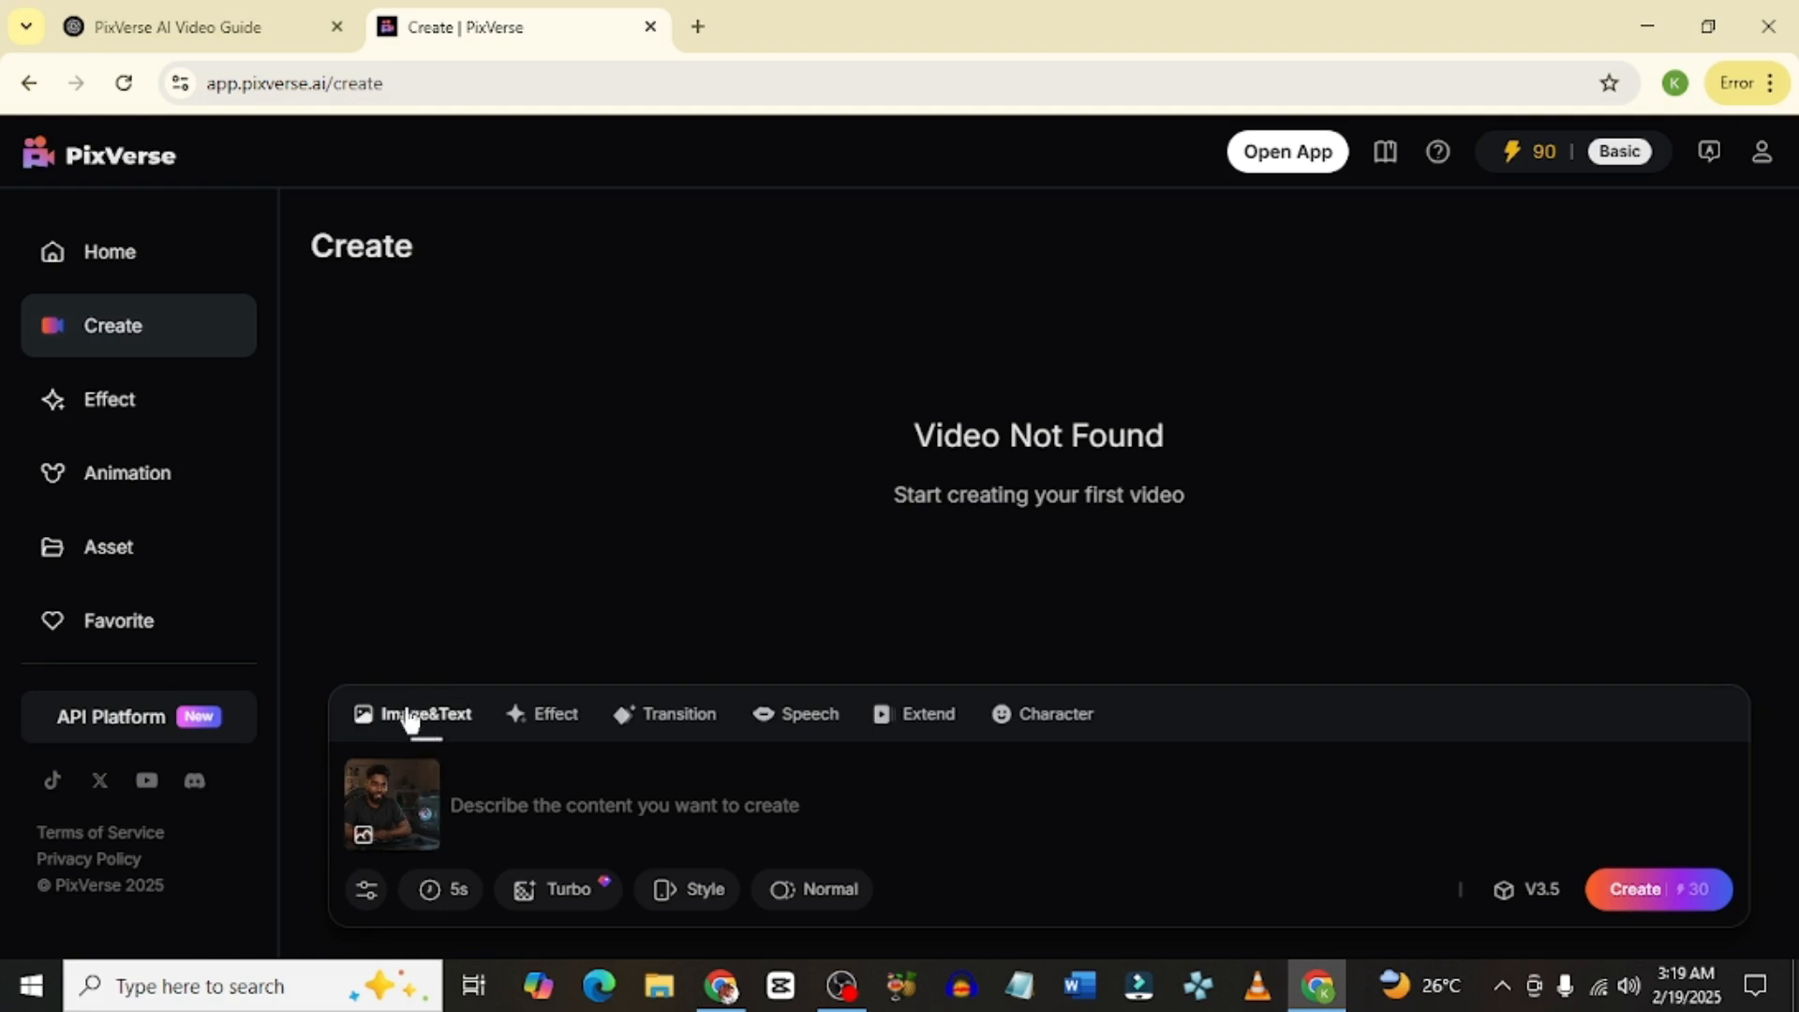
{"action": "mouse_move", "coordinate": [393, 803]}
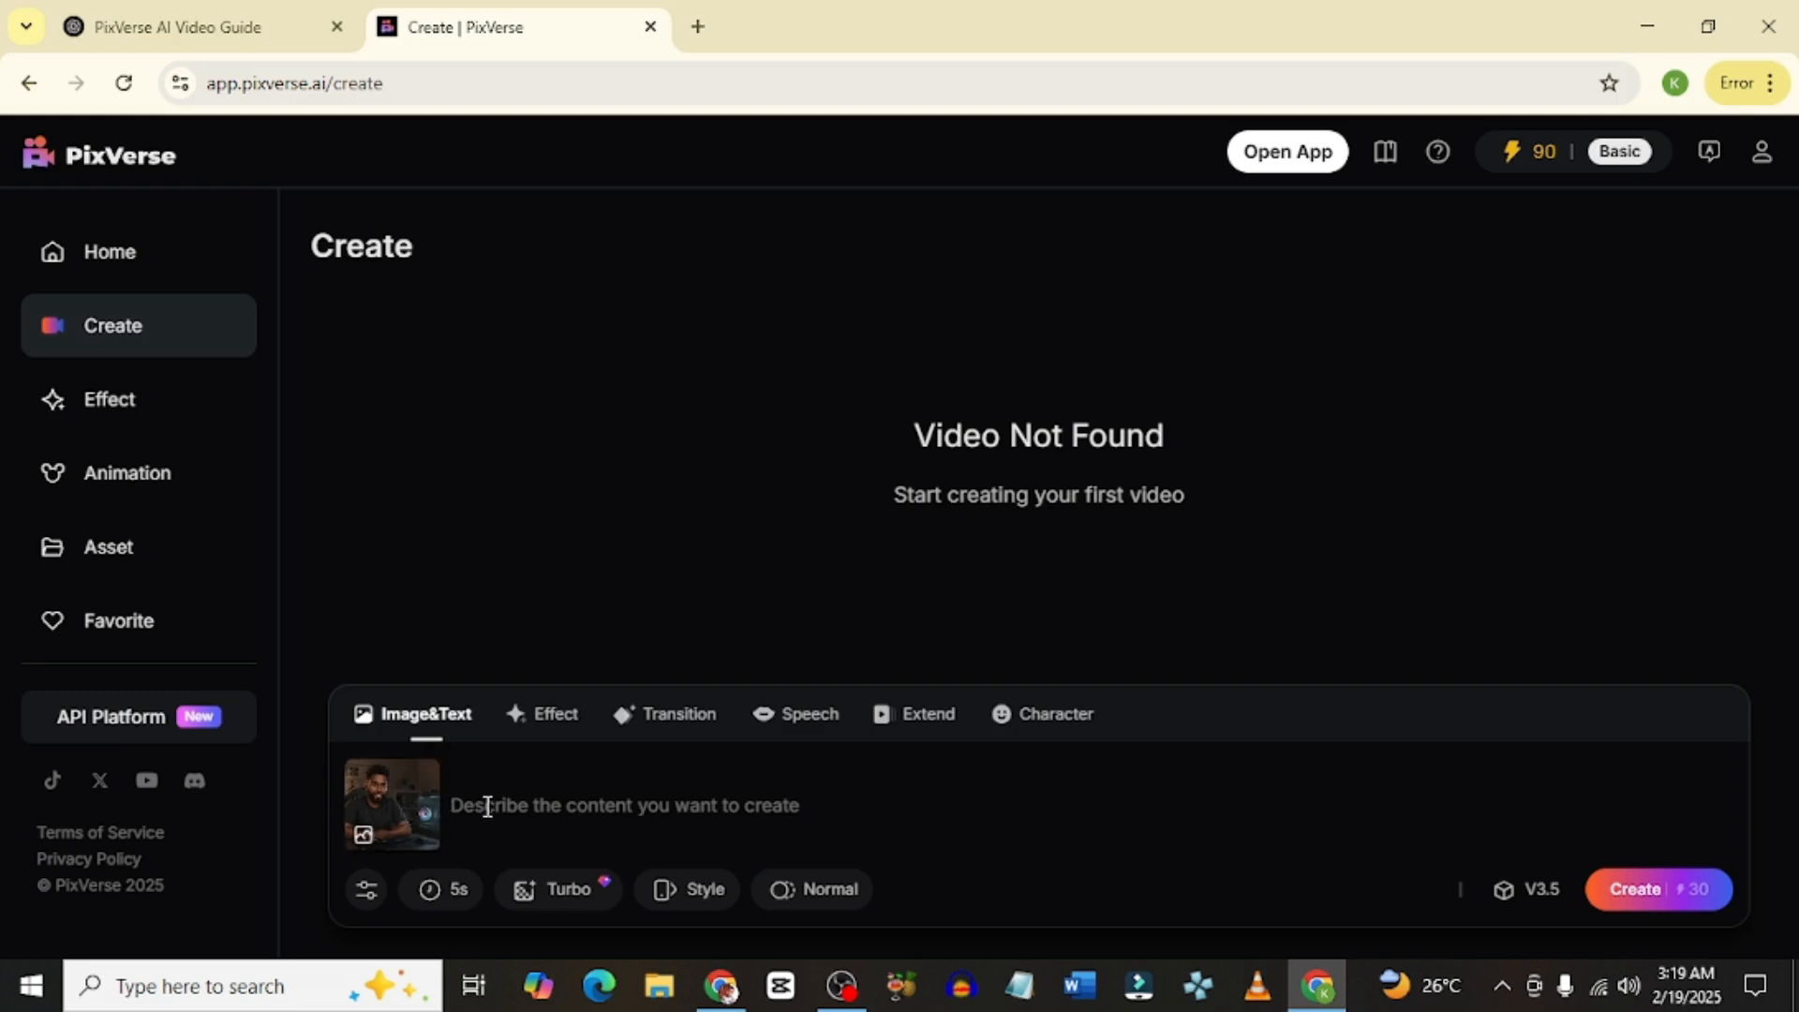
{"action": "mouse_move", "coordinate": [627, 801]}
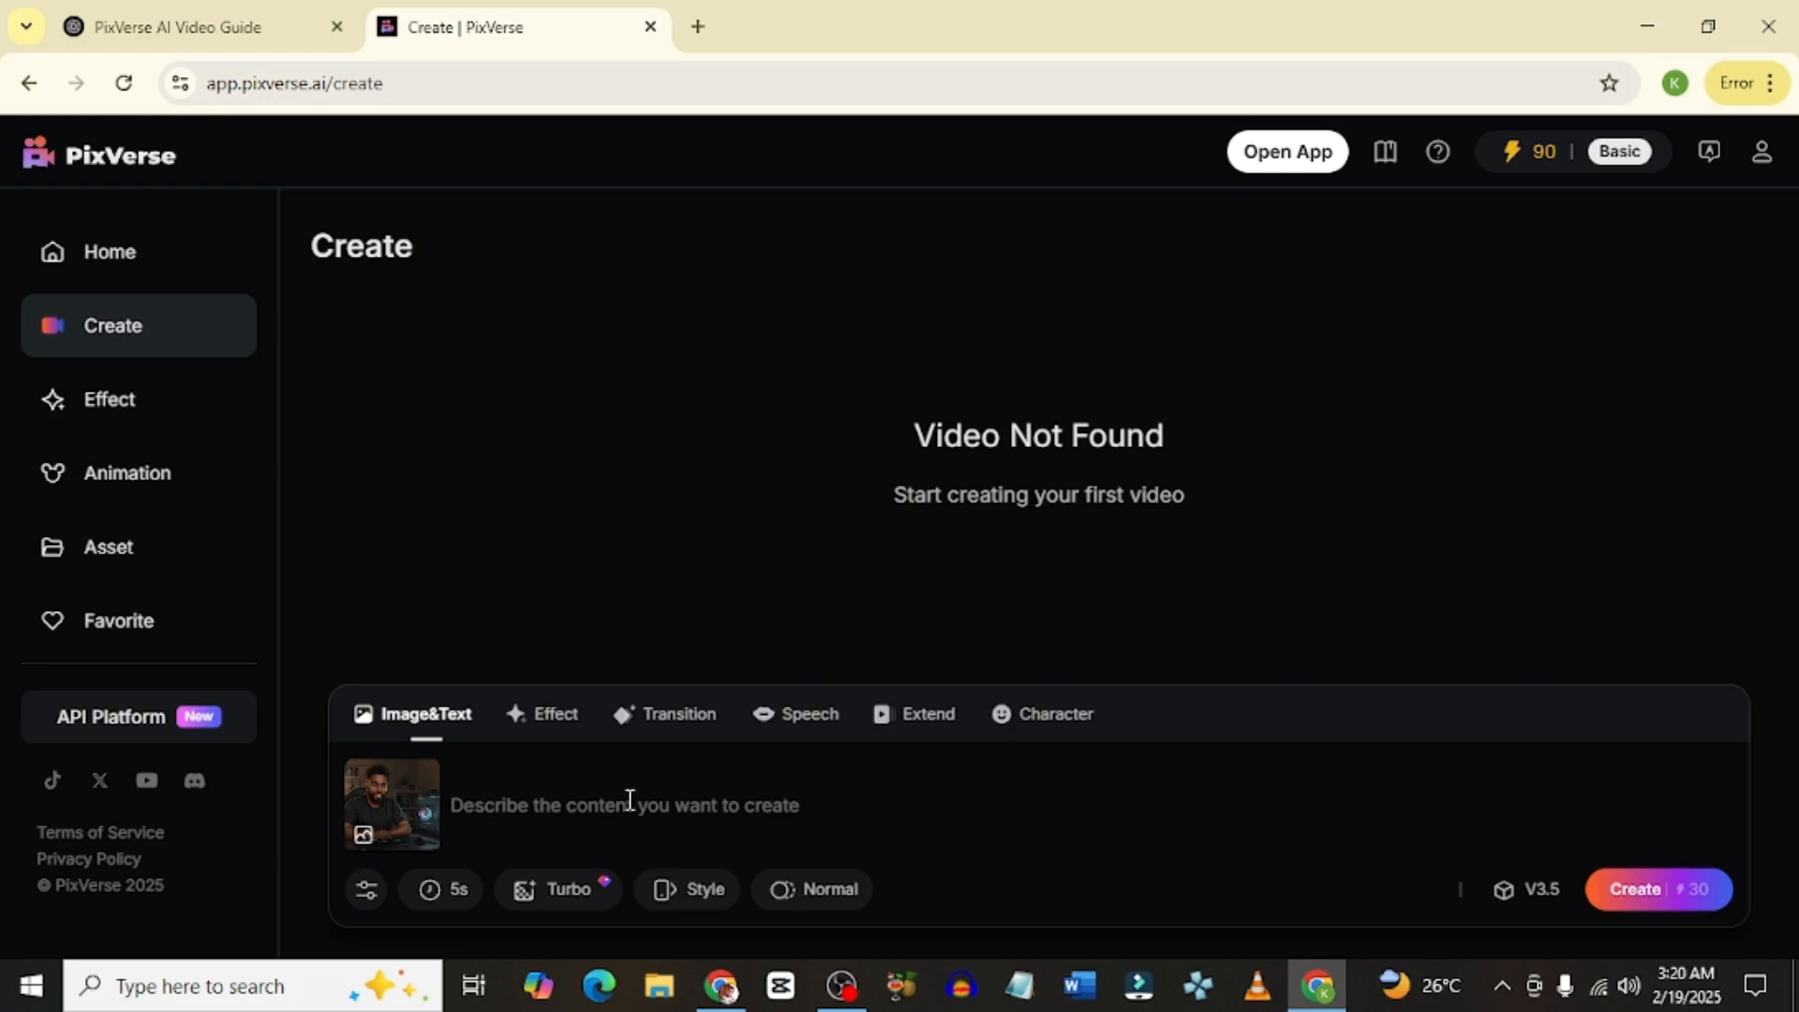
- Type 'guy talking with animated hand gestures' into the prompt box
{"action": "left_click", "coordinate": [623, 804]}
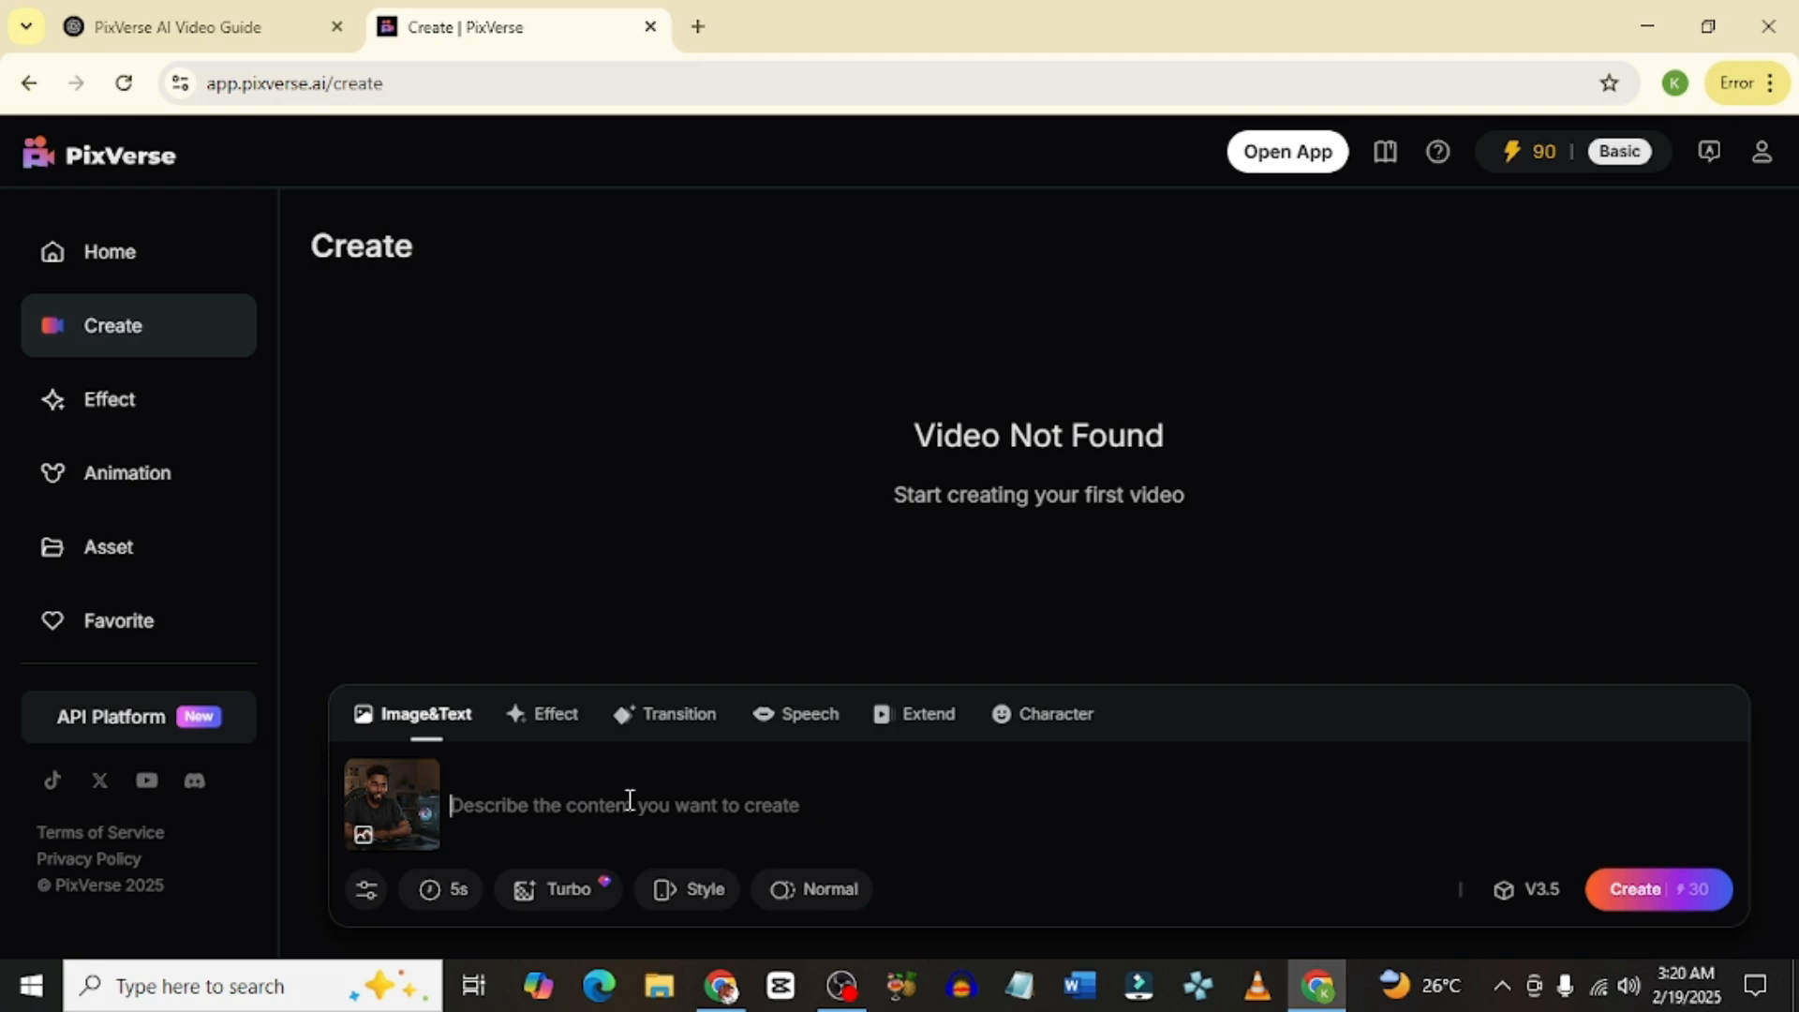
{"action": "type", "text": "guy t"}
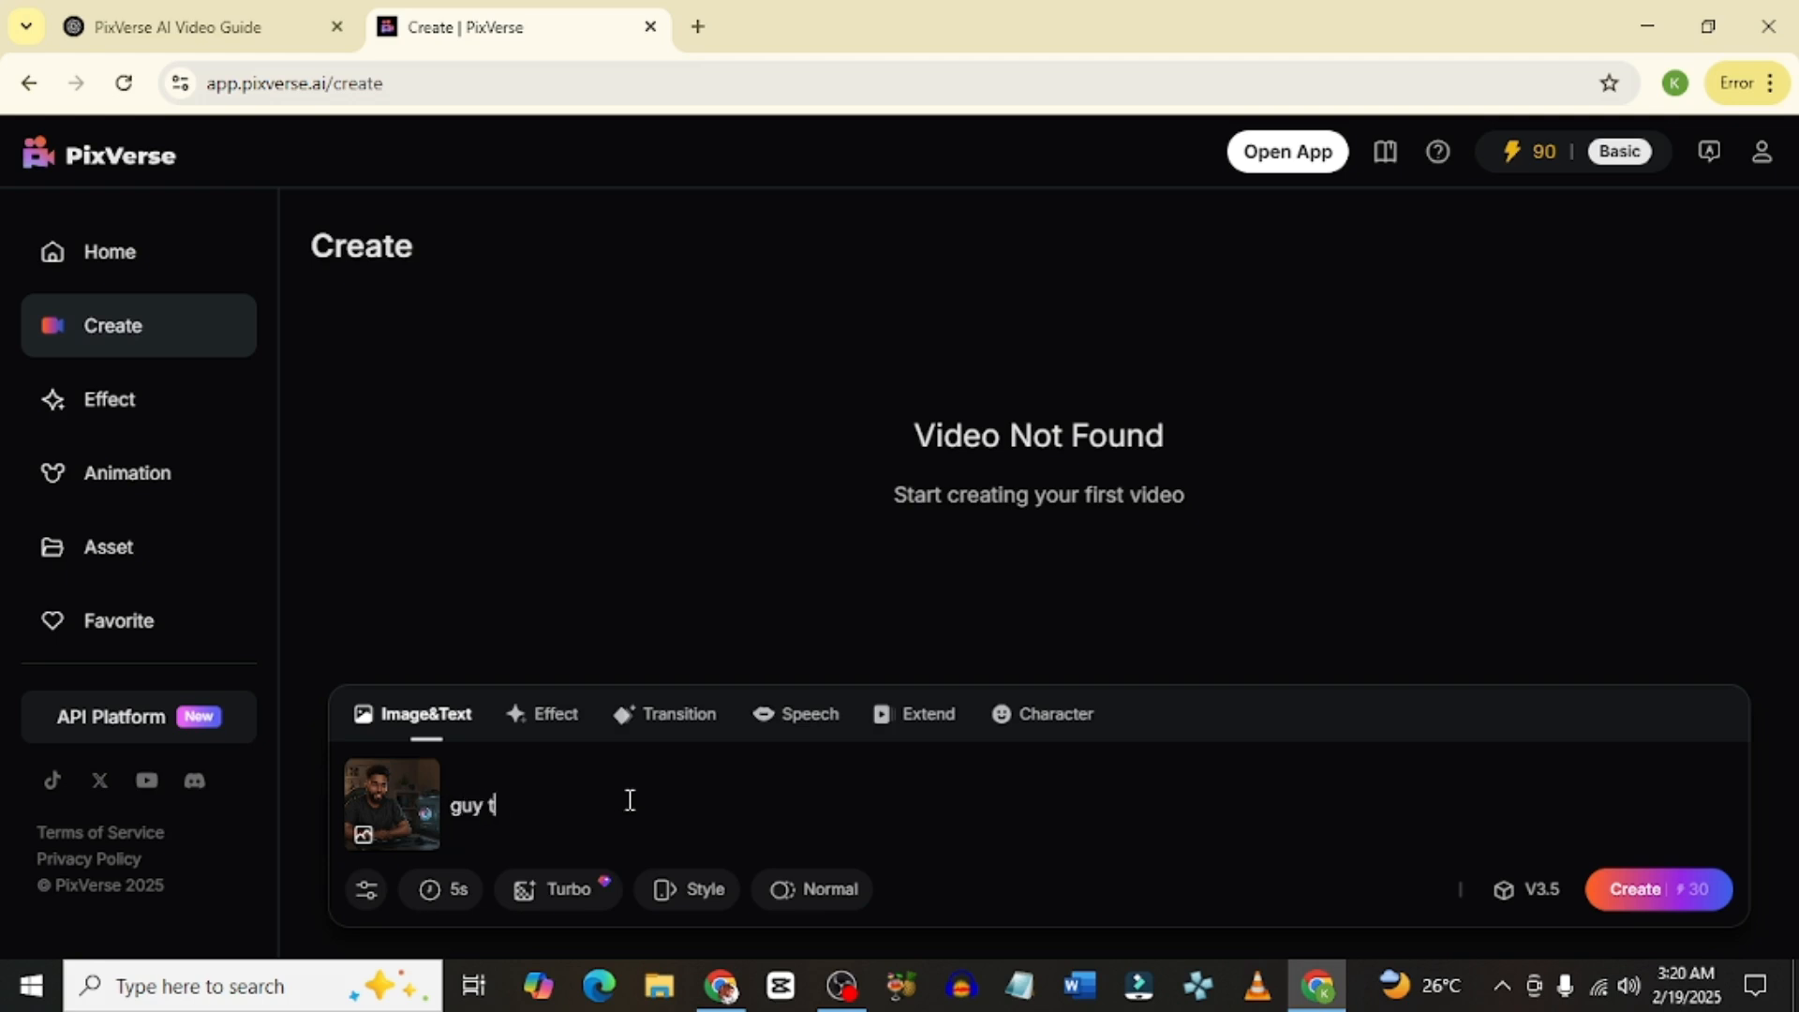
{"action": "type", "text": "alking with animated"}
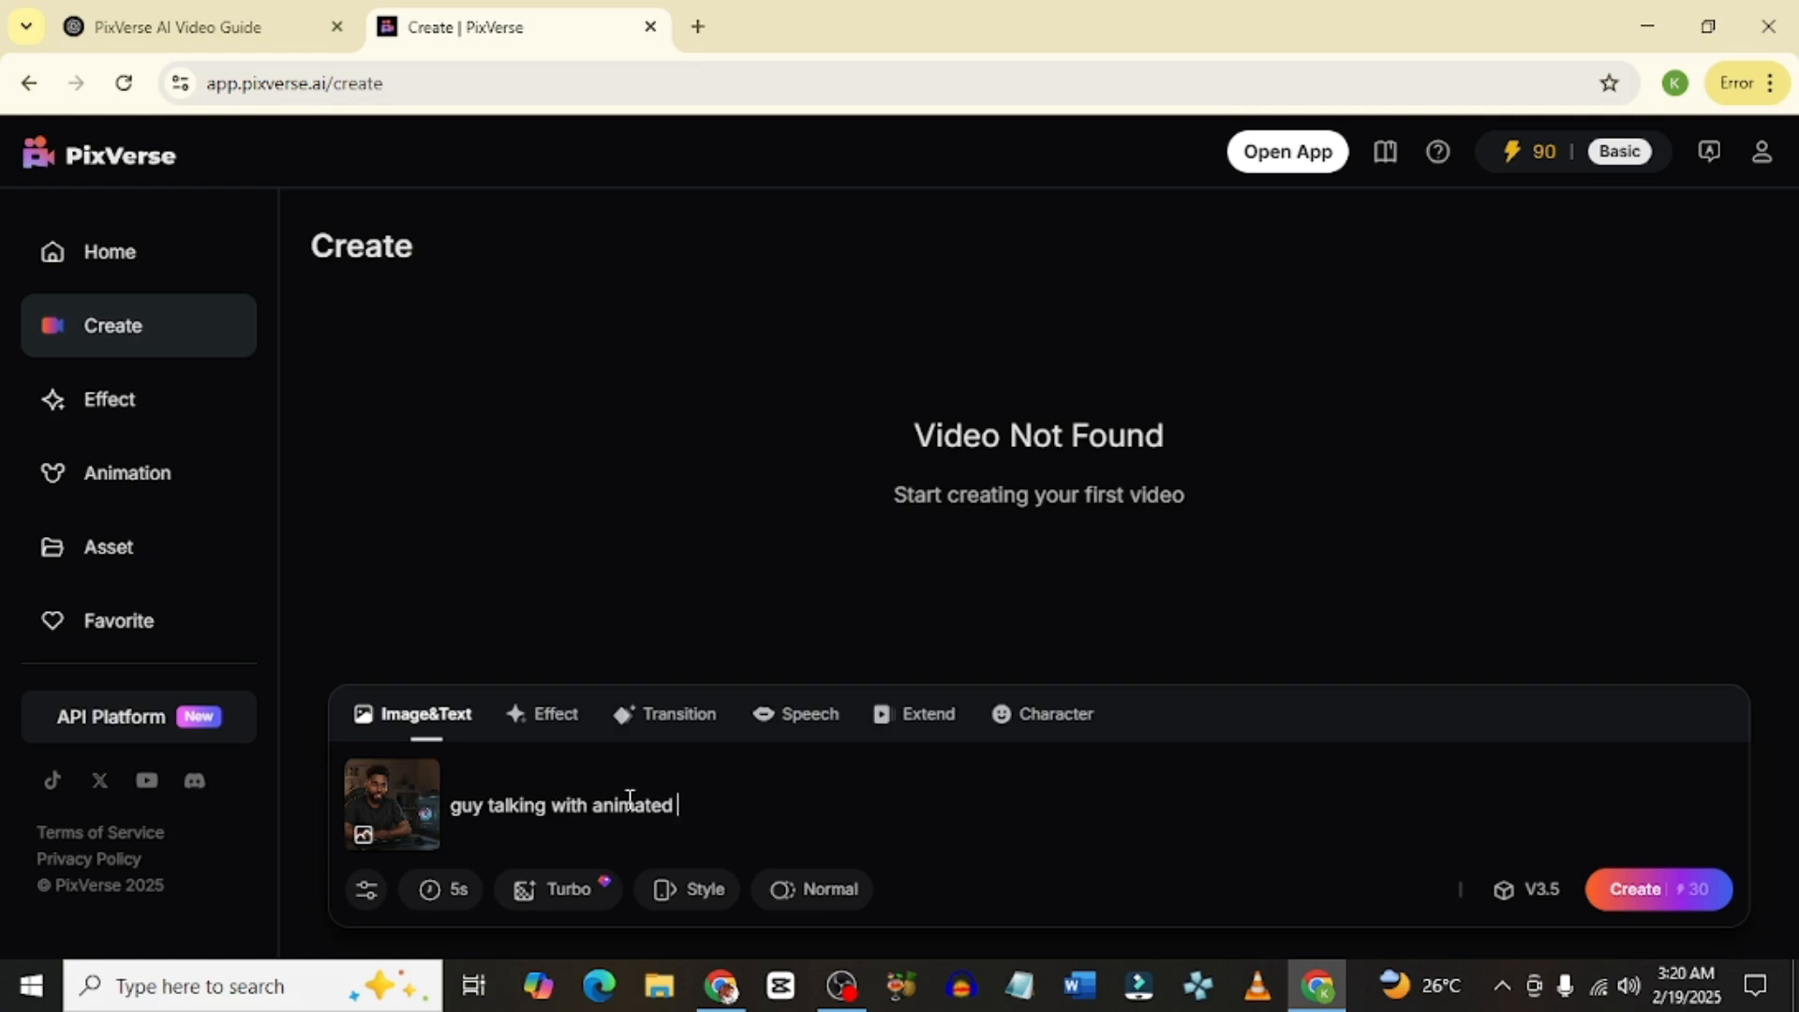
{"action": "type", "text": "hand gestures"}
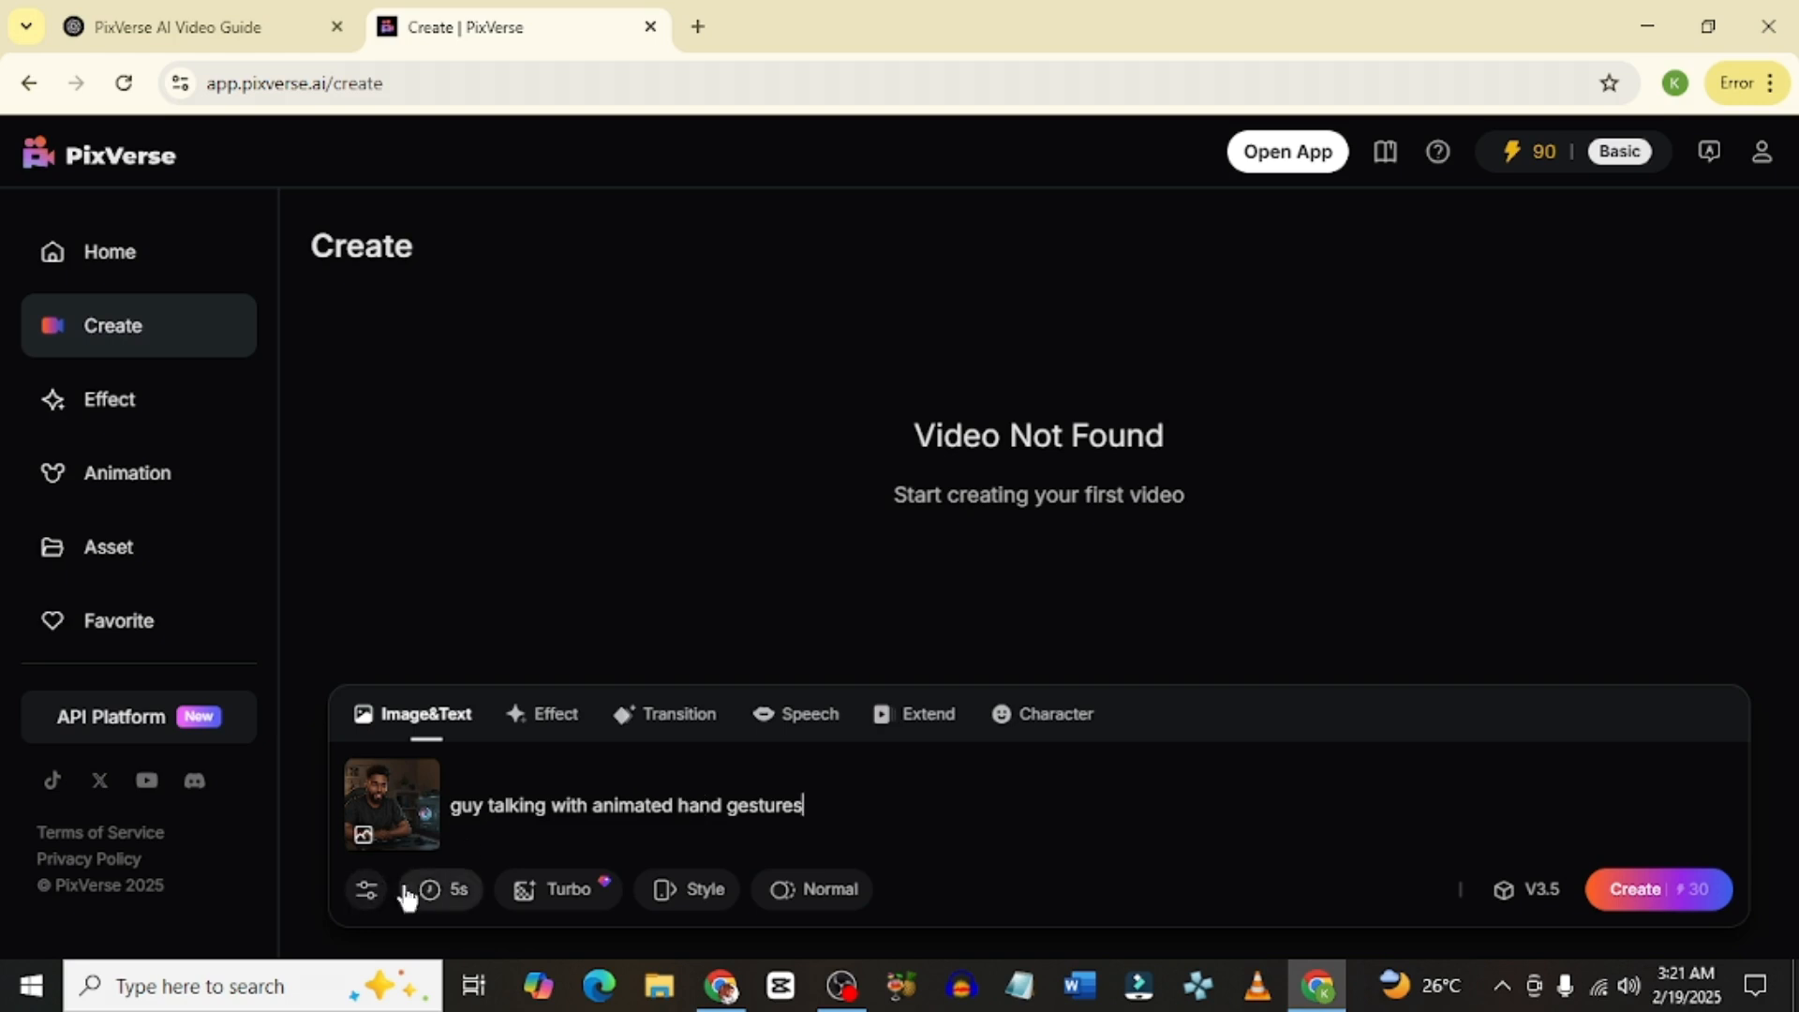
- Keep the 5-second duration and bring up the Turbo resolution options
{"action": "left_click", "coordinate": [445, 889]}
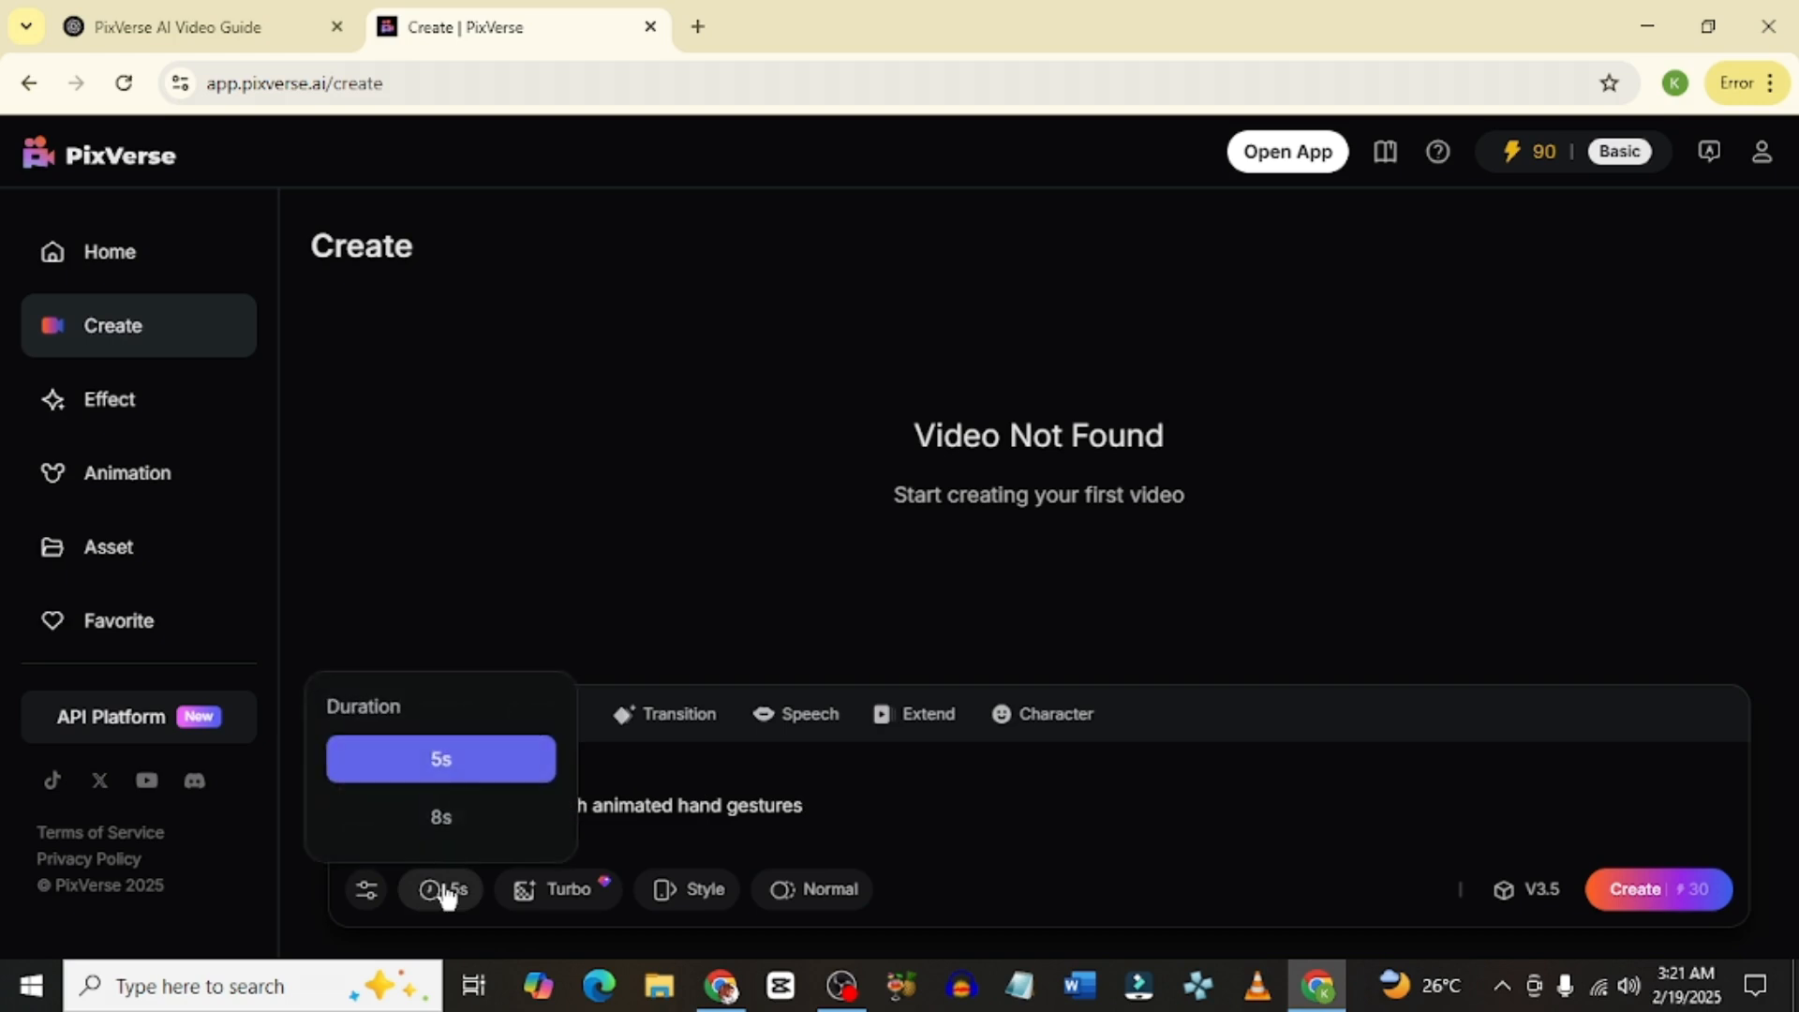
{"action": "mouse_move", "coordinate": [441, 783]}
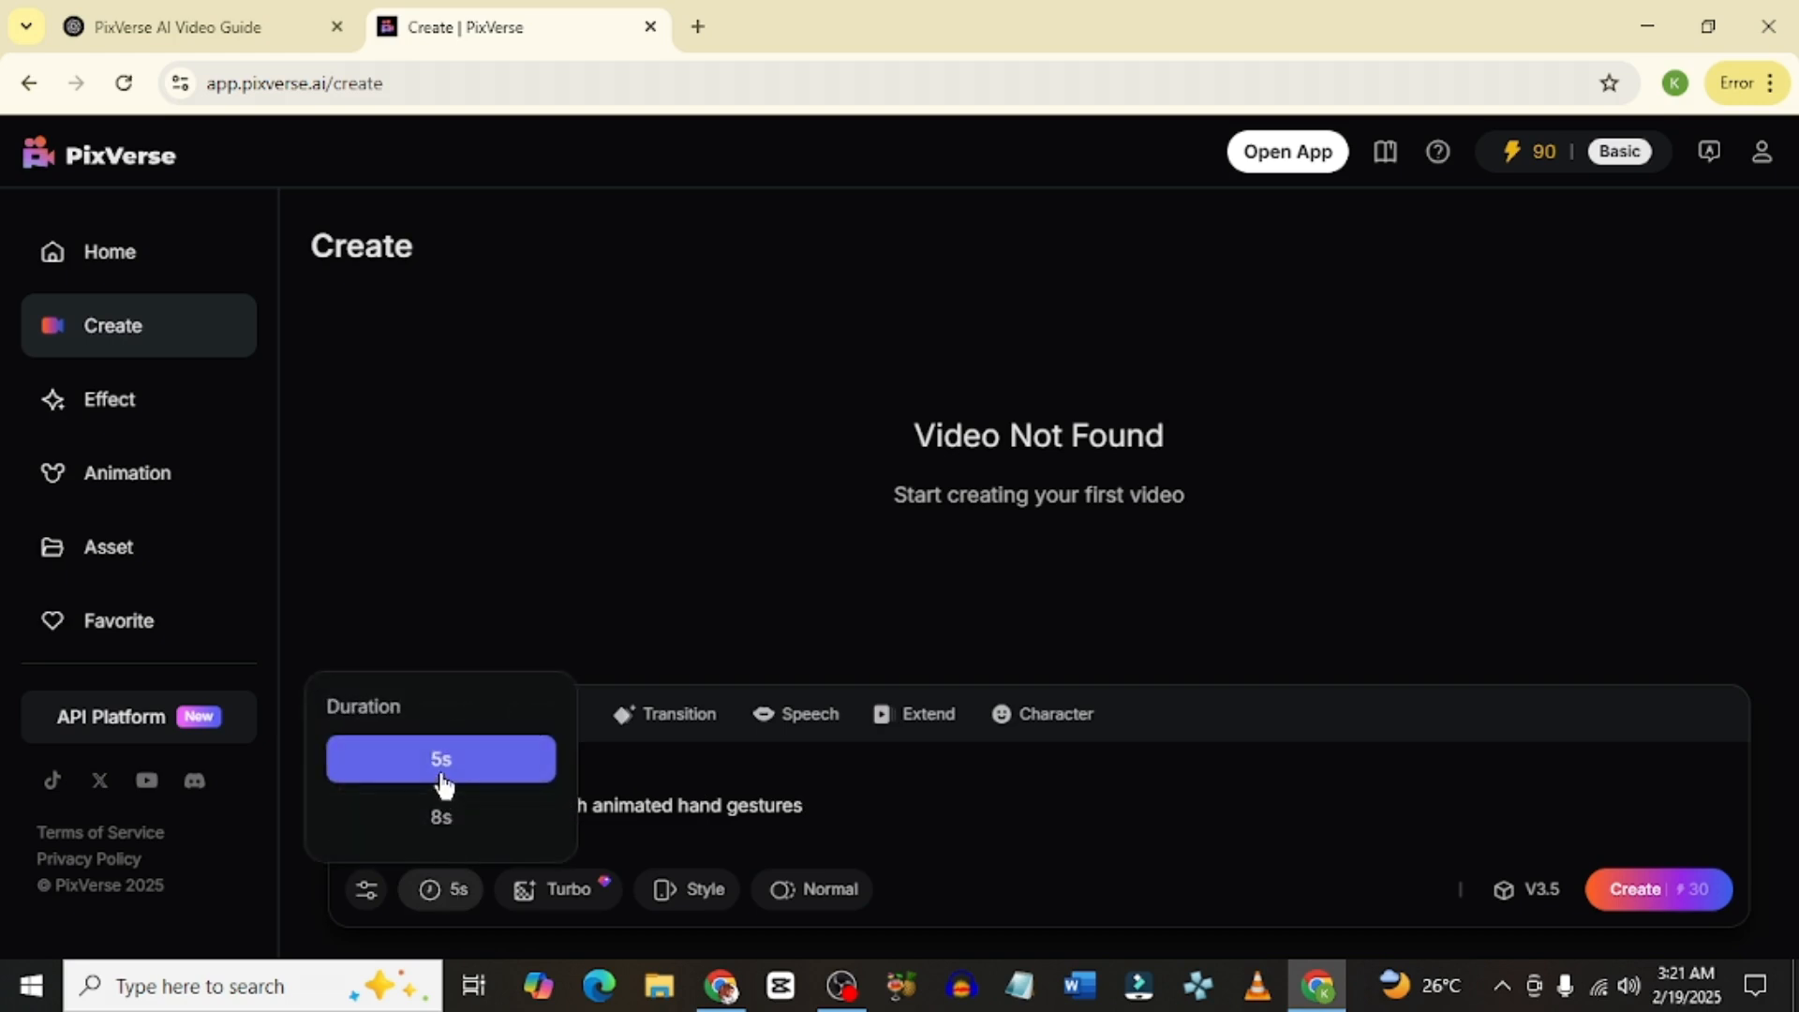
{"action": "mouse_move", "coordinate": [731, 808]}
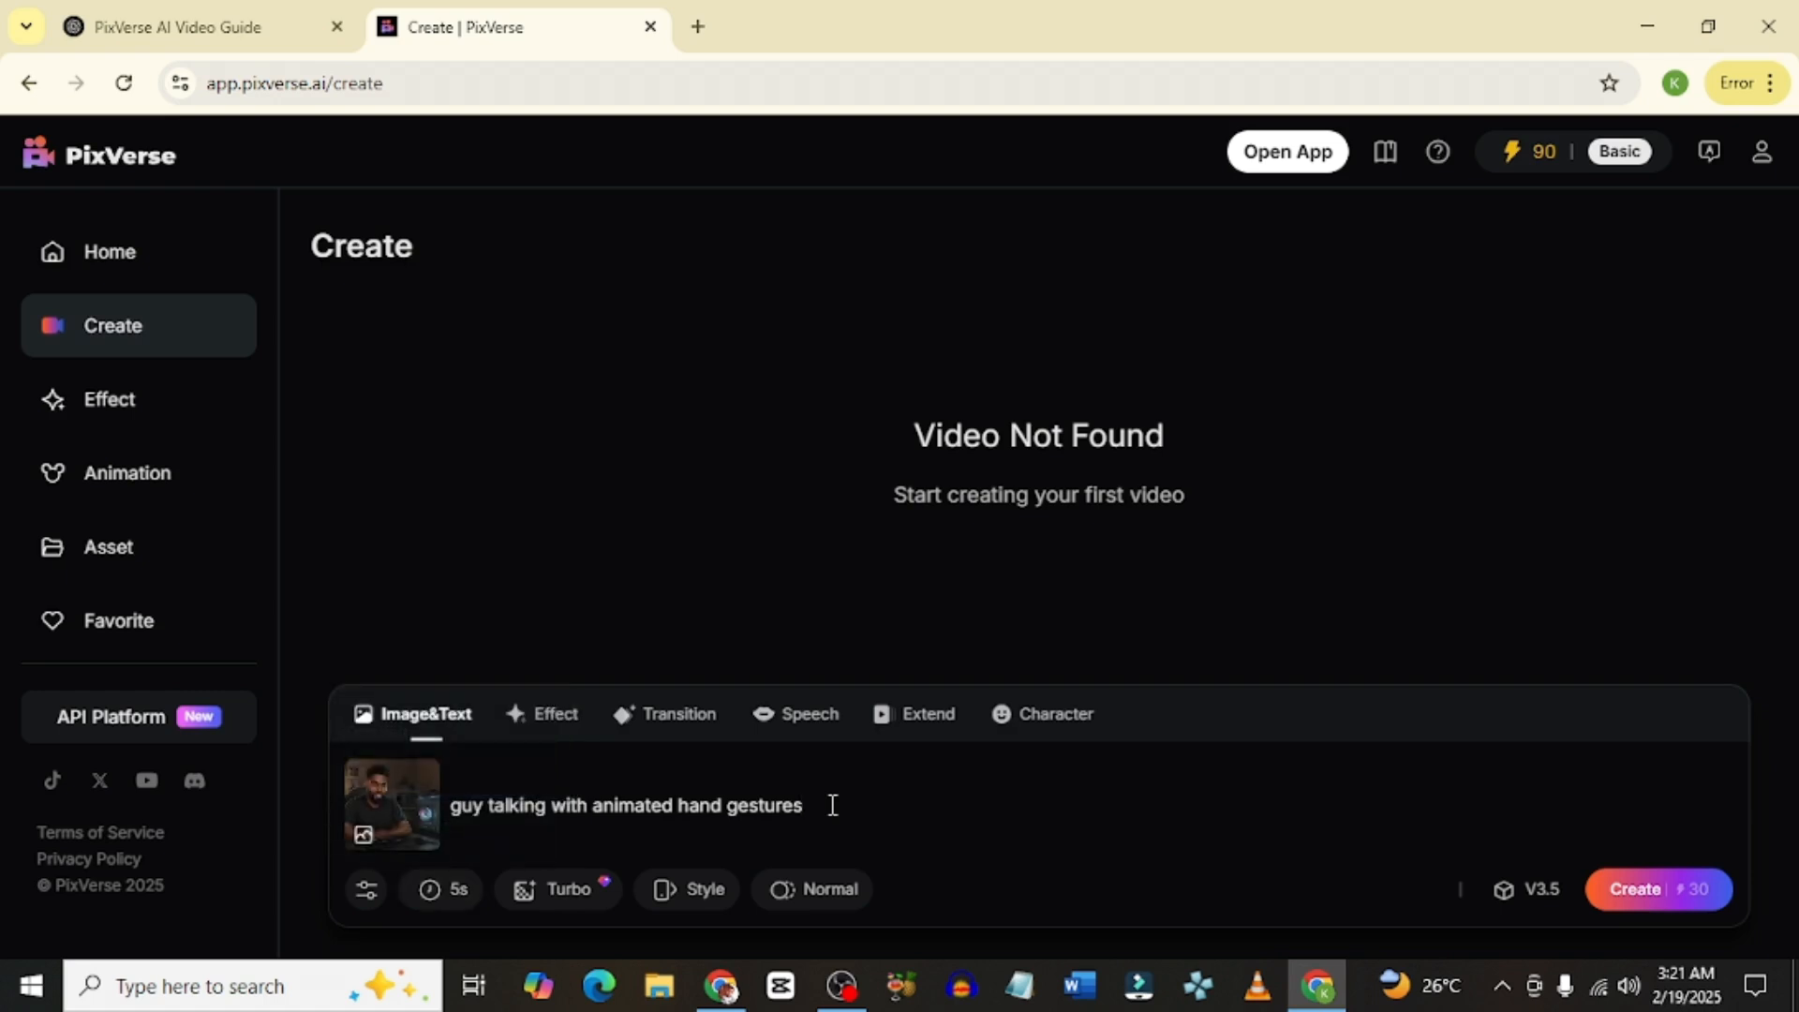
{"action": "mouse_move", "coordinate": [1184, 847]}
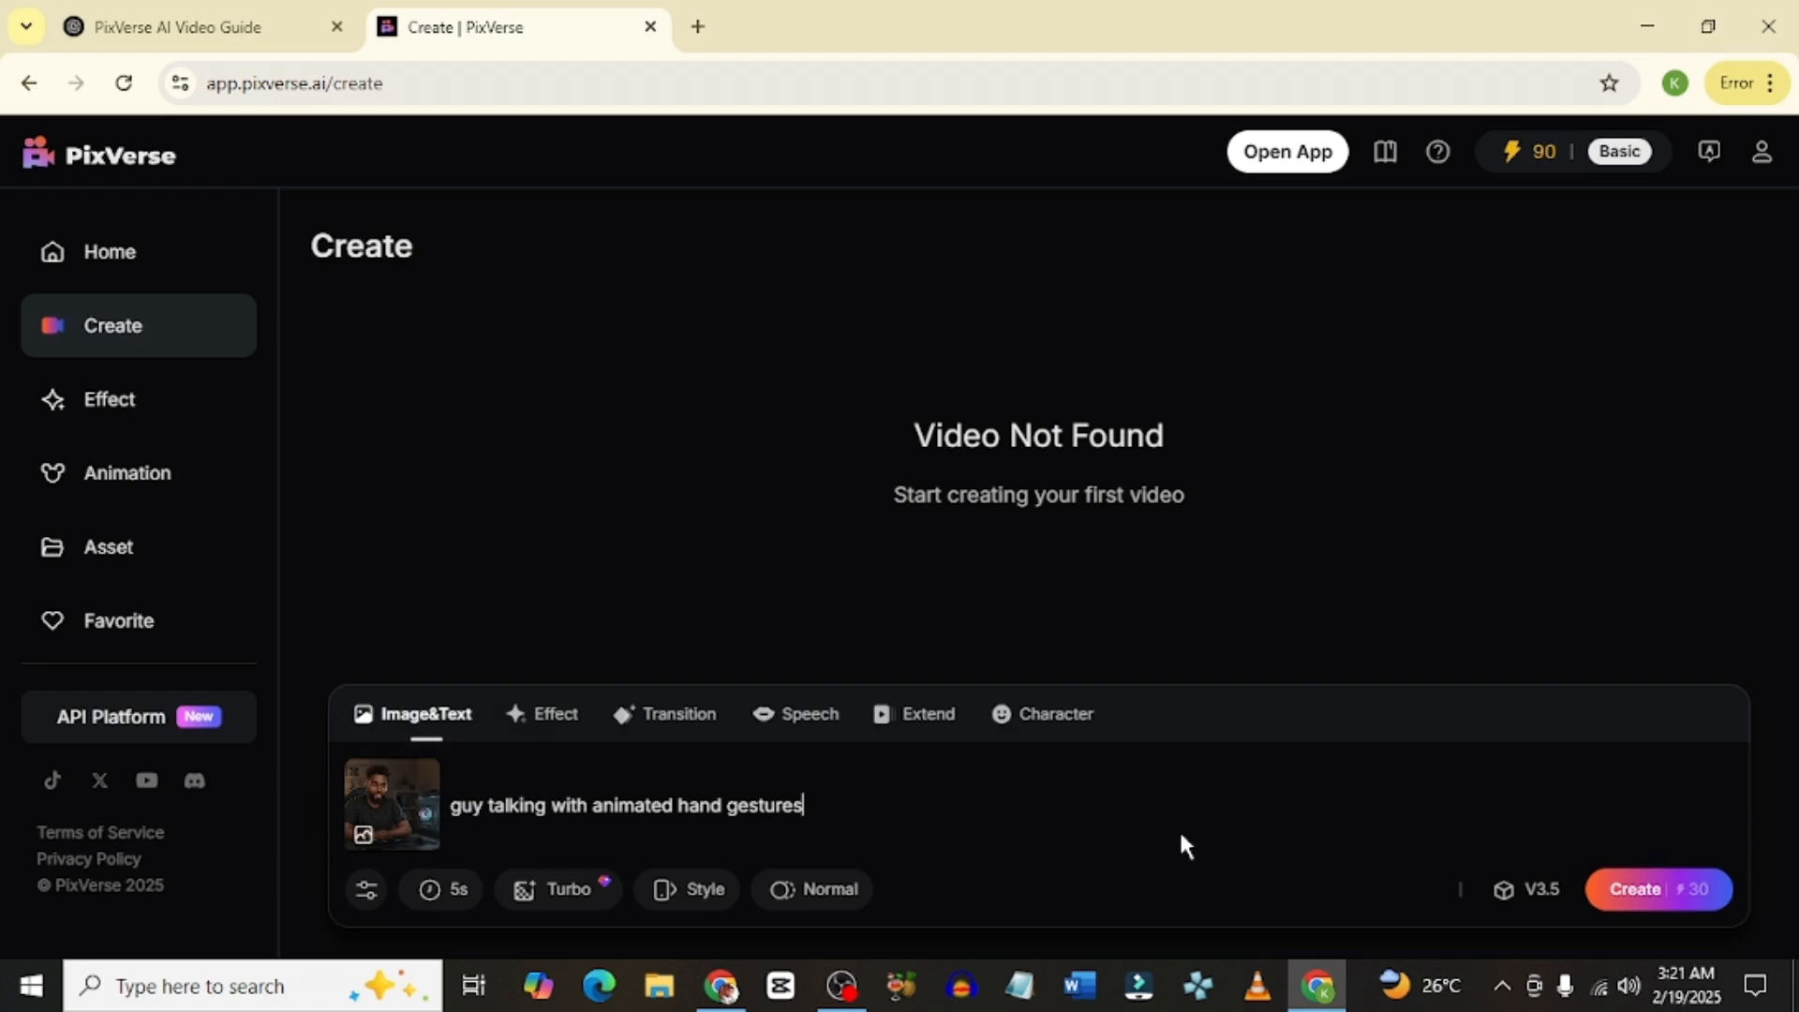
{"action": "left_click", "coordinate": [557, 888]}
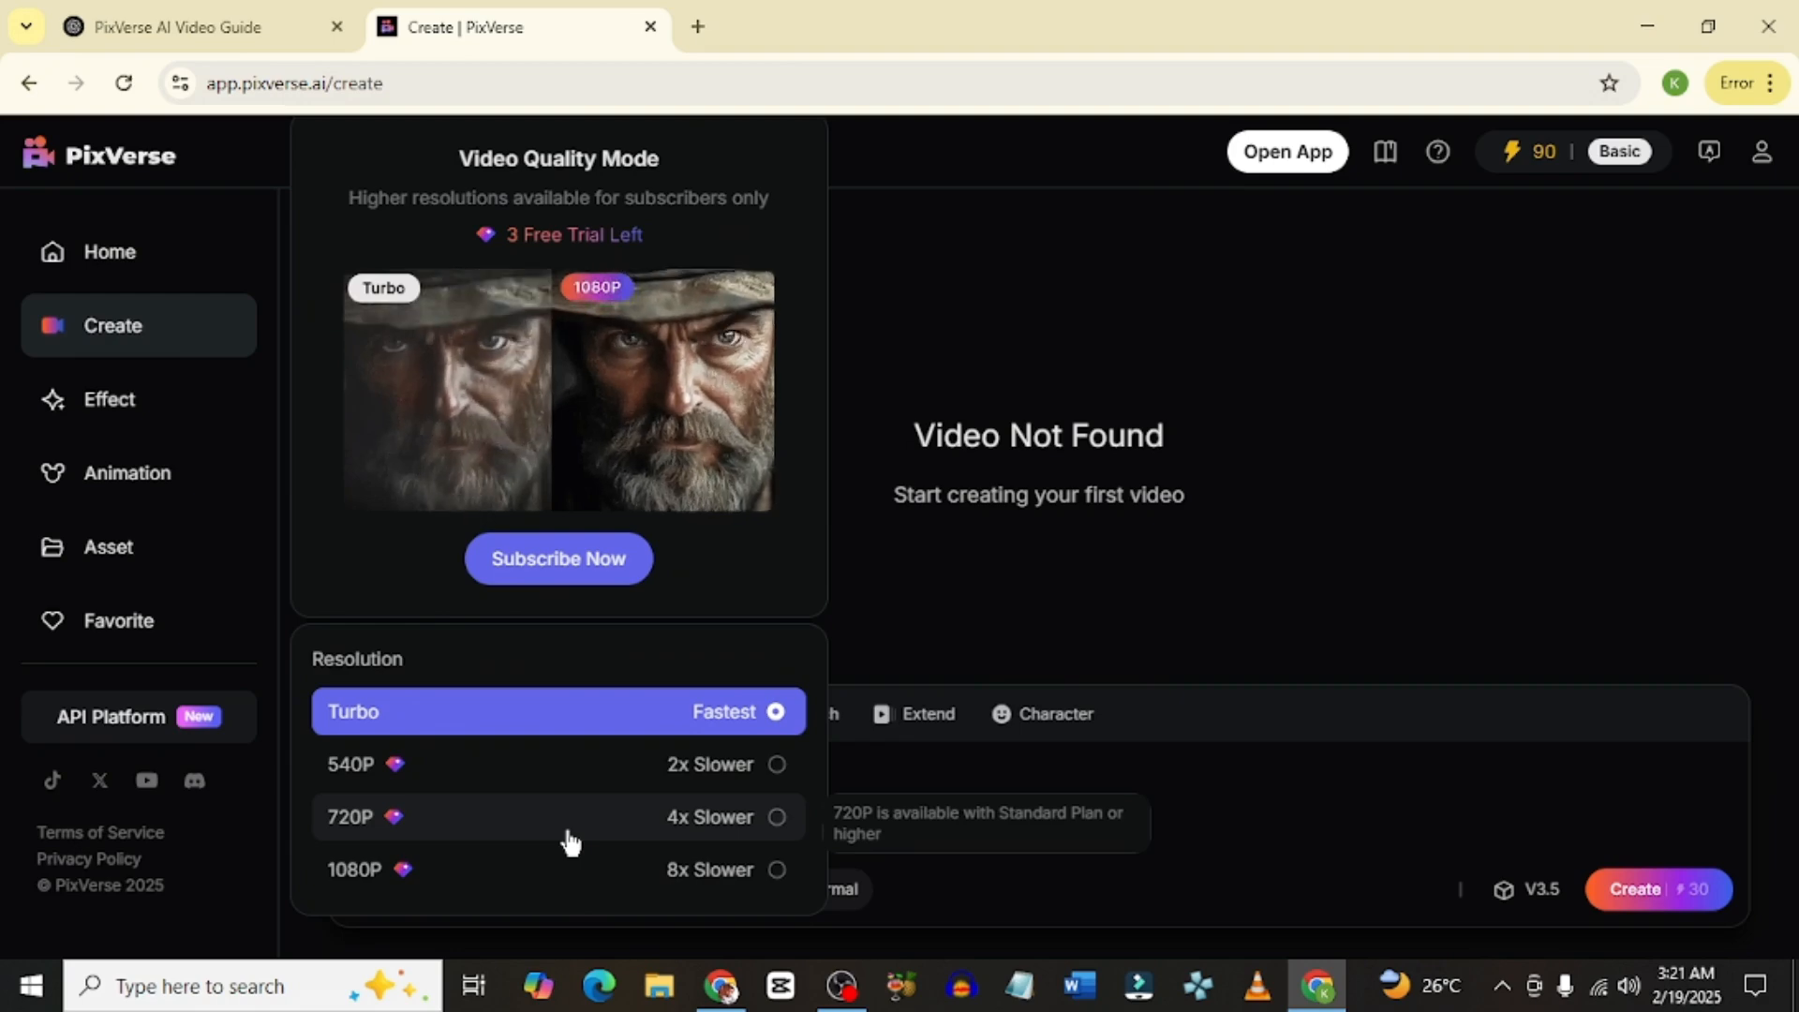
{"action": "mouse_move", "coordinate": [562, 752]}
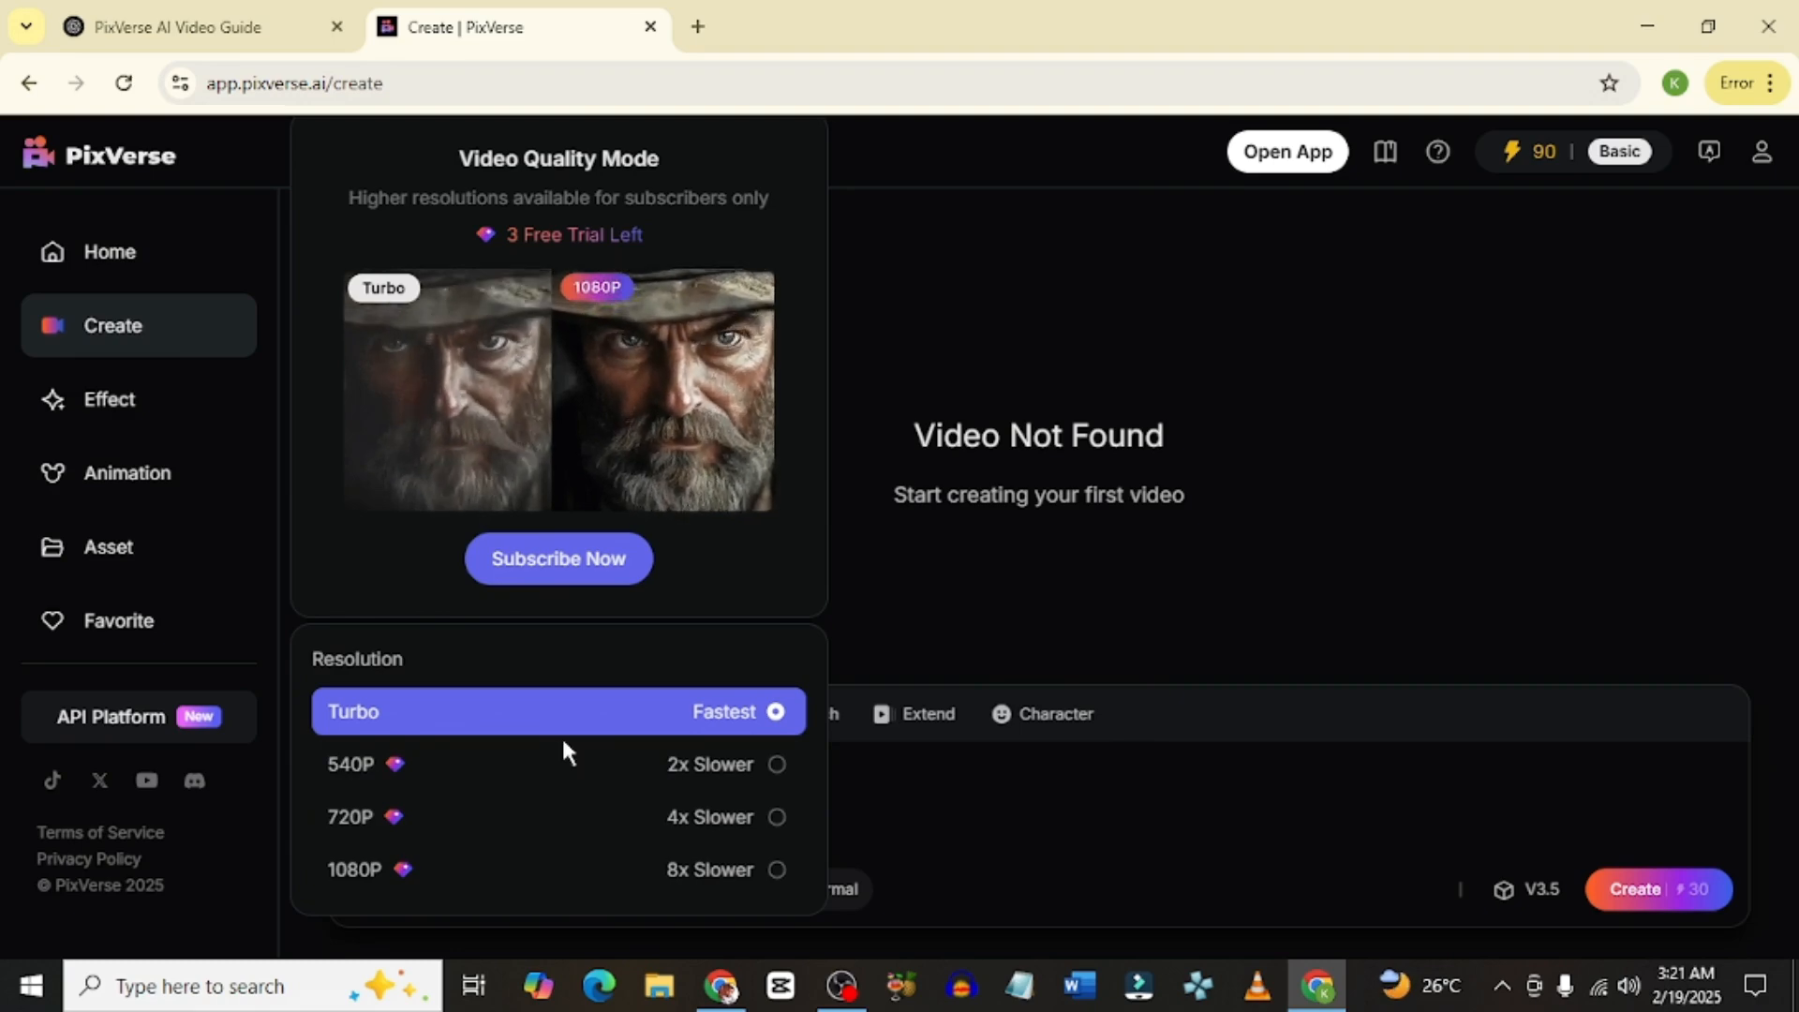
{"action": "mouse_move", "coordinate": [570, 817]}
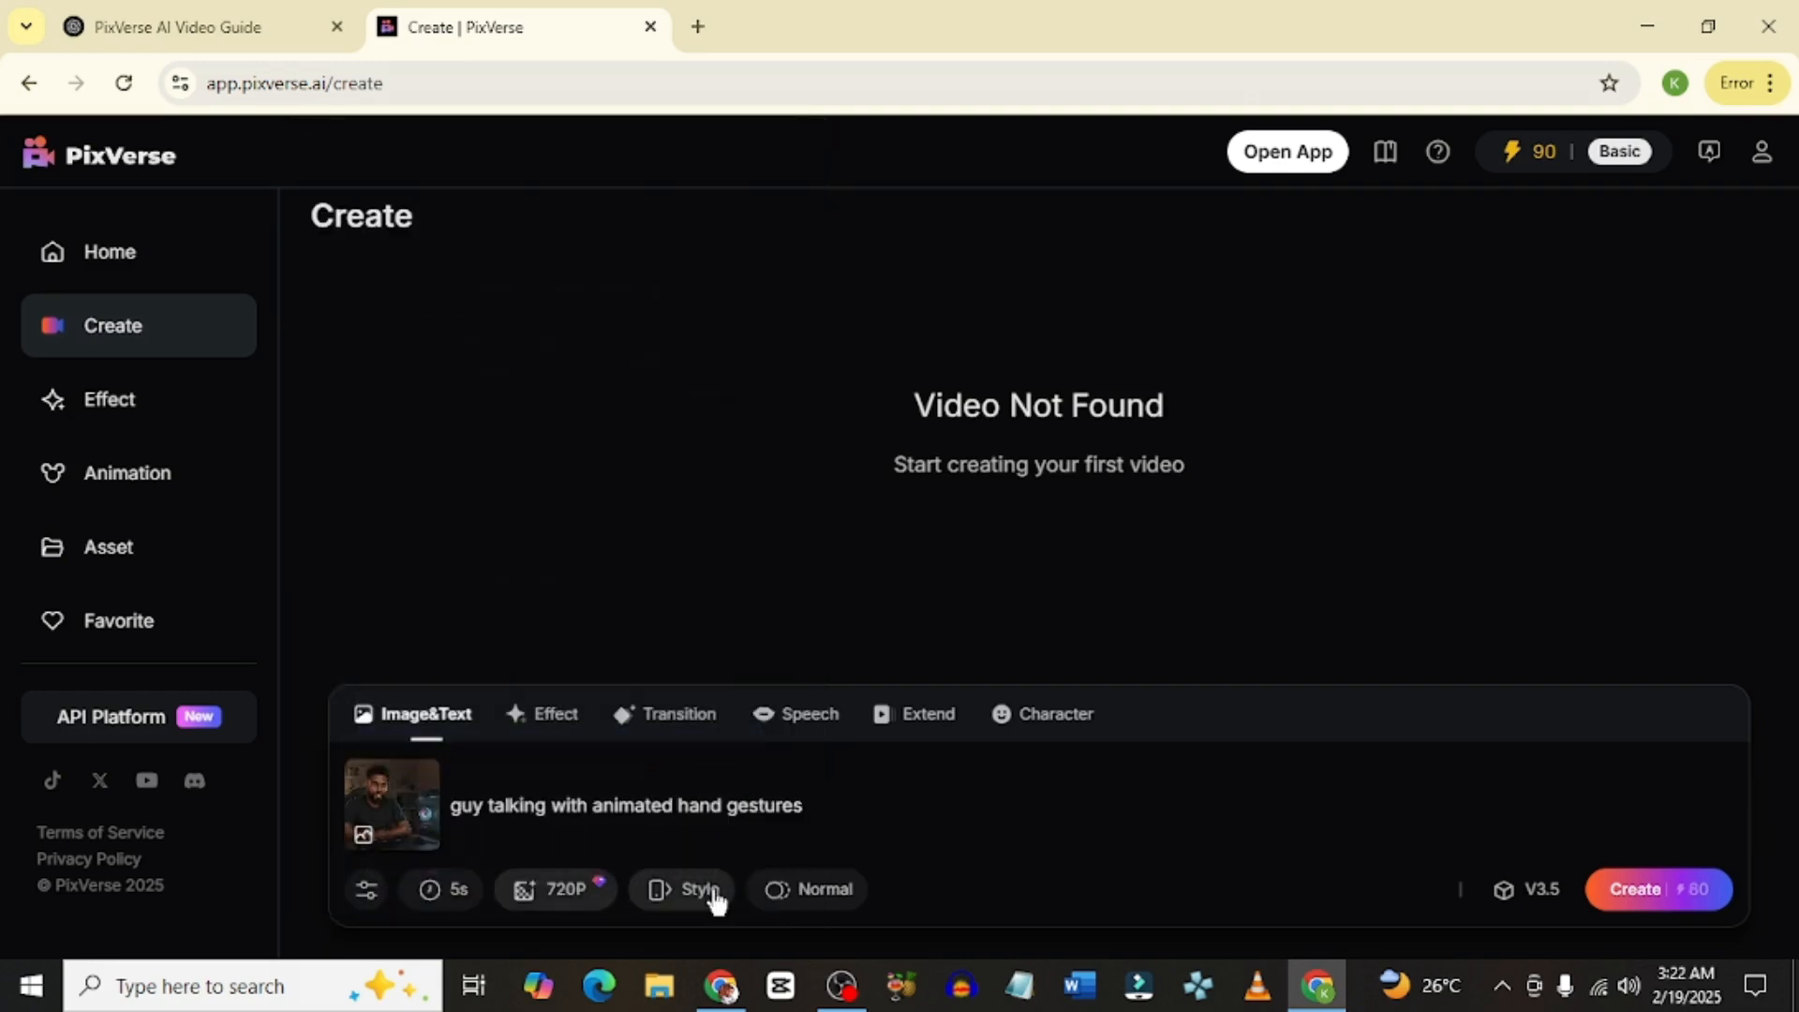
{"action": "left_click", "coordinate": [683, 889]}
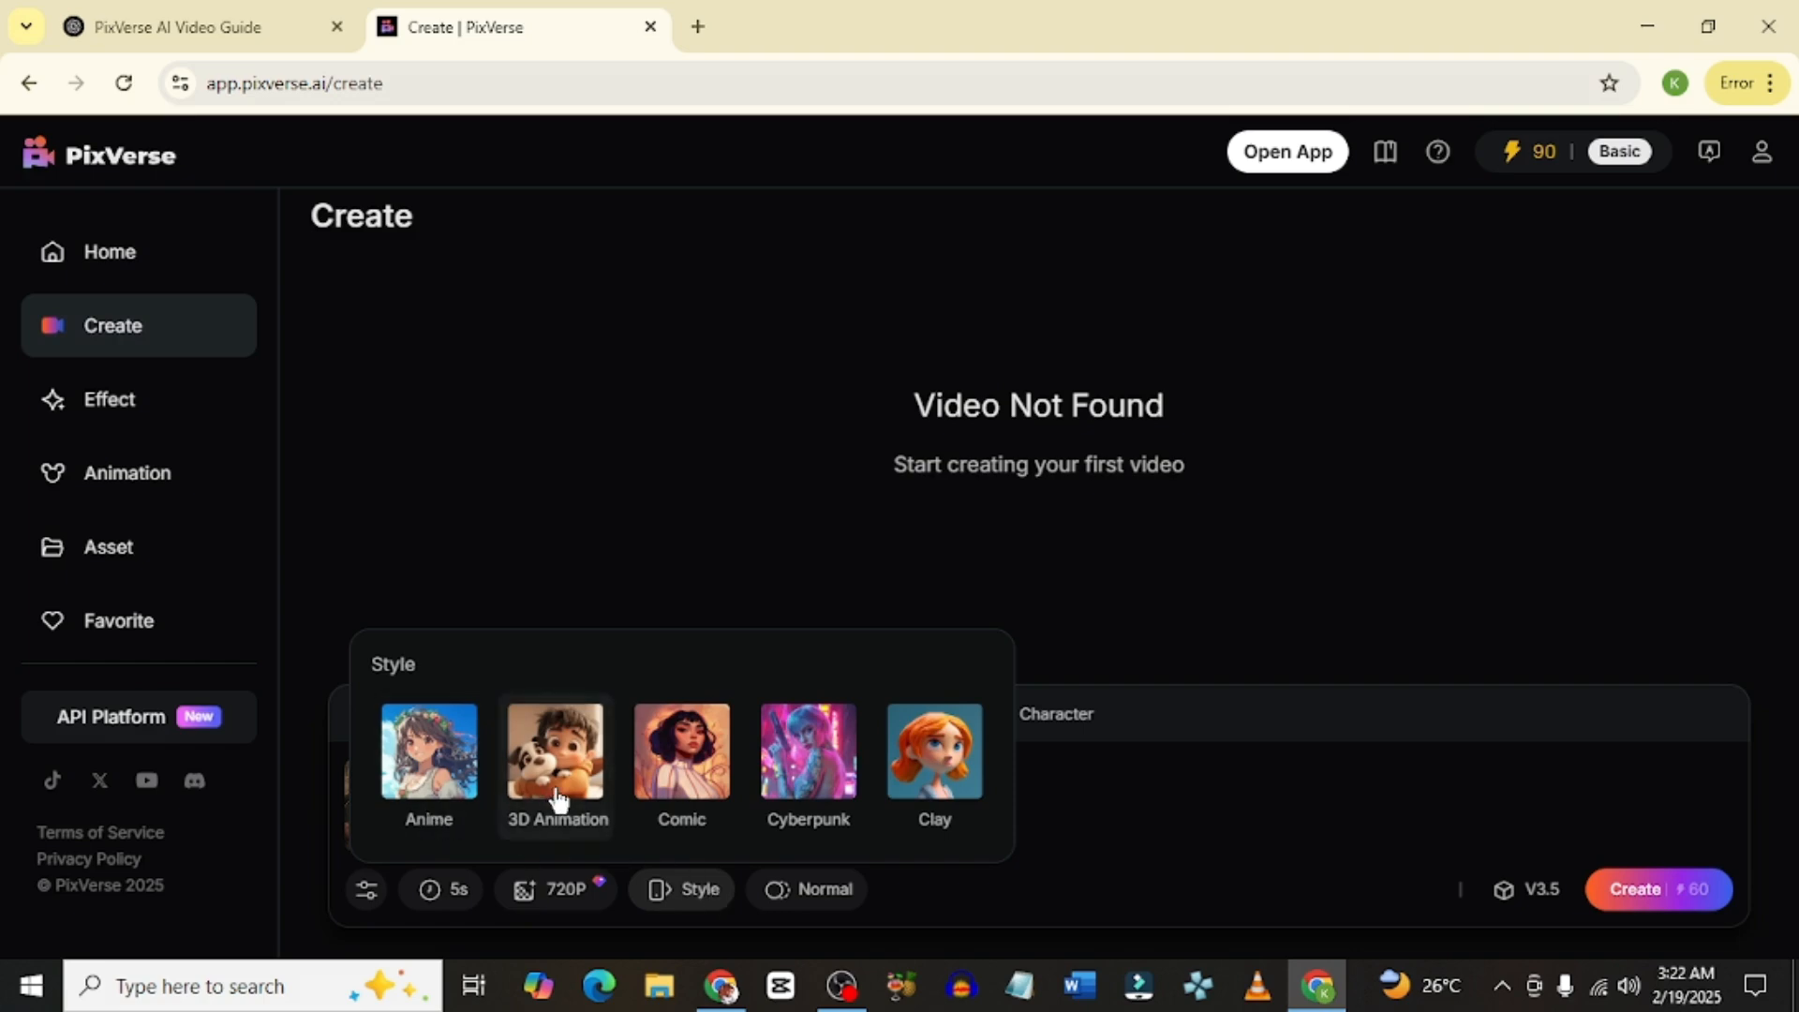
{"action": "mouse_move", "coordinate": [934, 798]}
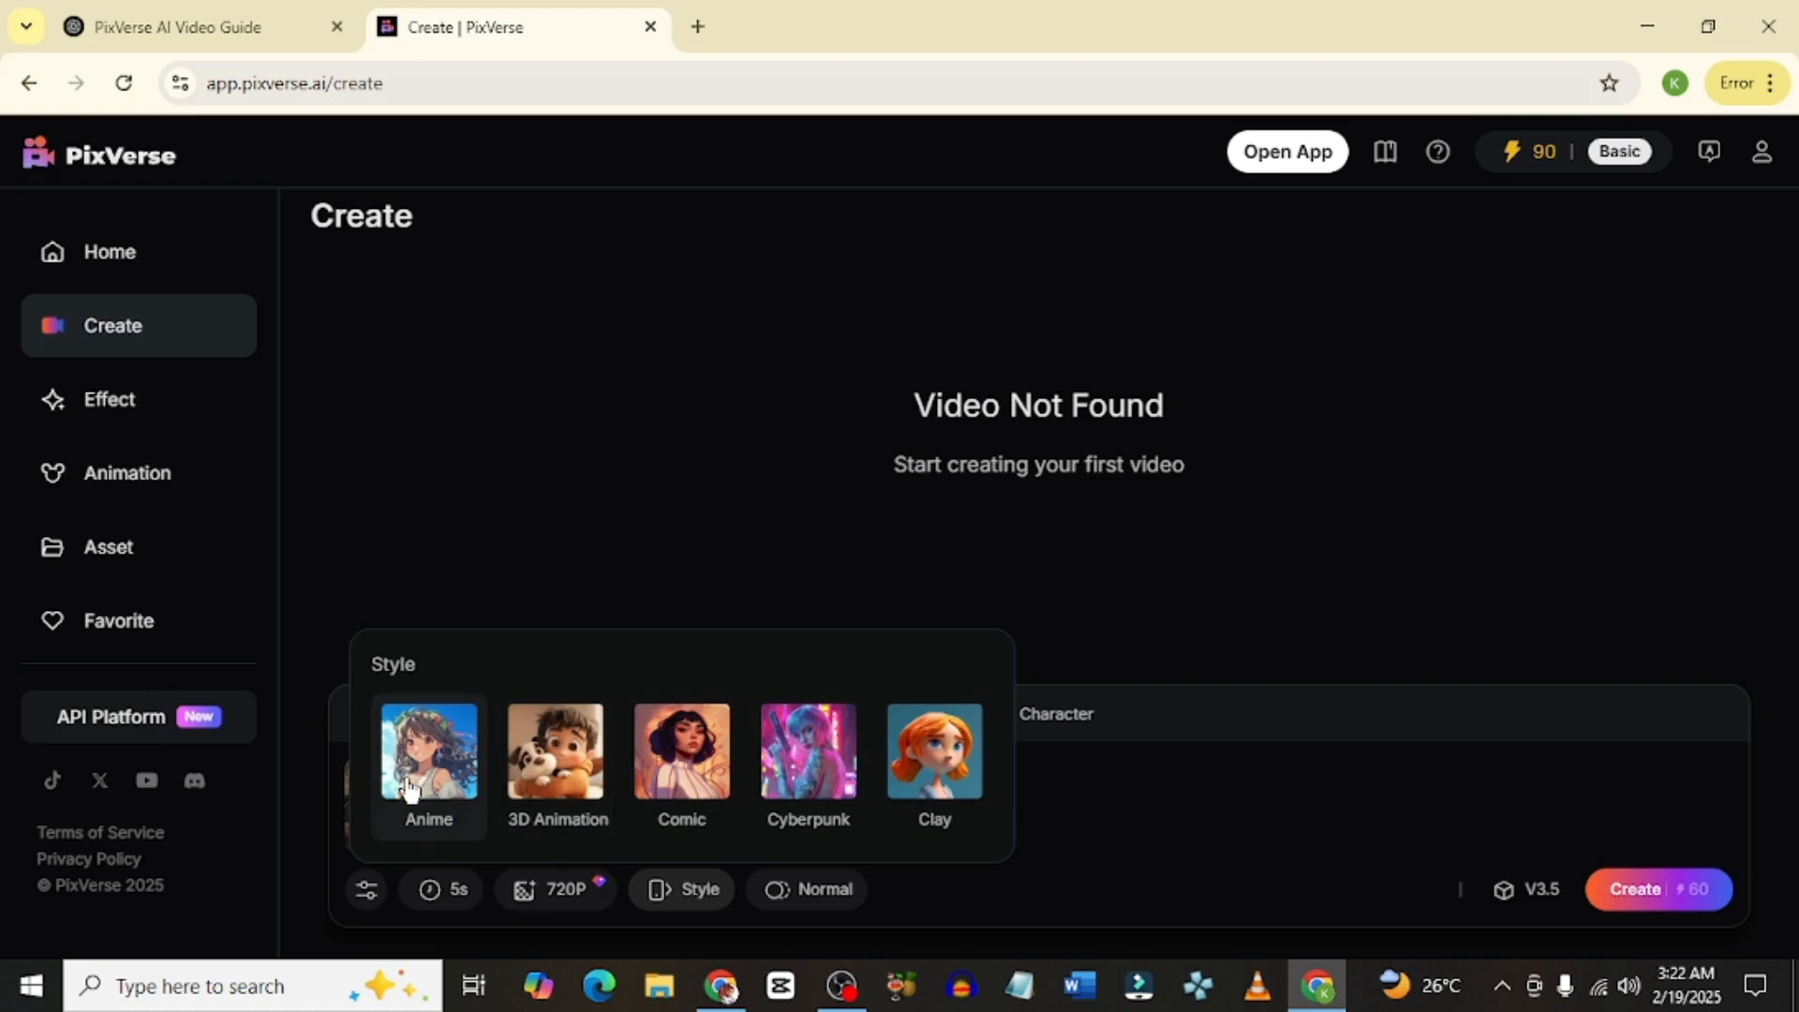
{"action": "mouse_move", "coordinate": [555, 757]}
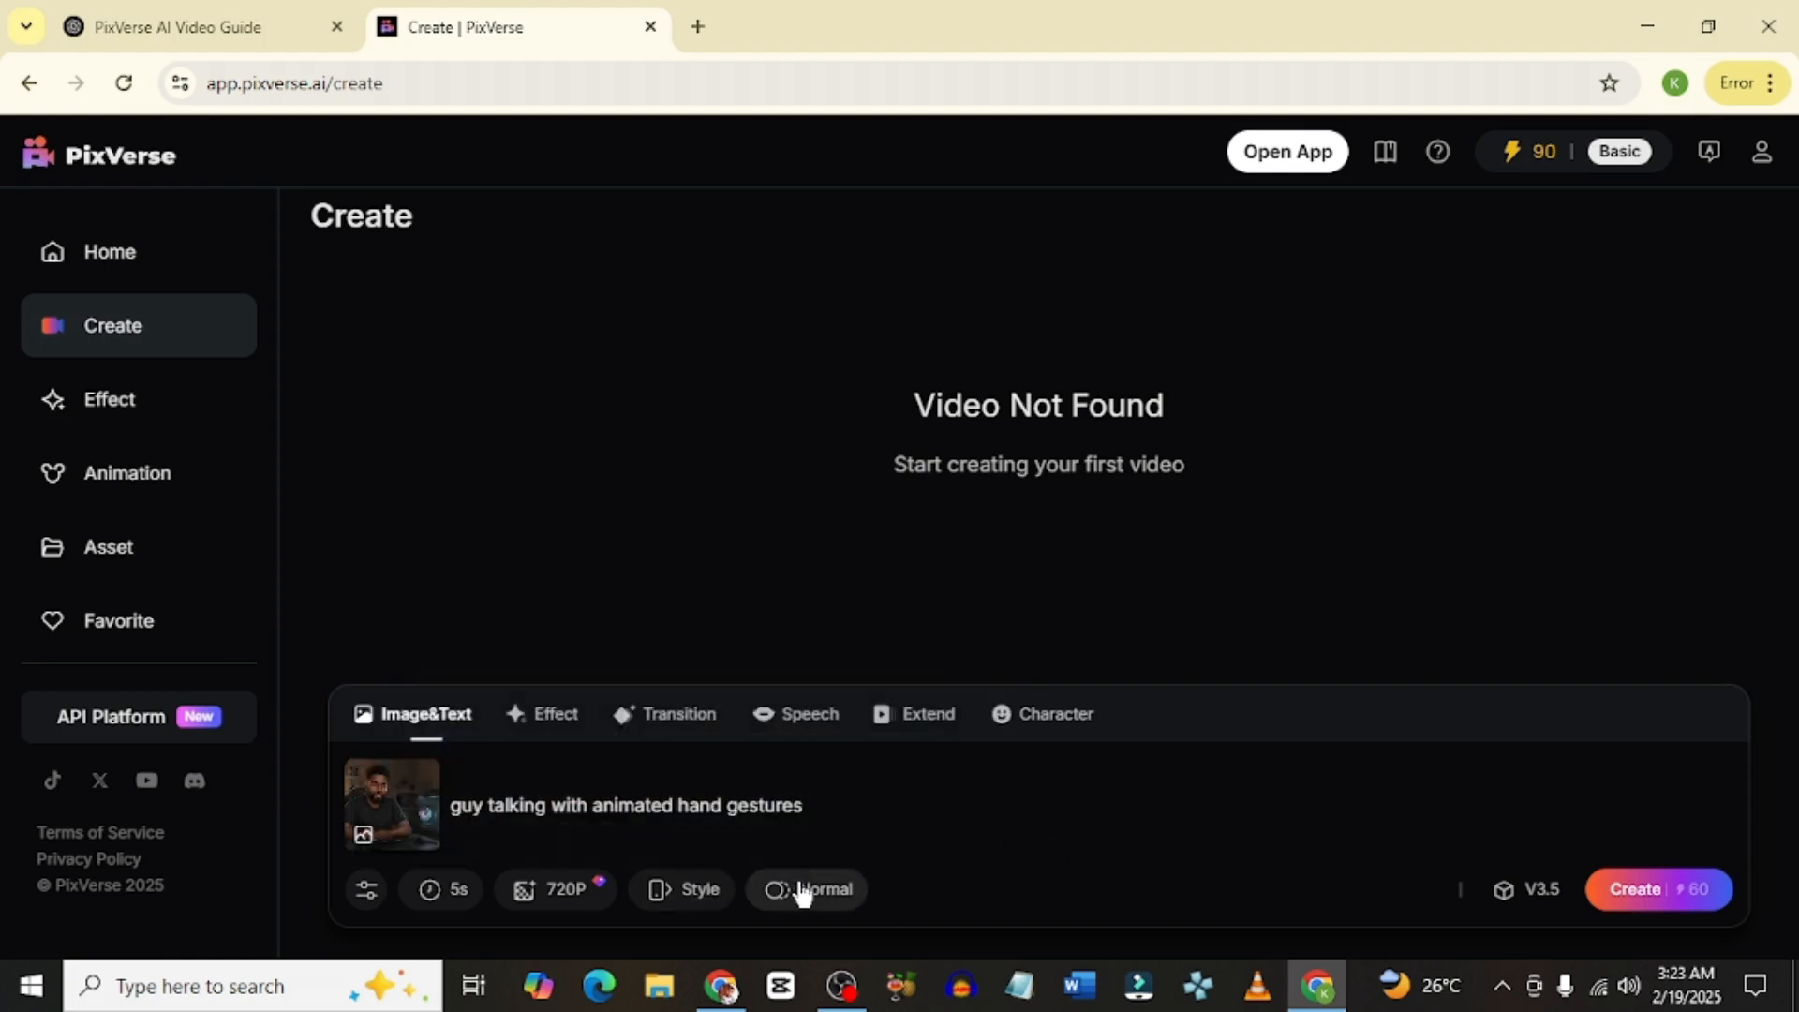
{"action": "left_click", "coordinate": [822, 889]}
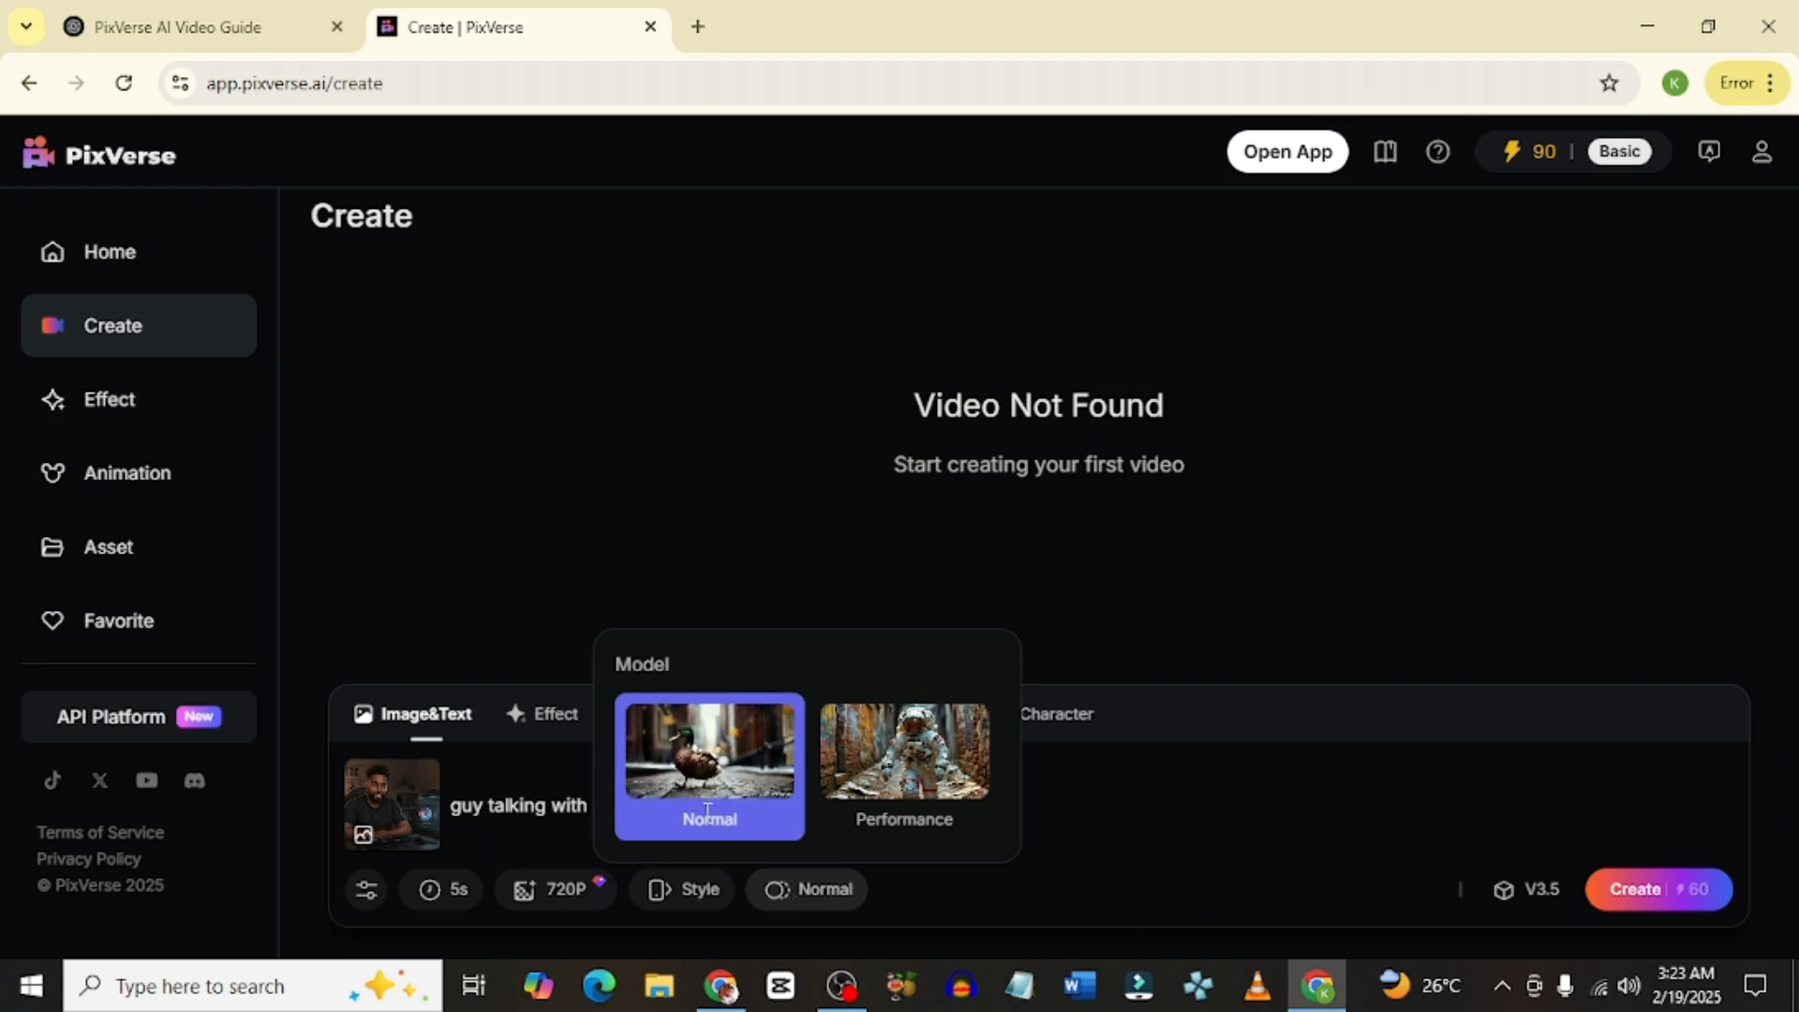
{"action": "left_click", "coordinate": [1136, 832]}
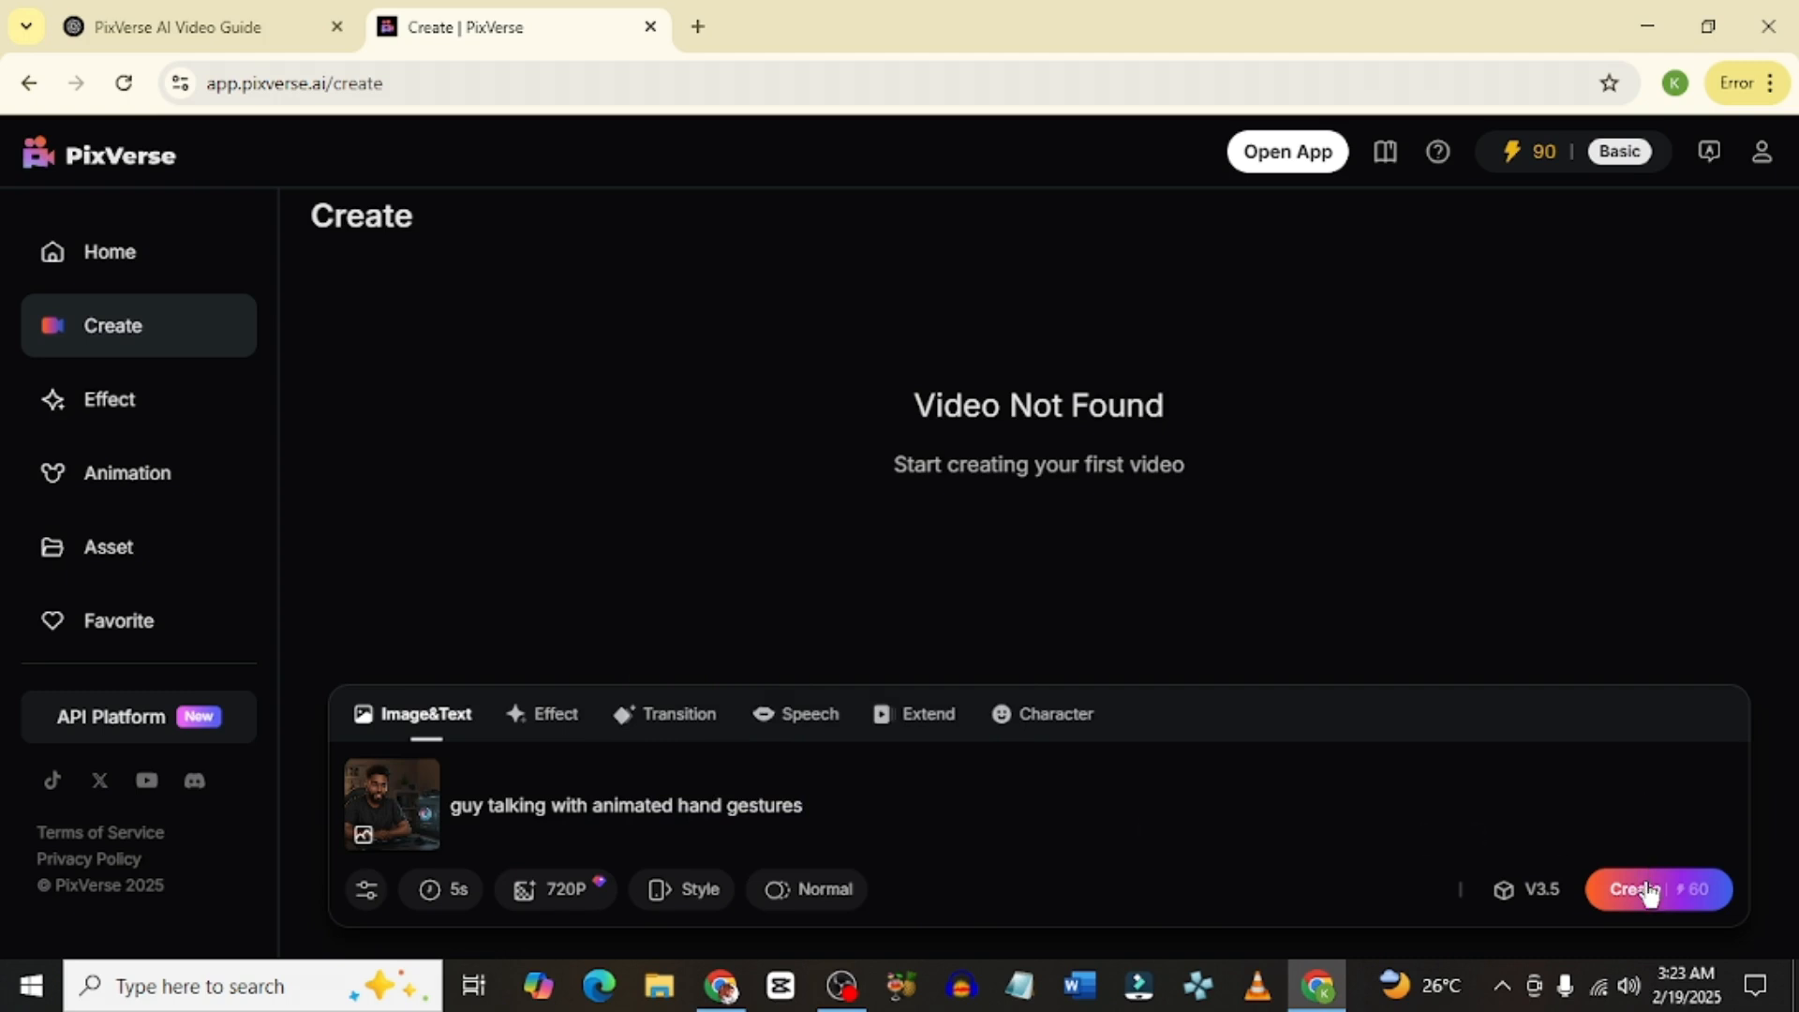
- Generate the gesturing-guy video and play back the resulting clip
{"action": "left_click", "coordinate": [1632, 889]}
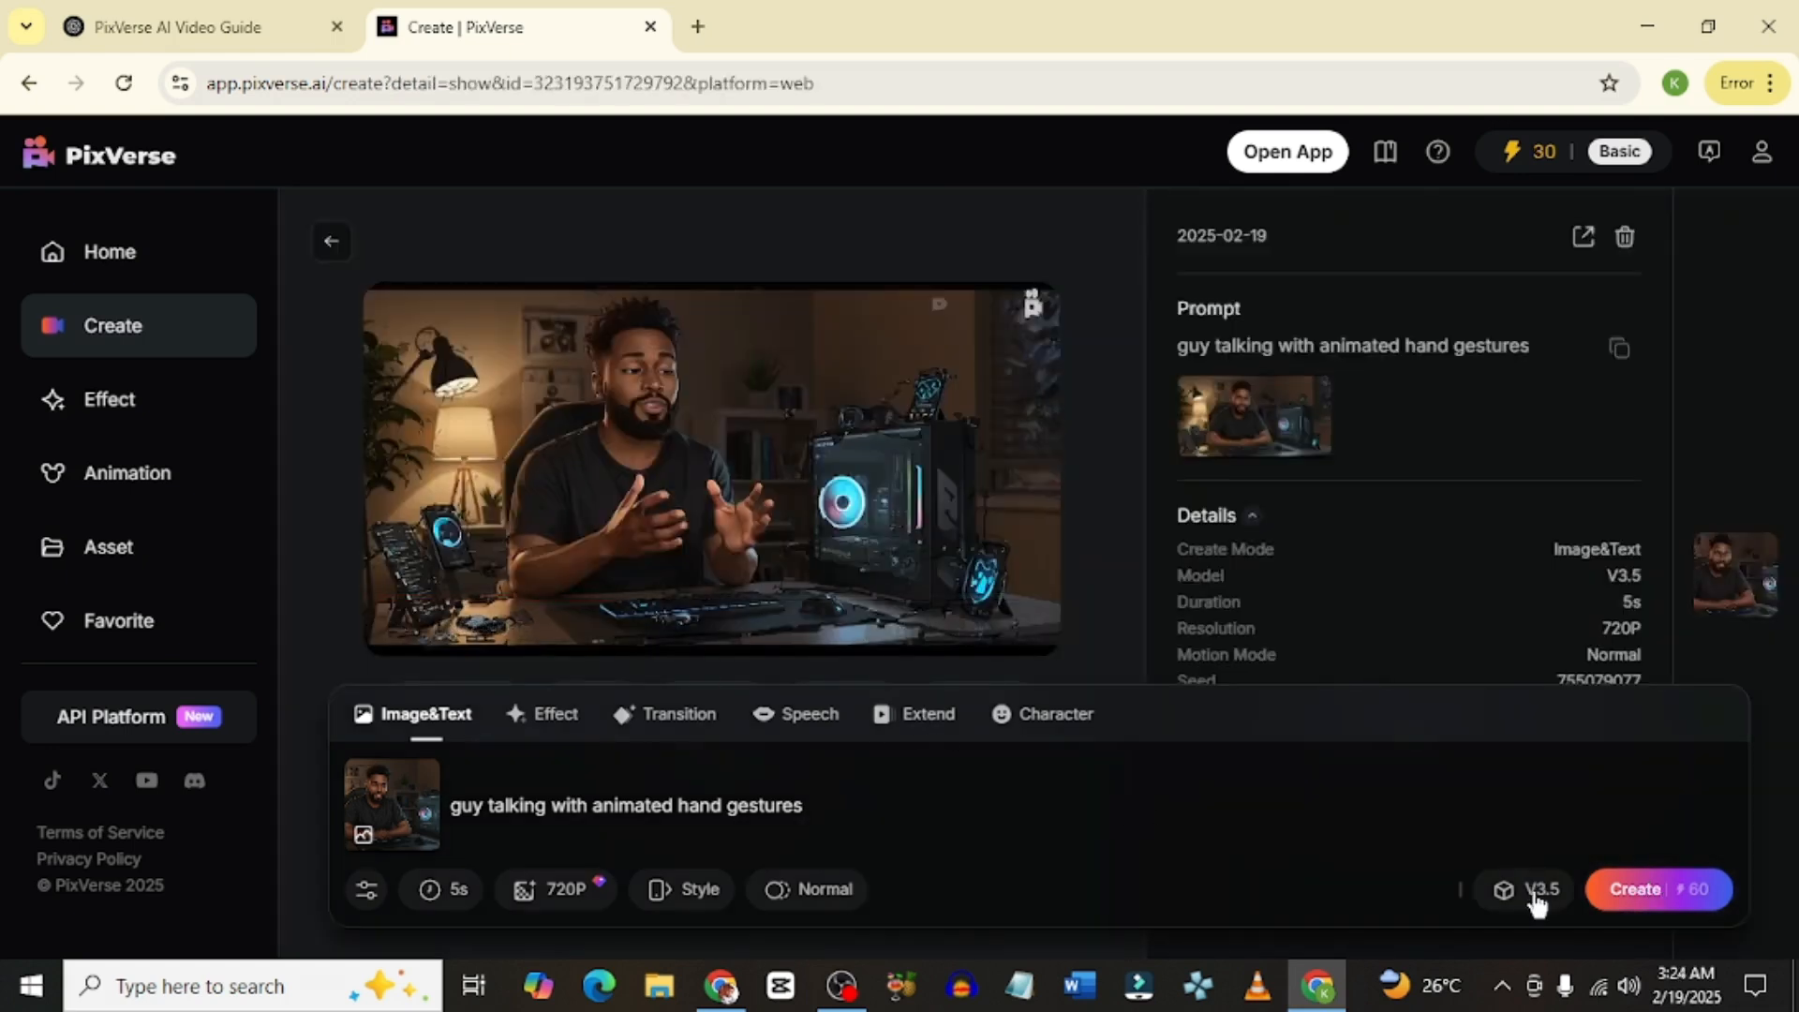
{"action": "left_click", "coordinate": [1537, 889]}
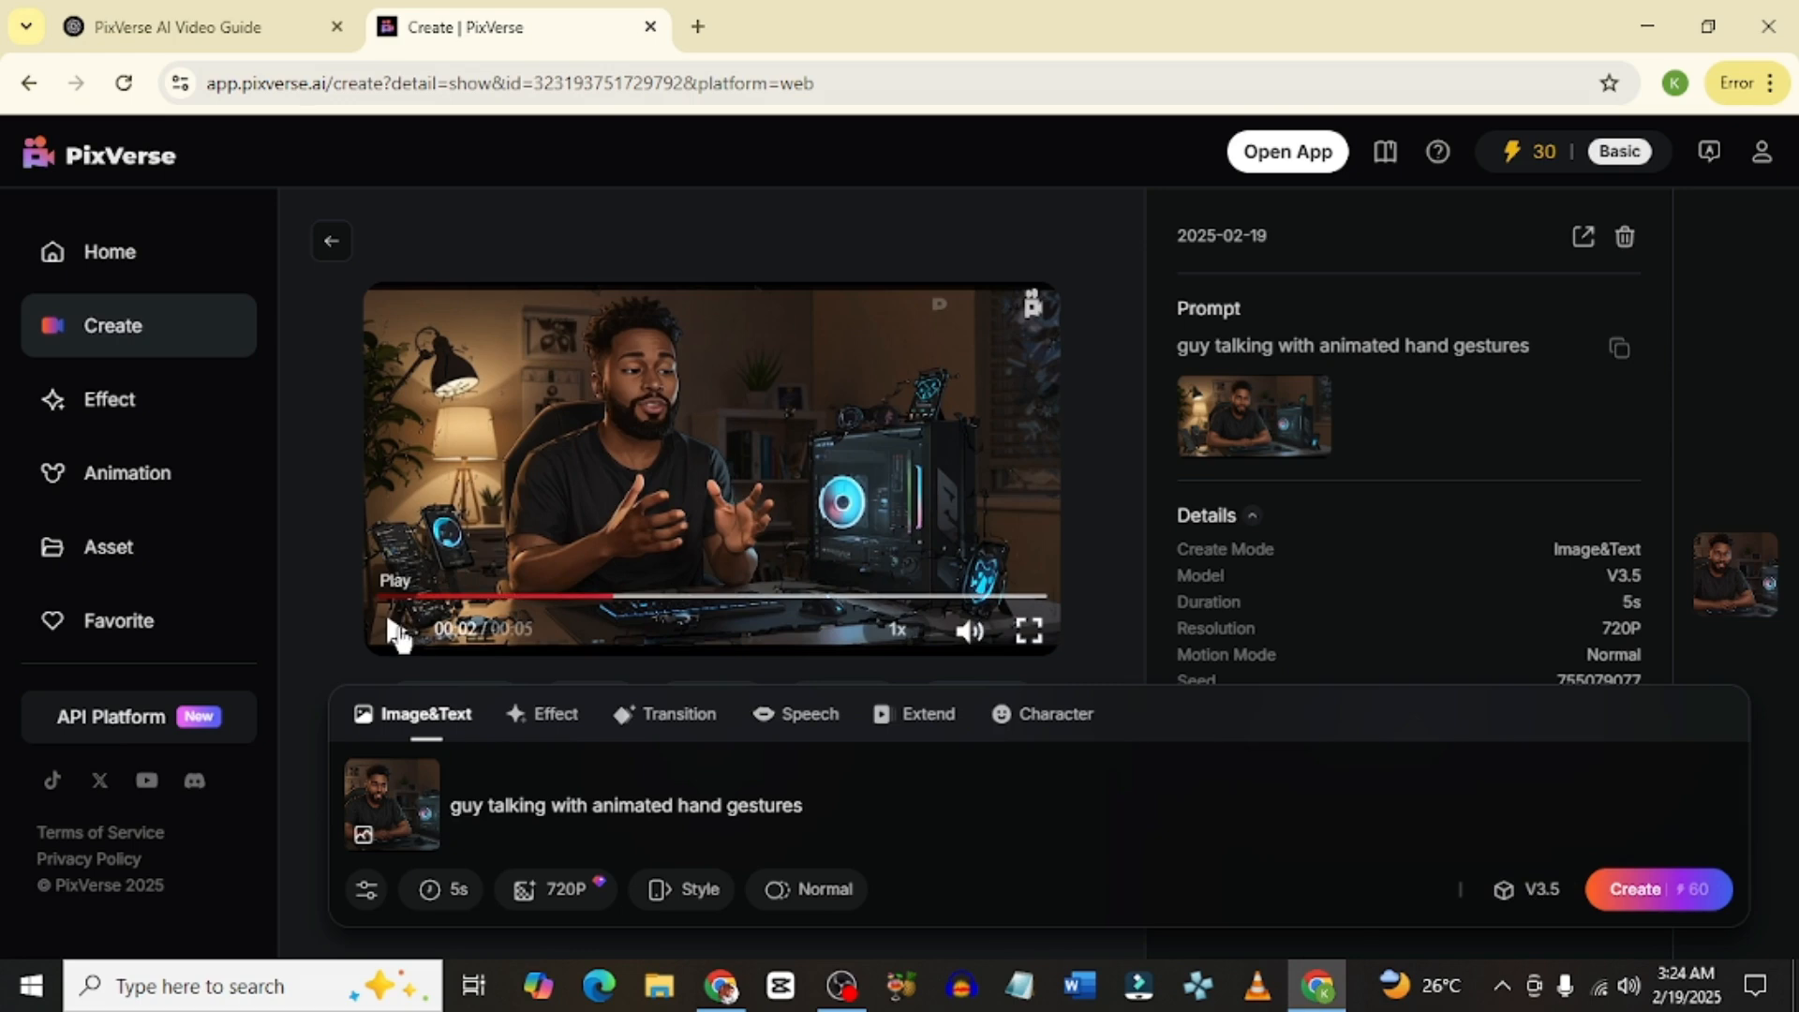
{"action": "left_click", "coordinate": [394, 631]}
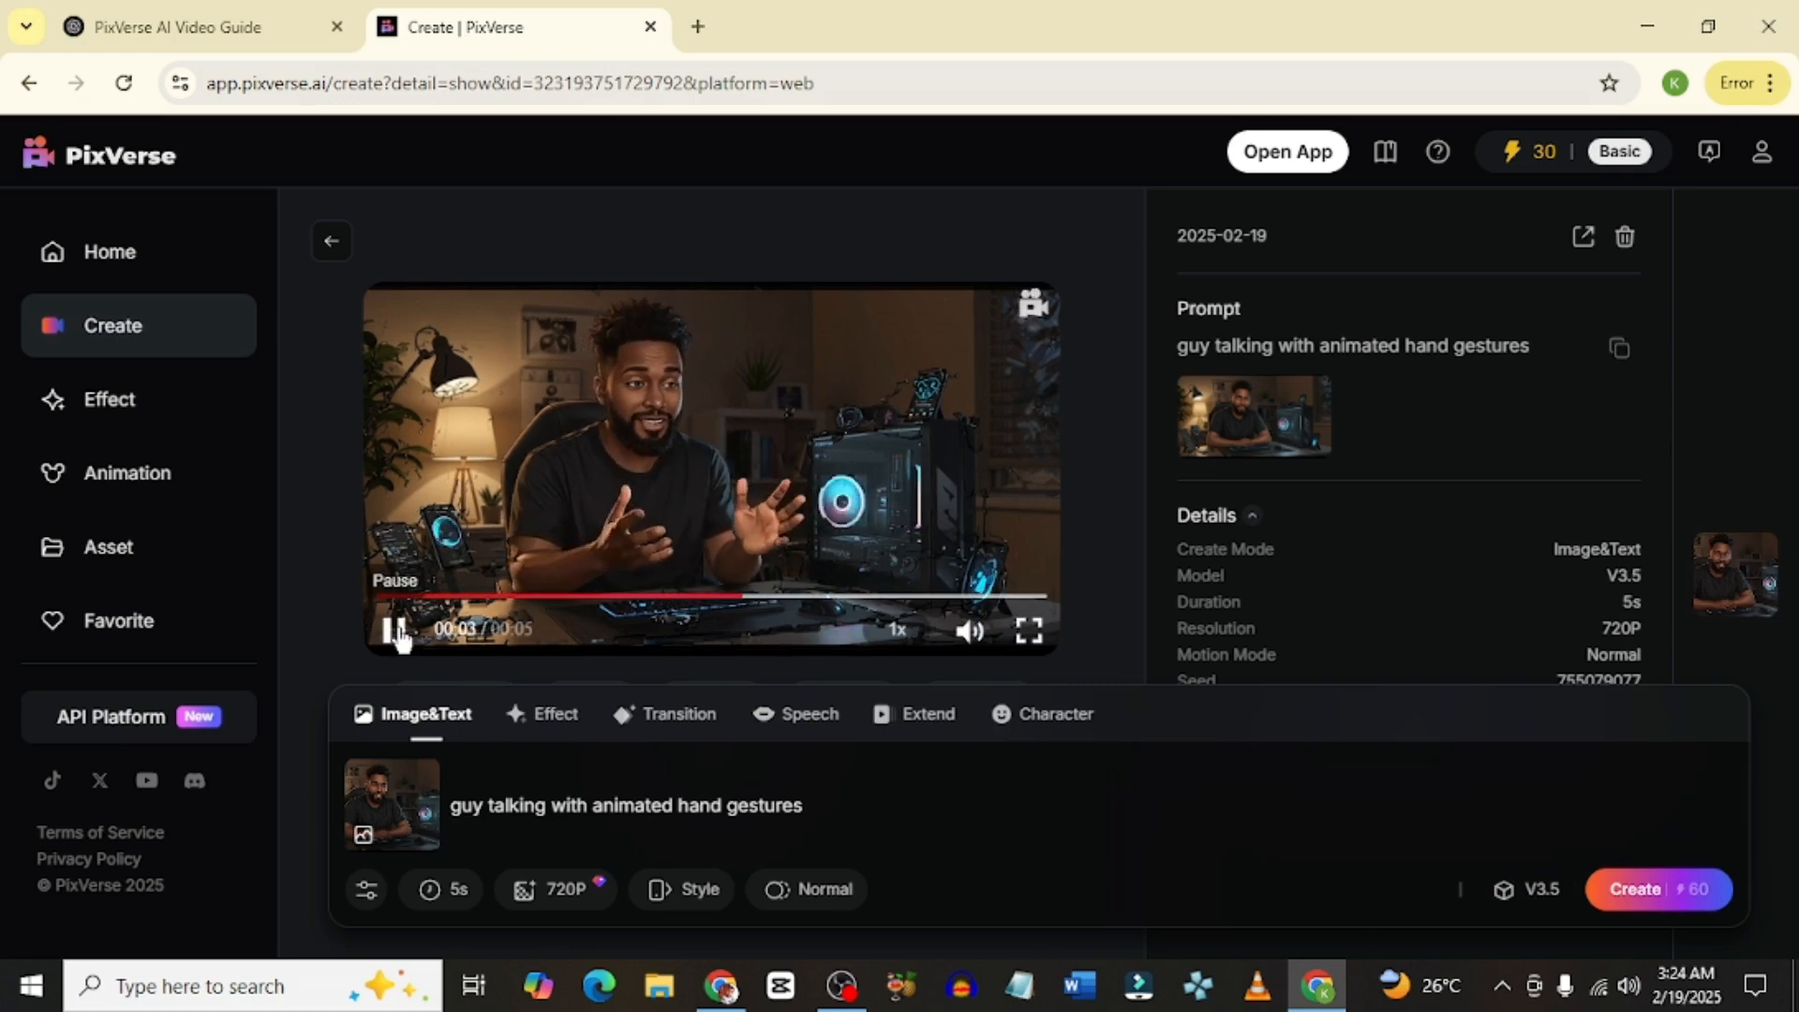
{"action": "left_click", "coordinate": [393, 629]}
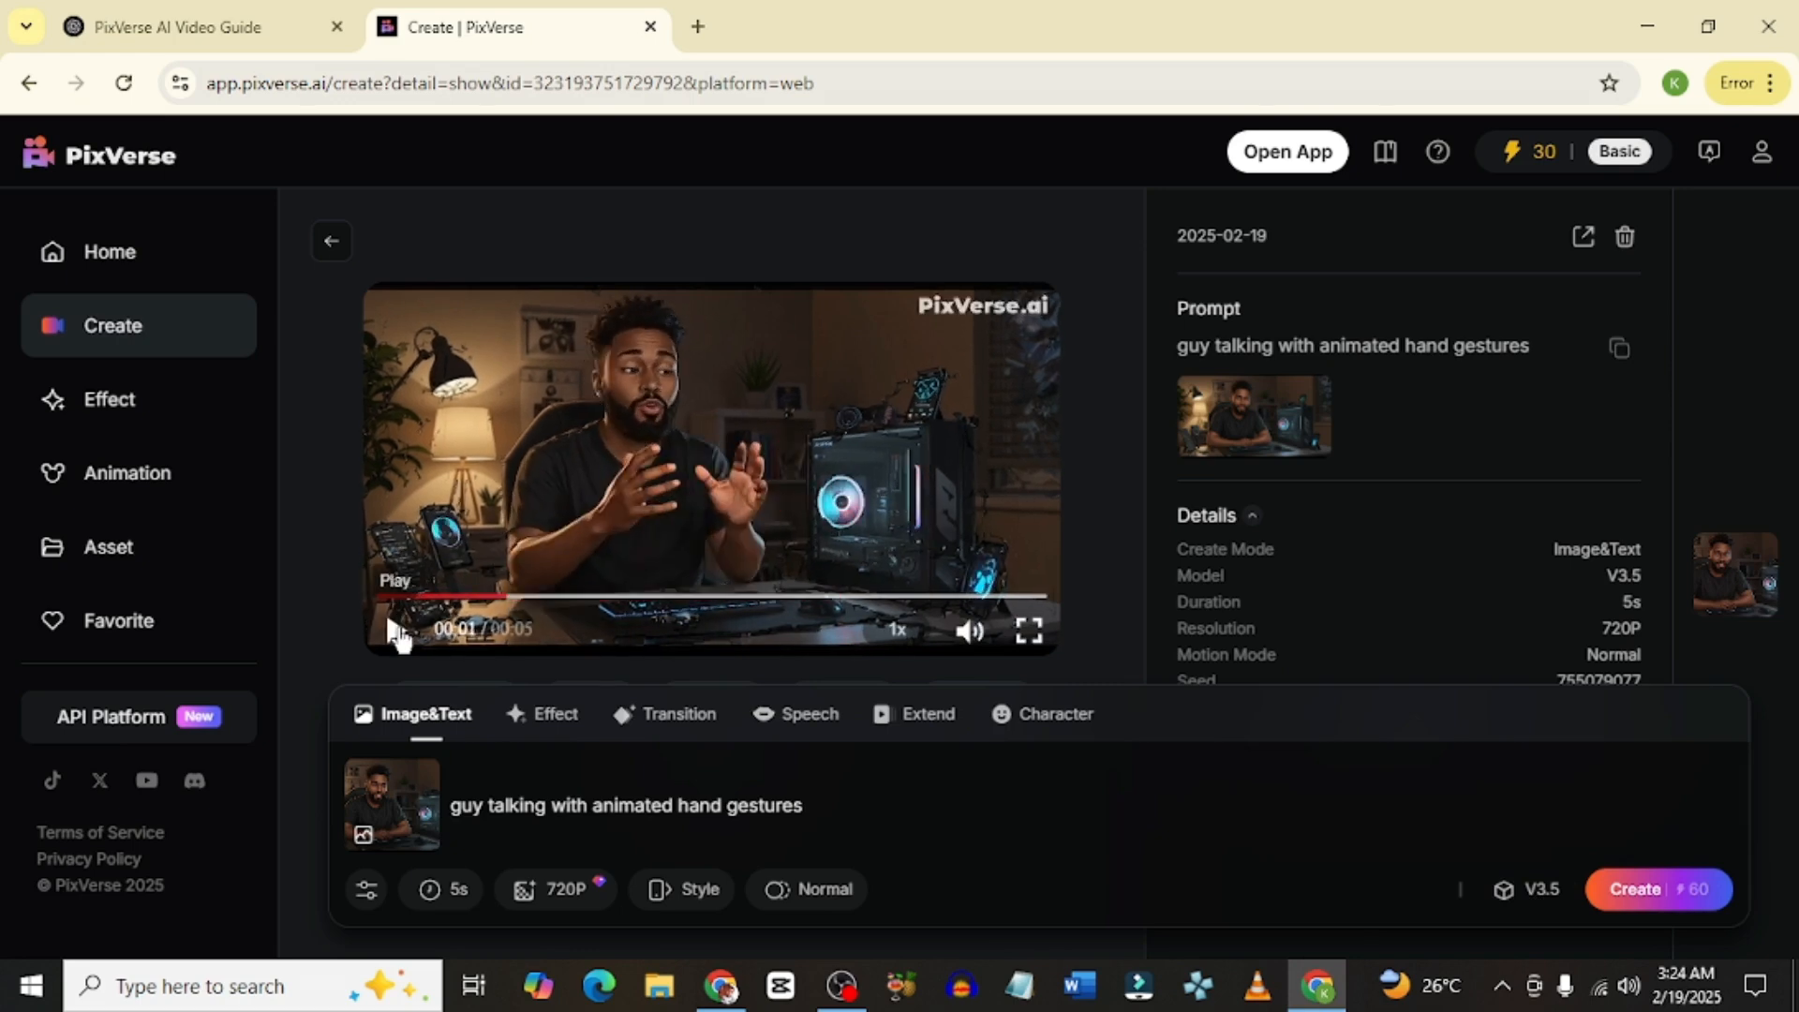
{"action": "left_click", "coordinate": [395, 630]}
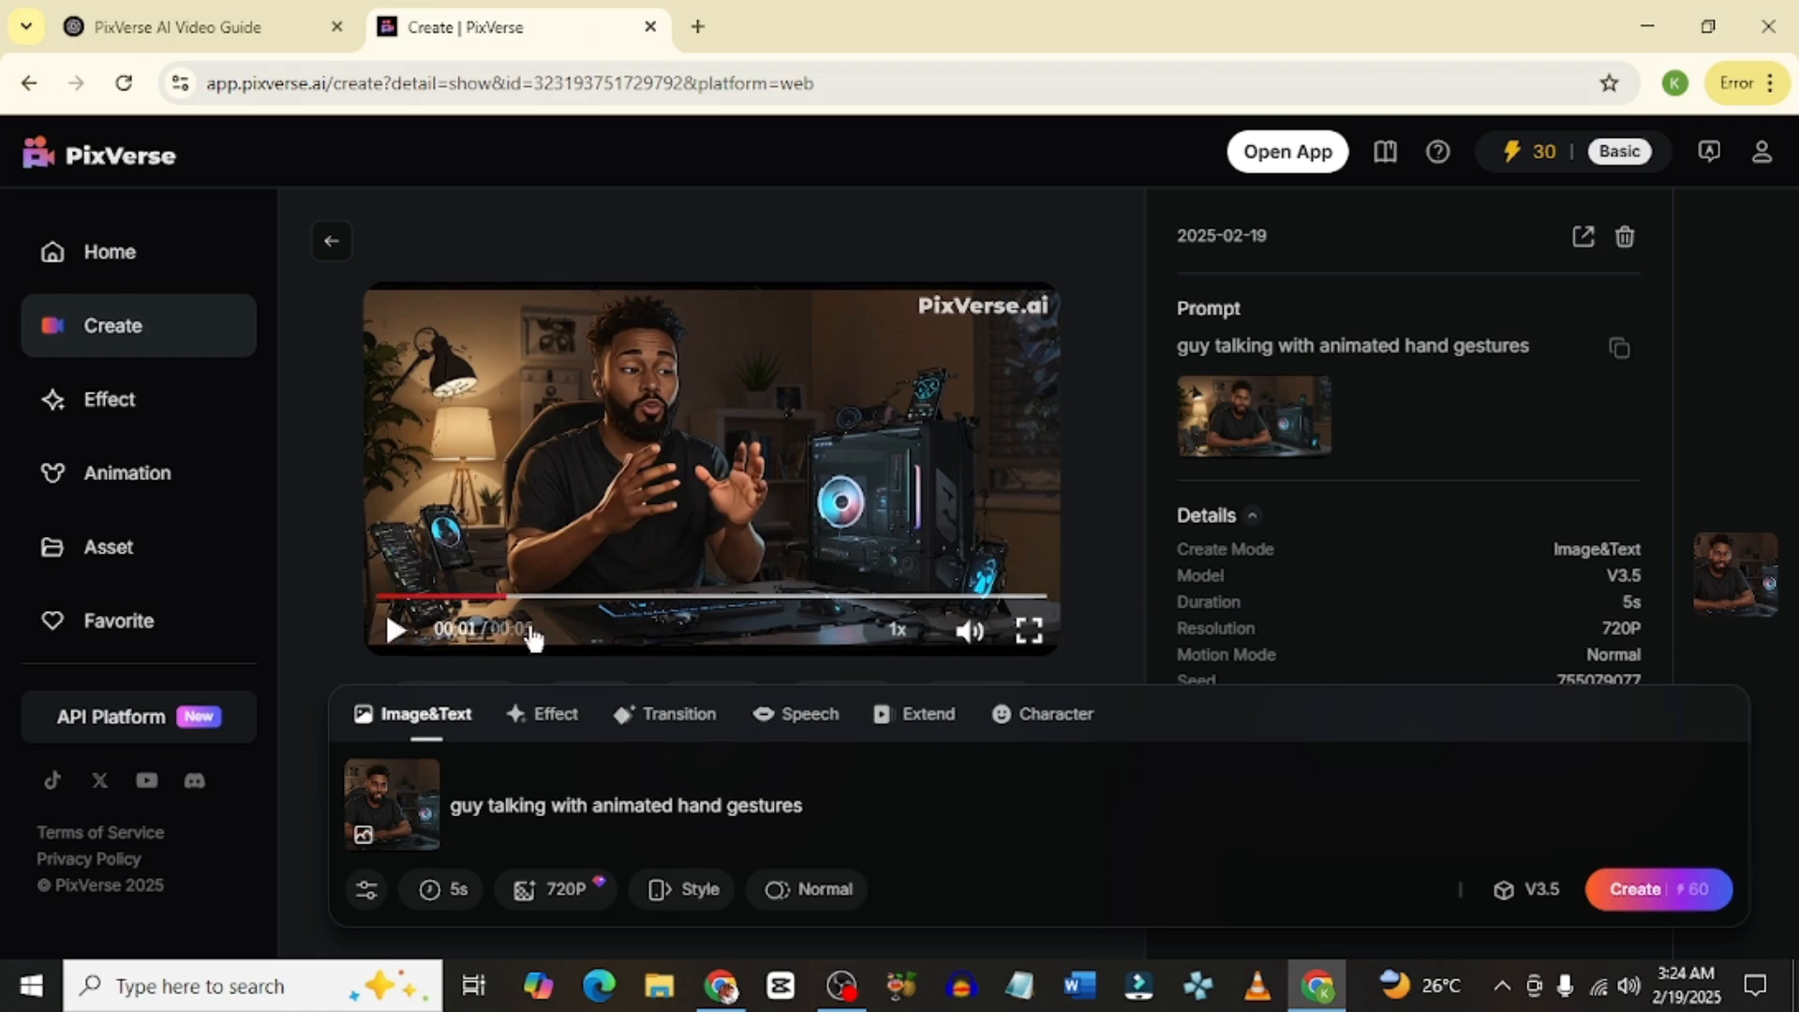
- Return to Create and open the Asset video library
{"action": "left_click", "coordinate": [332, 241]}
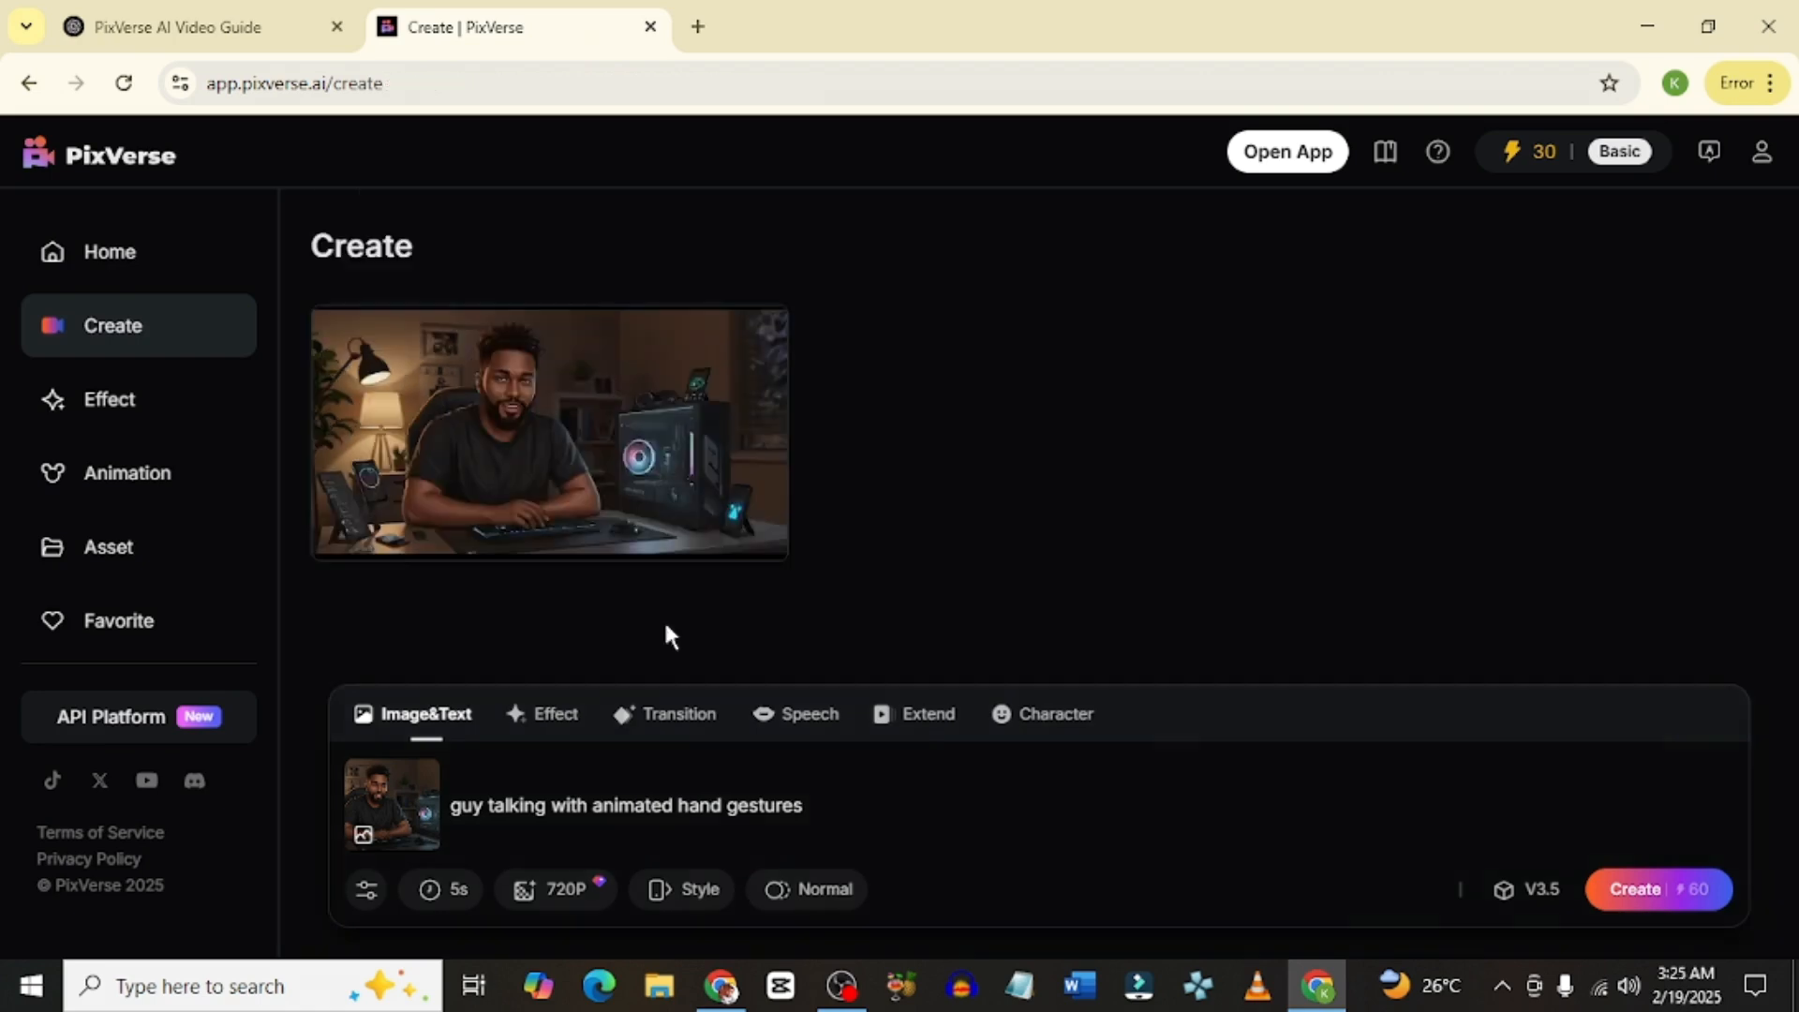
{"action": "mouse_move", "coordinate": [781, 468]}
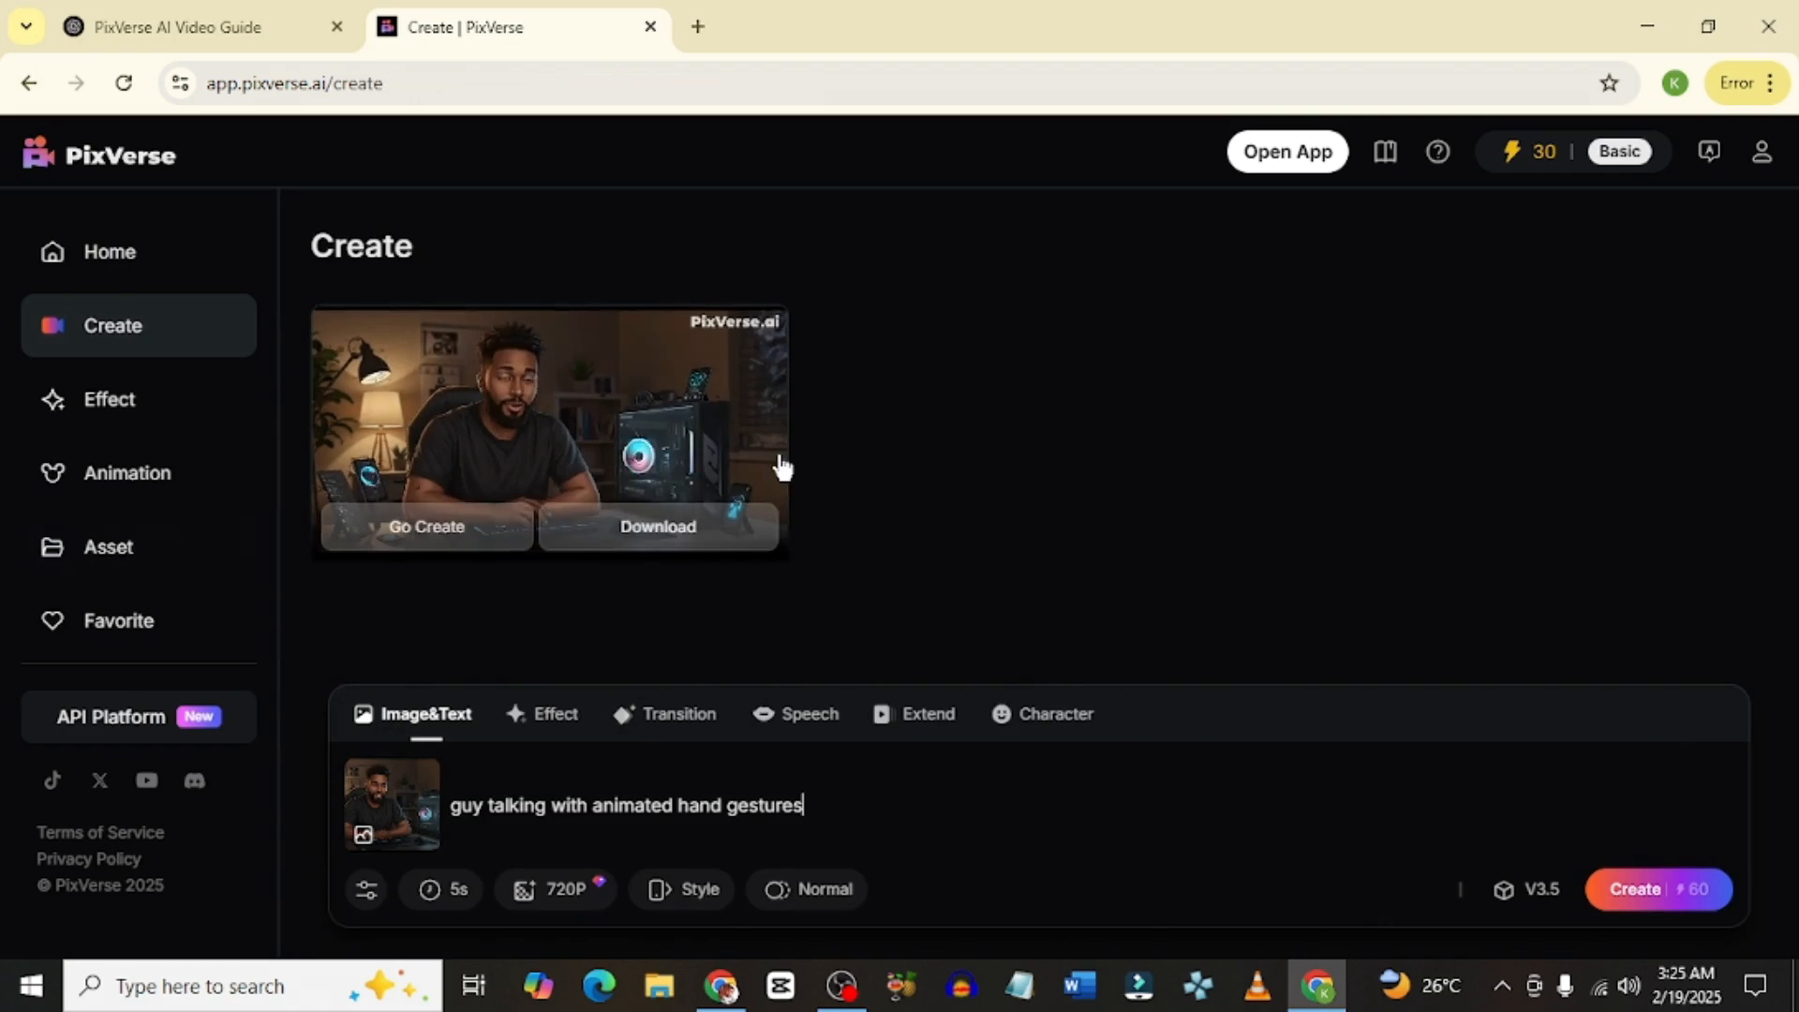
{"action": "left_click", "coordinate": [108, 546]}
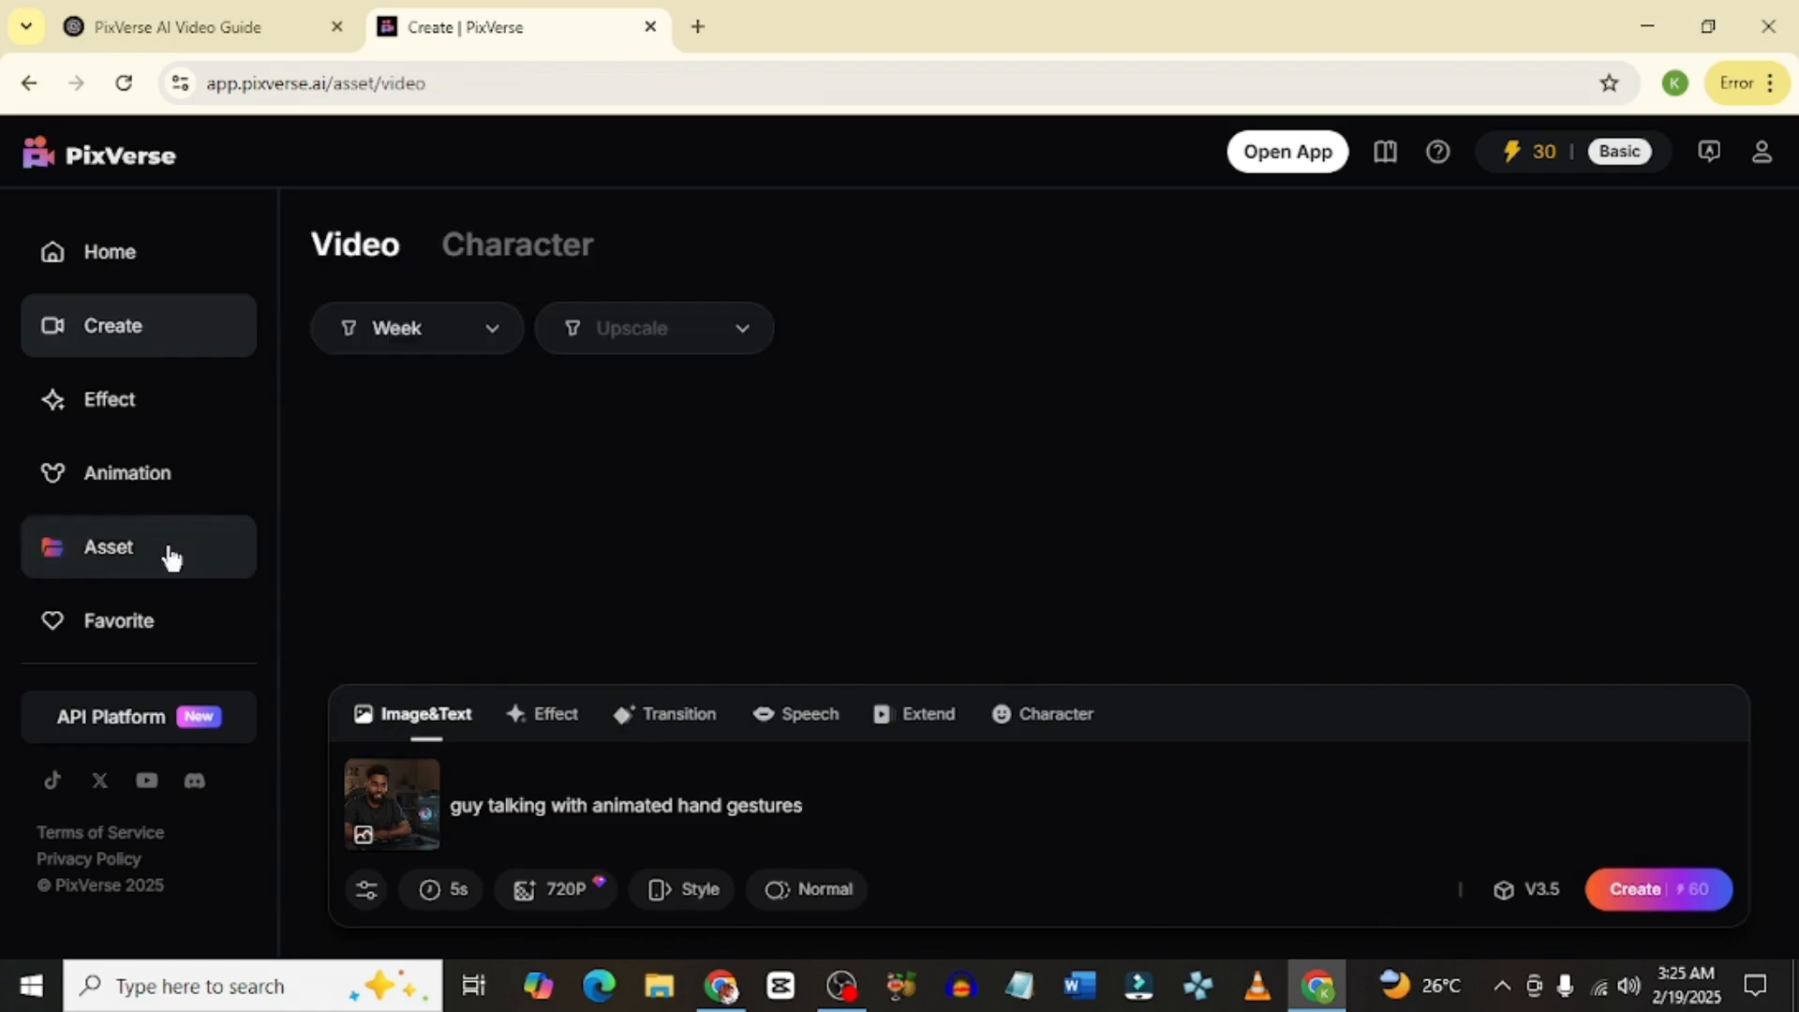
{"action": "left_click", "coordinate": [138, 546]}
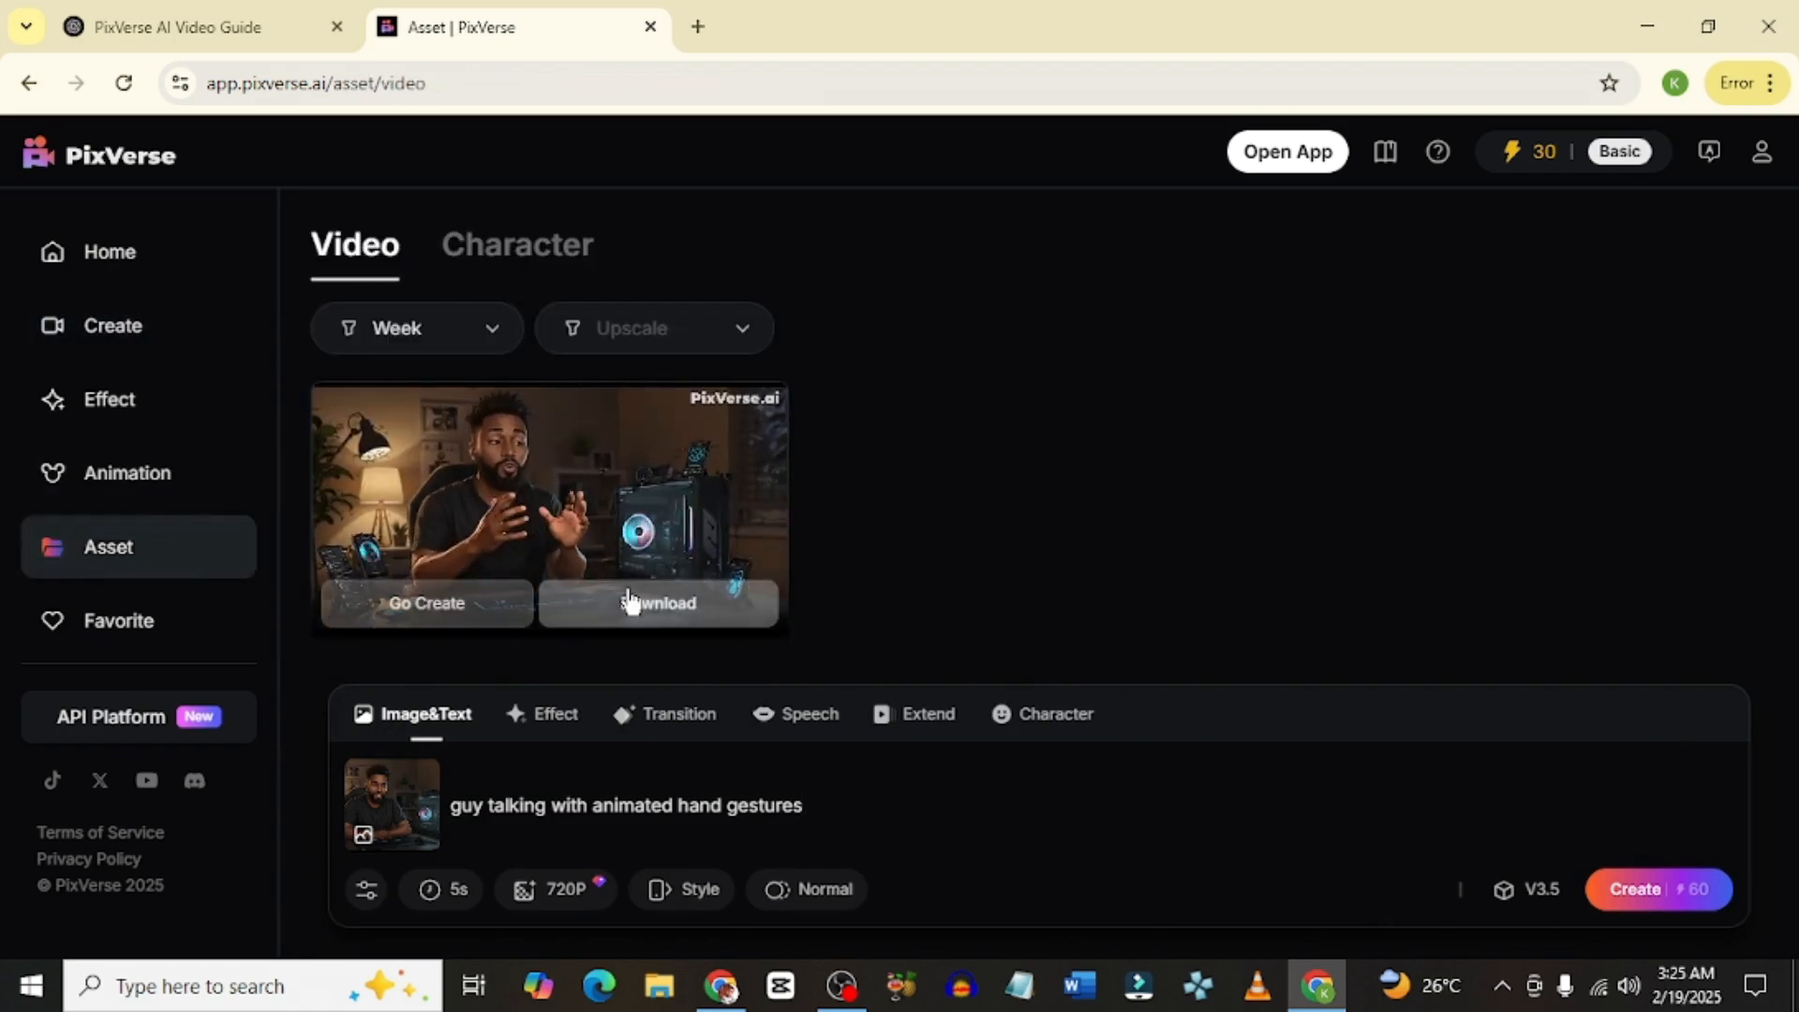
- In Extend mode, attach the 0:05 clip from Assets as the source video
{"action": "left_click", "coordinate": [926, 714]}
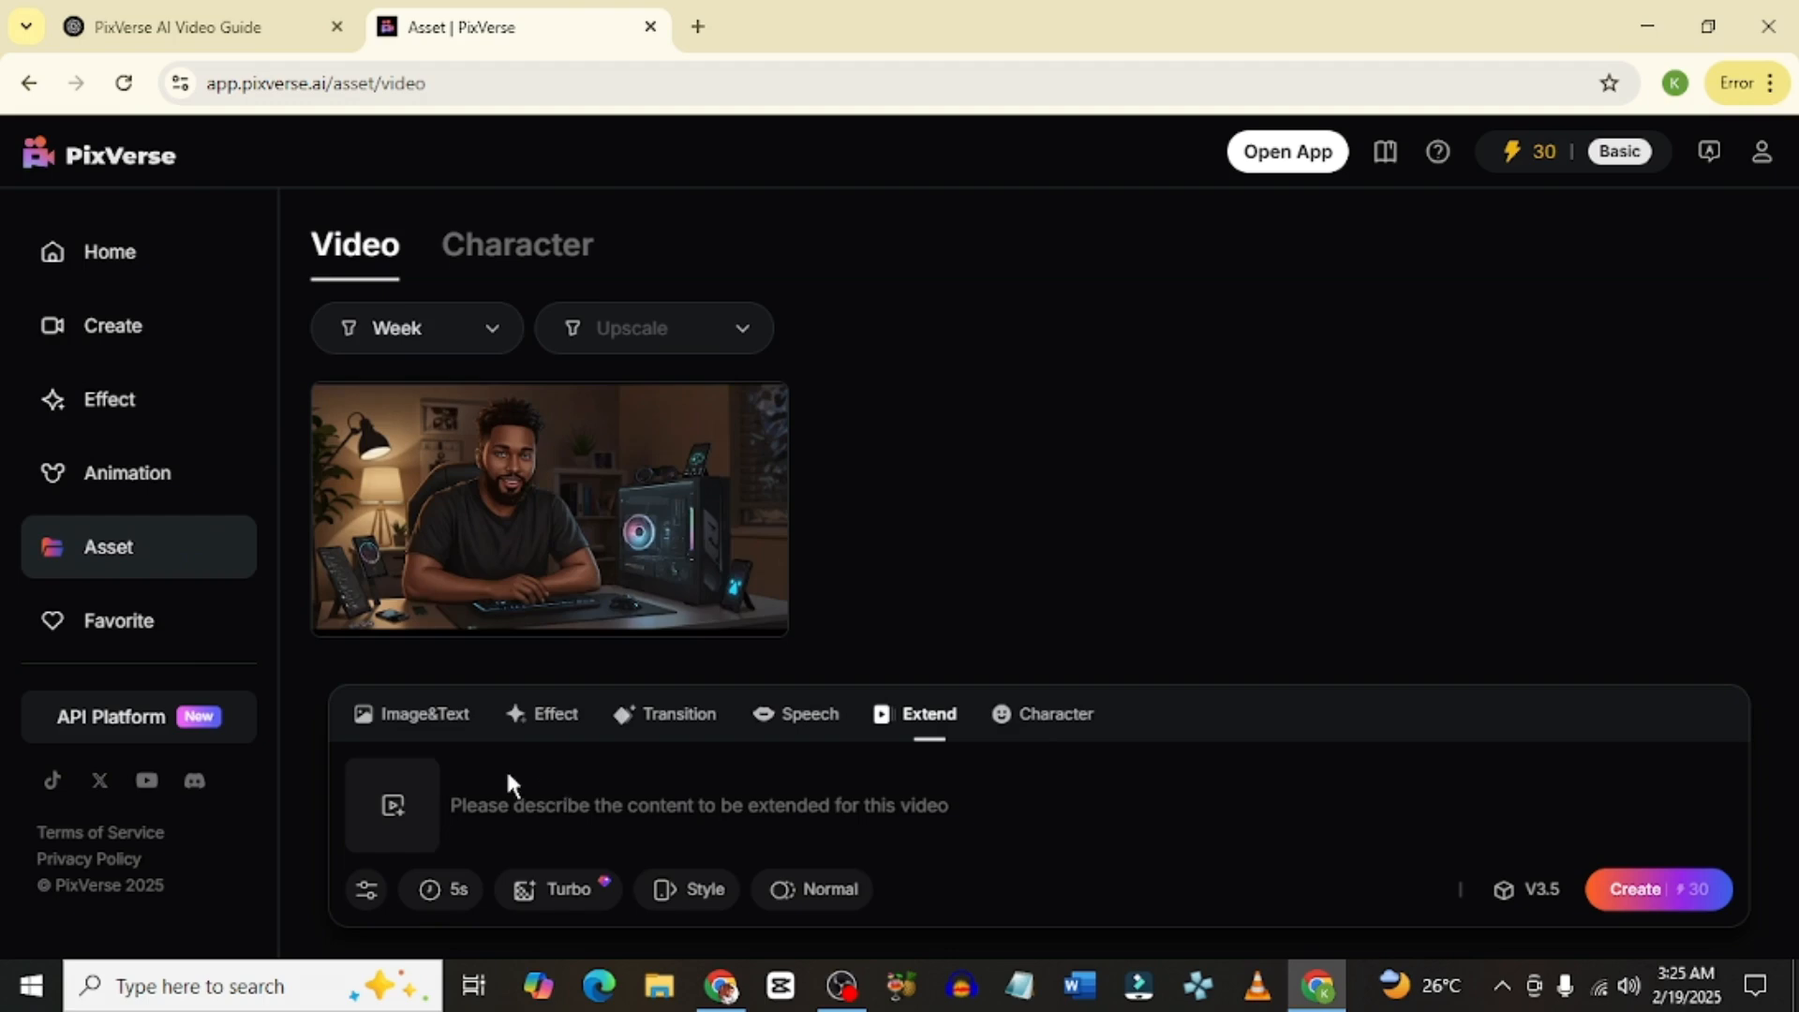
{"action": "mouse_move", "coordinate": [935, 801]}
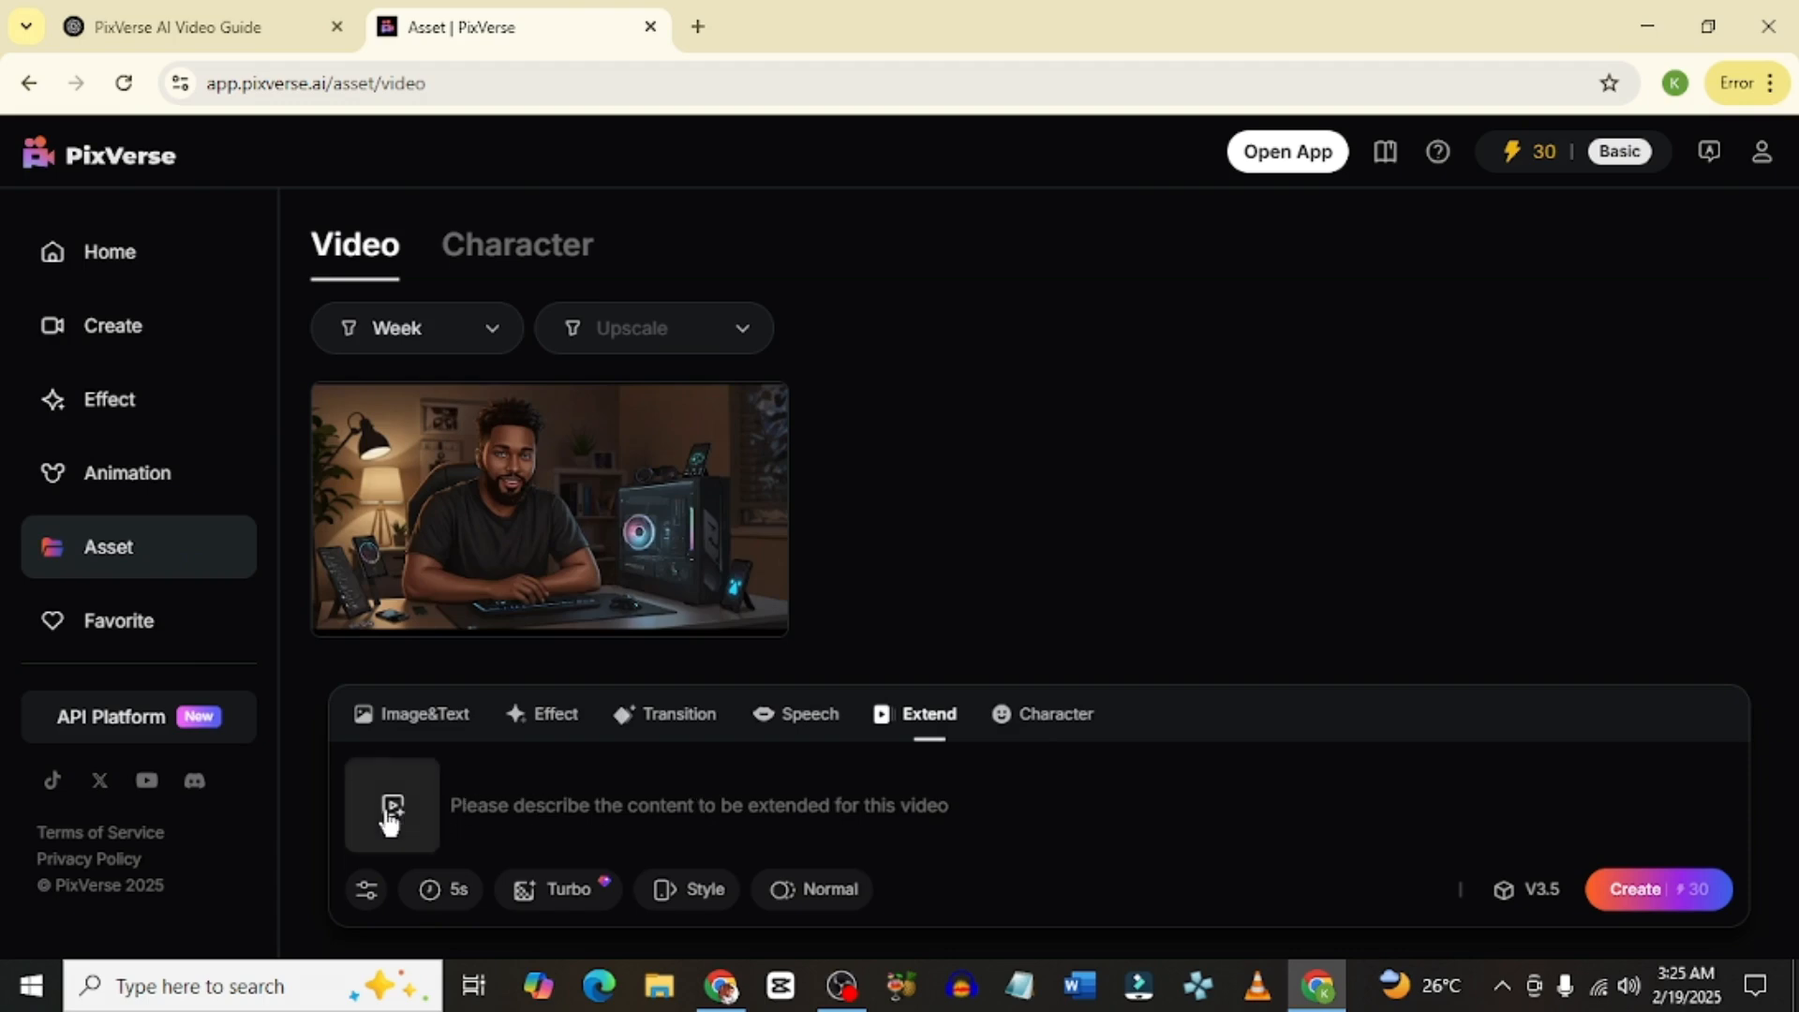
{"action": "left_click", "coordinate": [392, 806]}
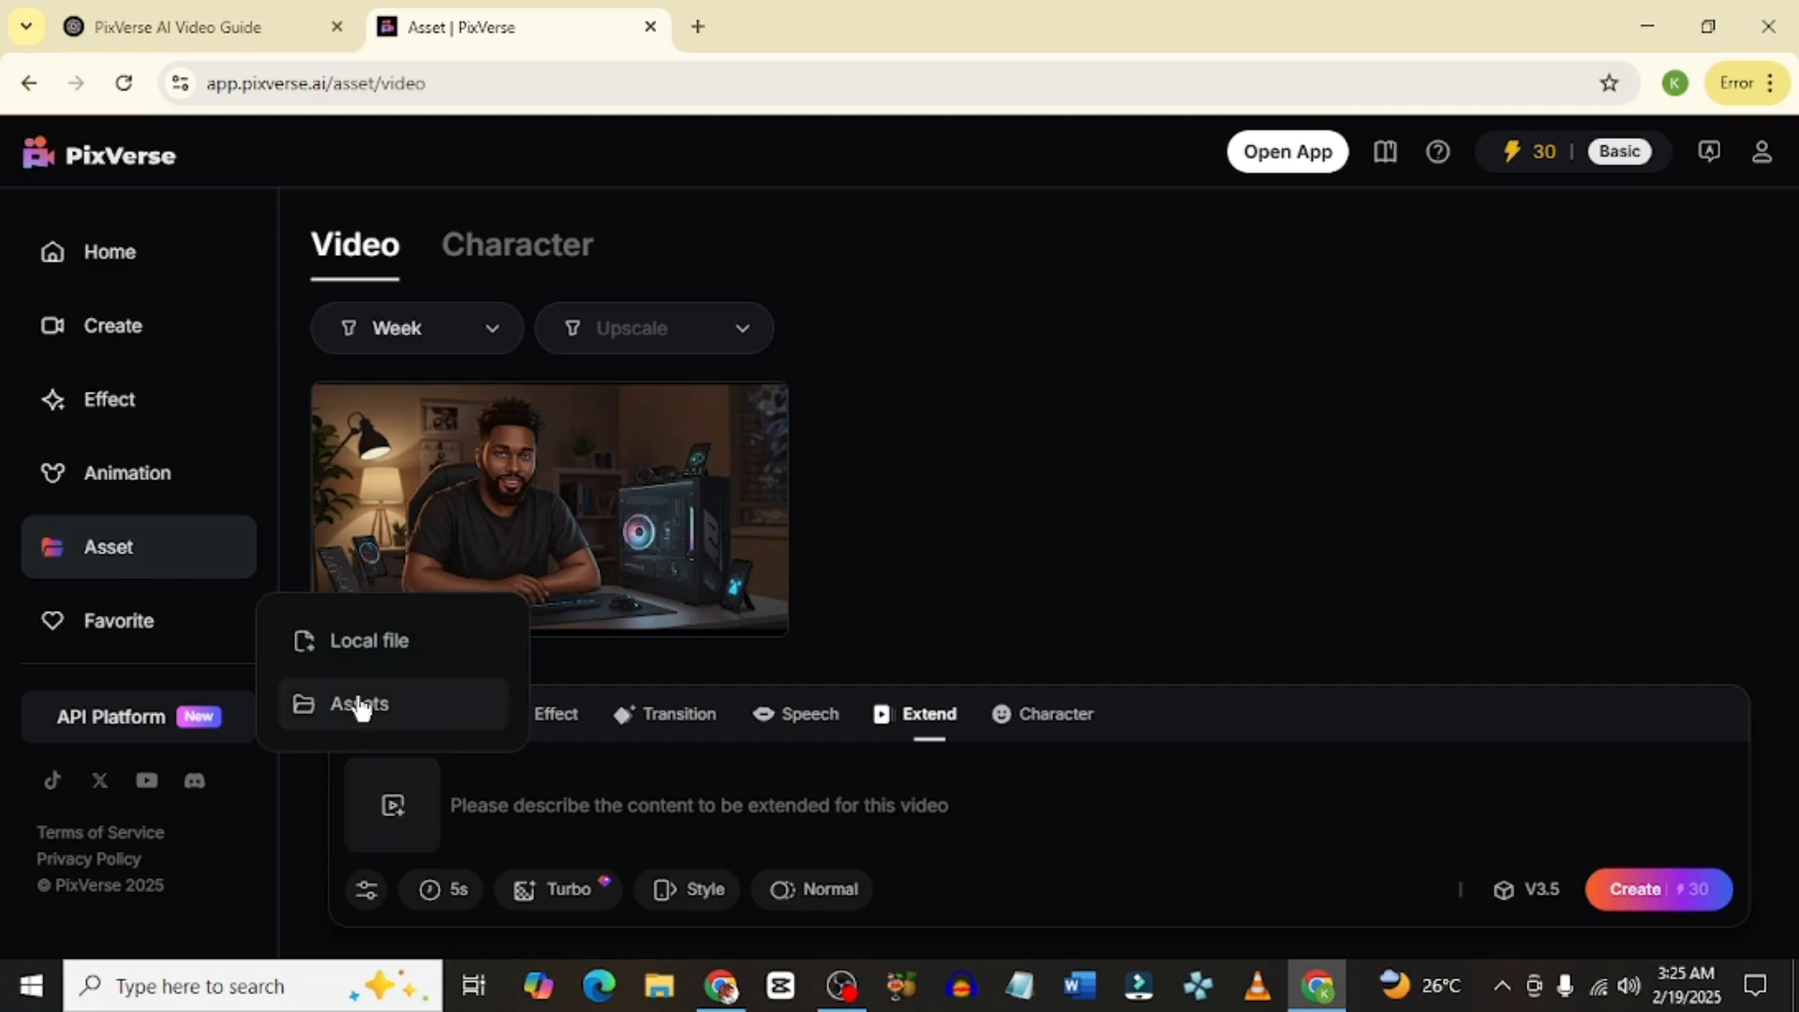
{"action": "left_click", "coordinate": [358, 704]}
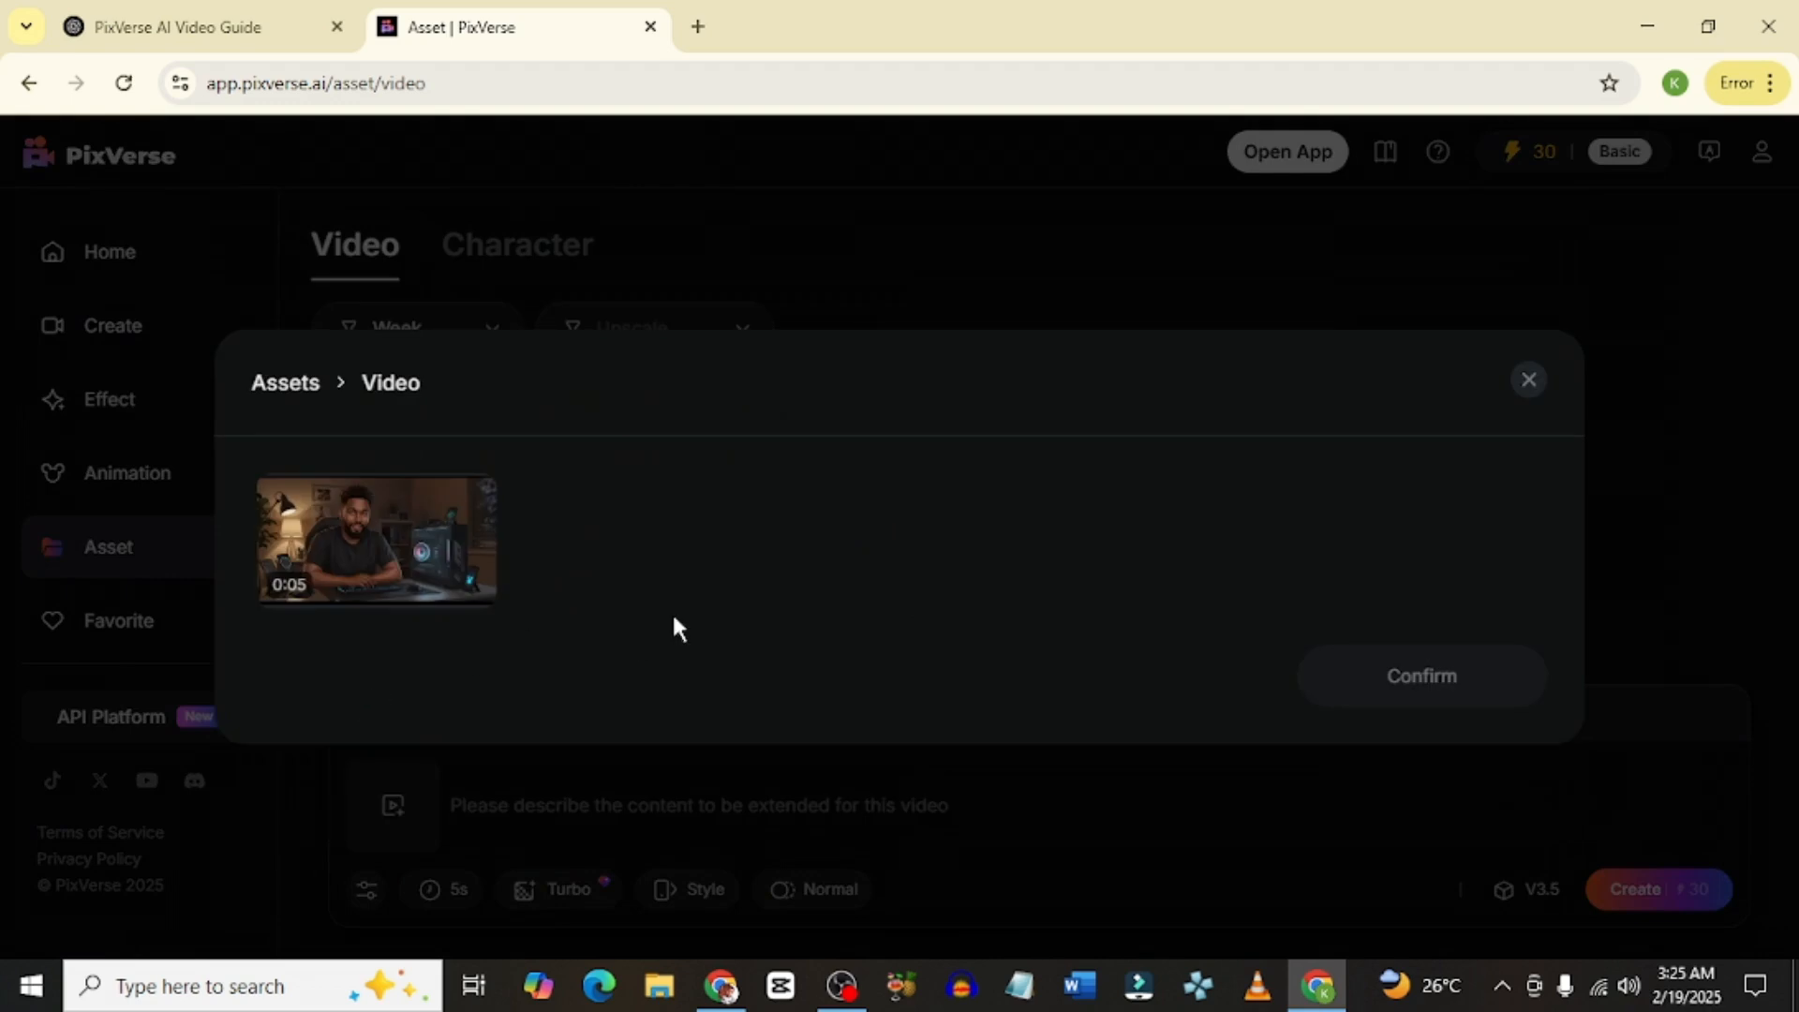
{"action": "left_click", "coordinate": [377, 540]}
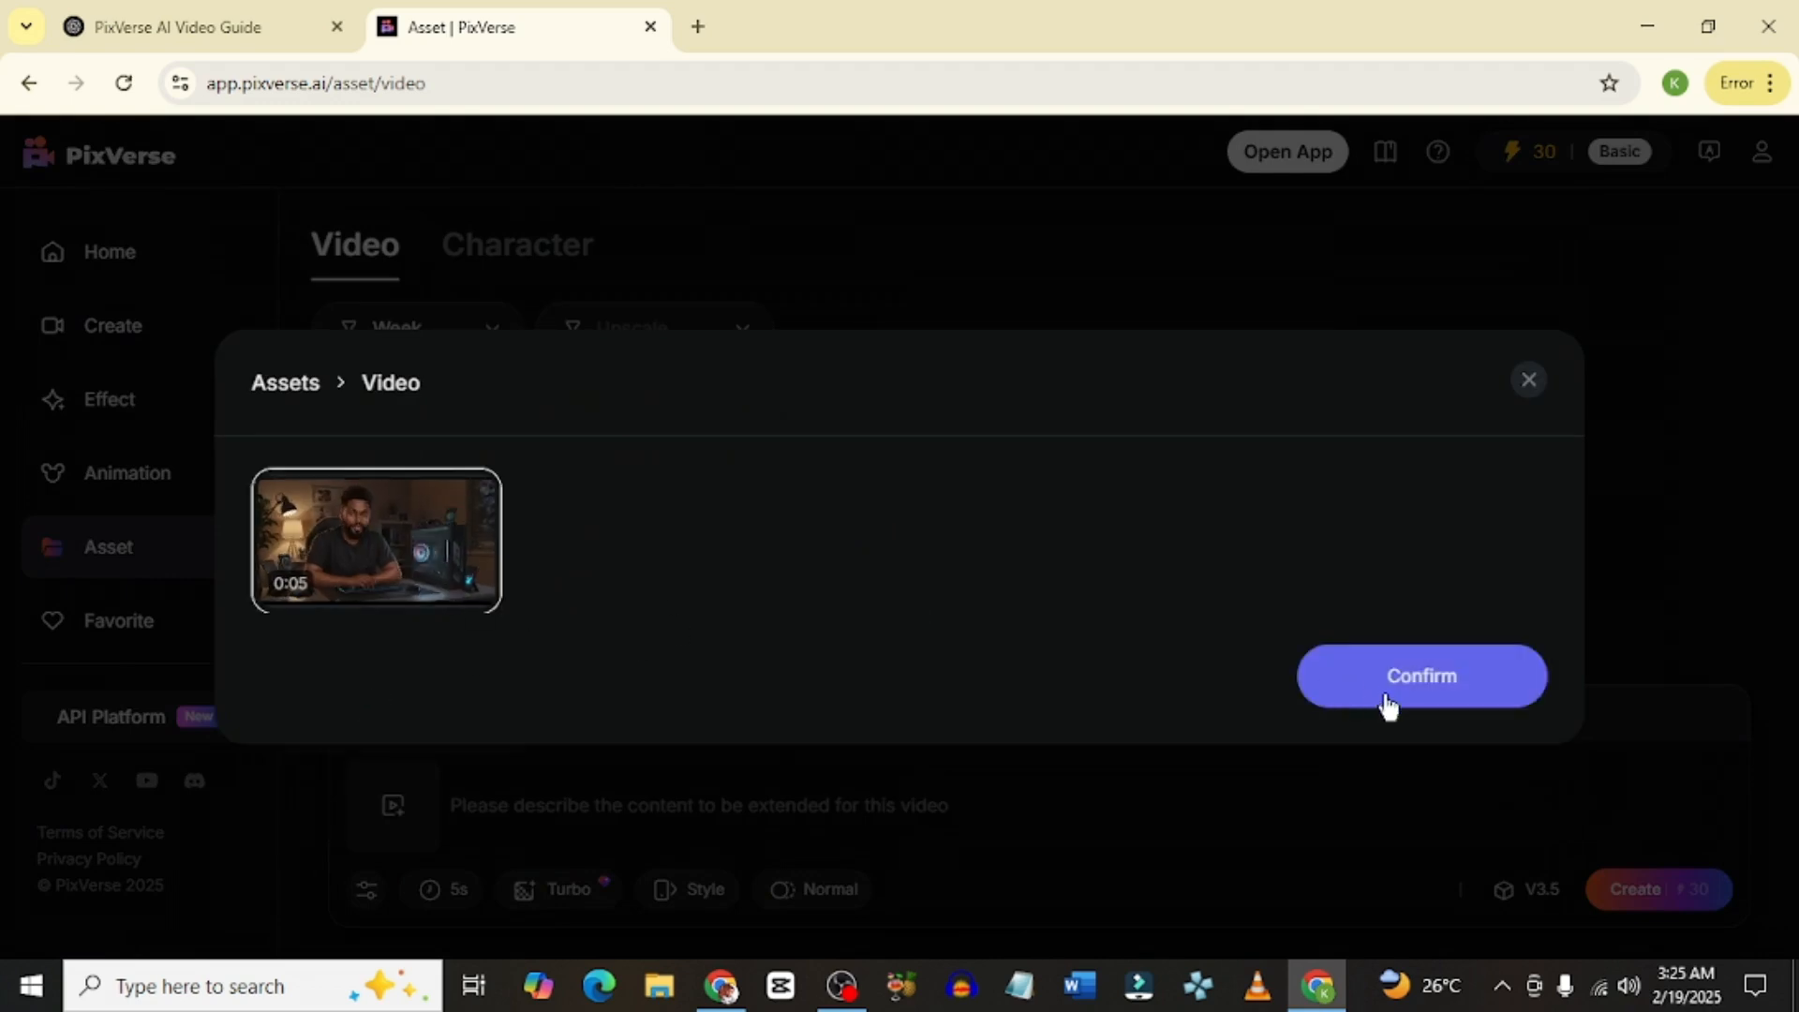
{"action": "left_click", "coordinate": [1420, 674]}
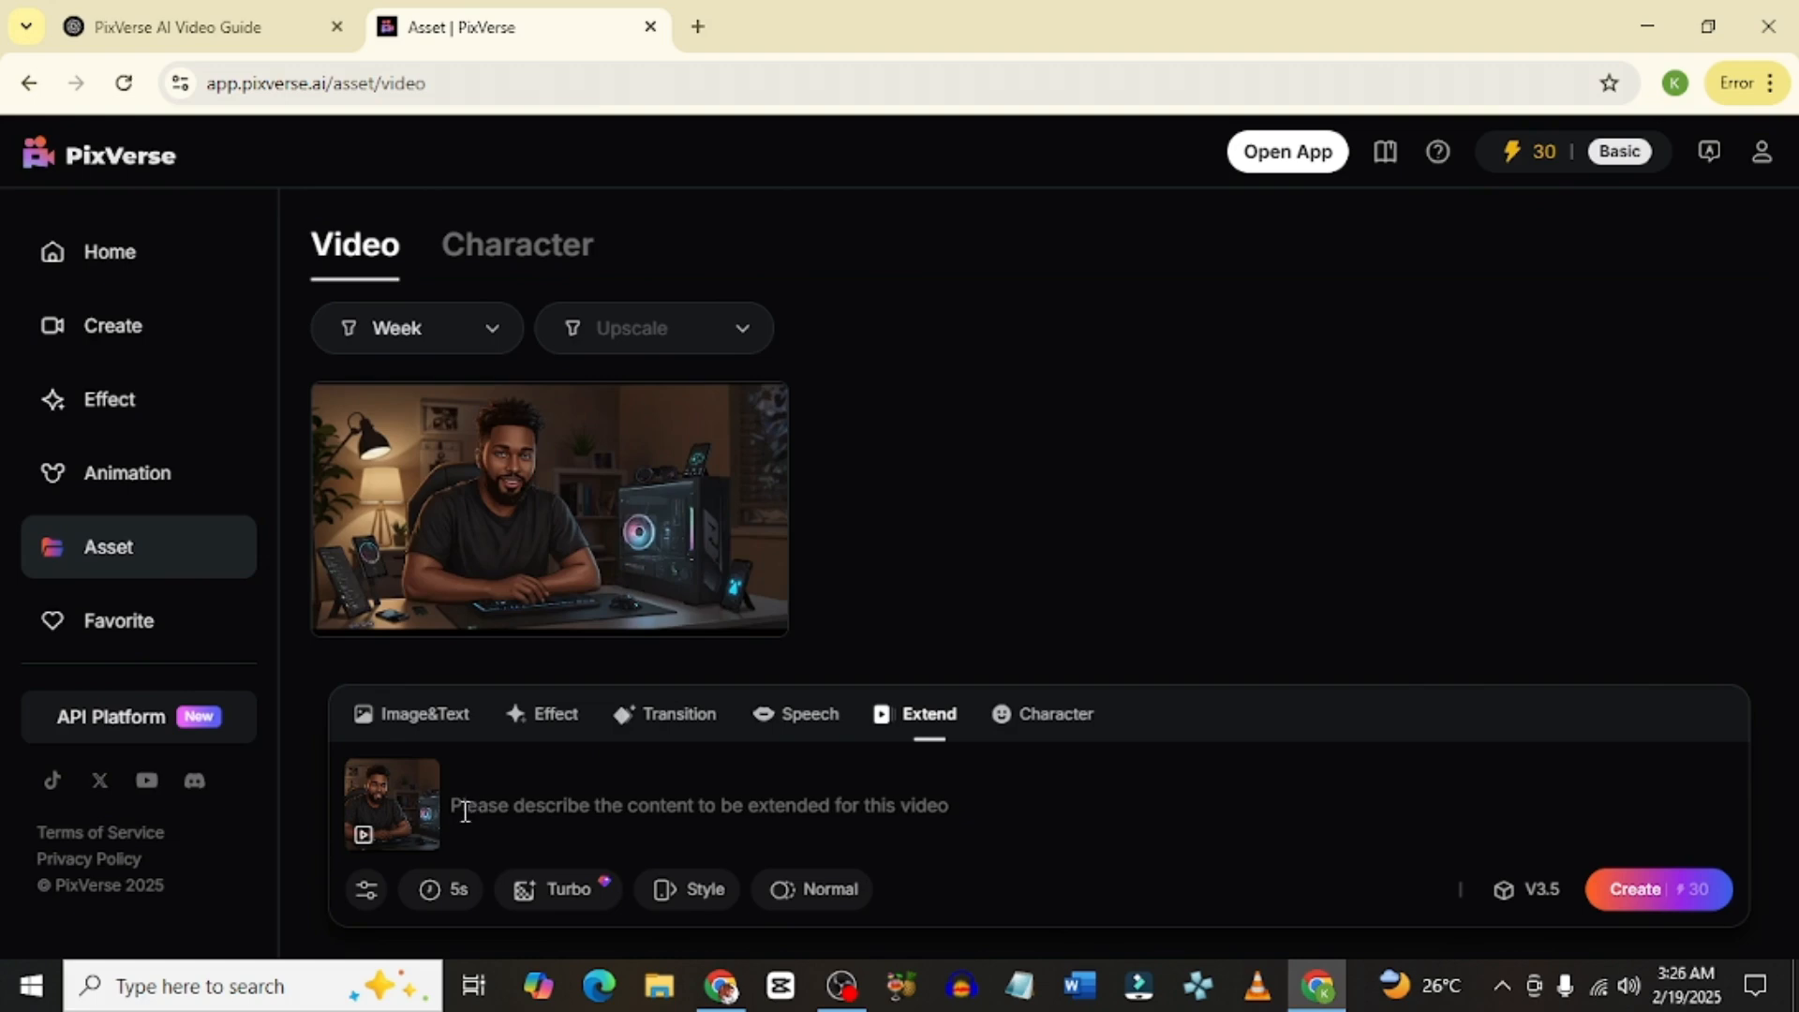
{"action": "mouse_move", "coordinate": [1604, 903]}
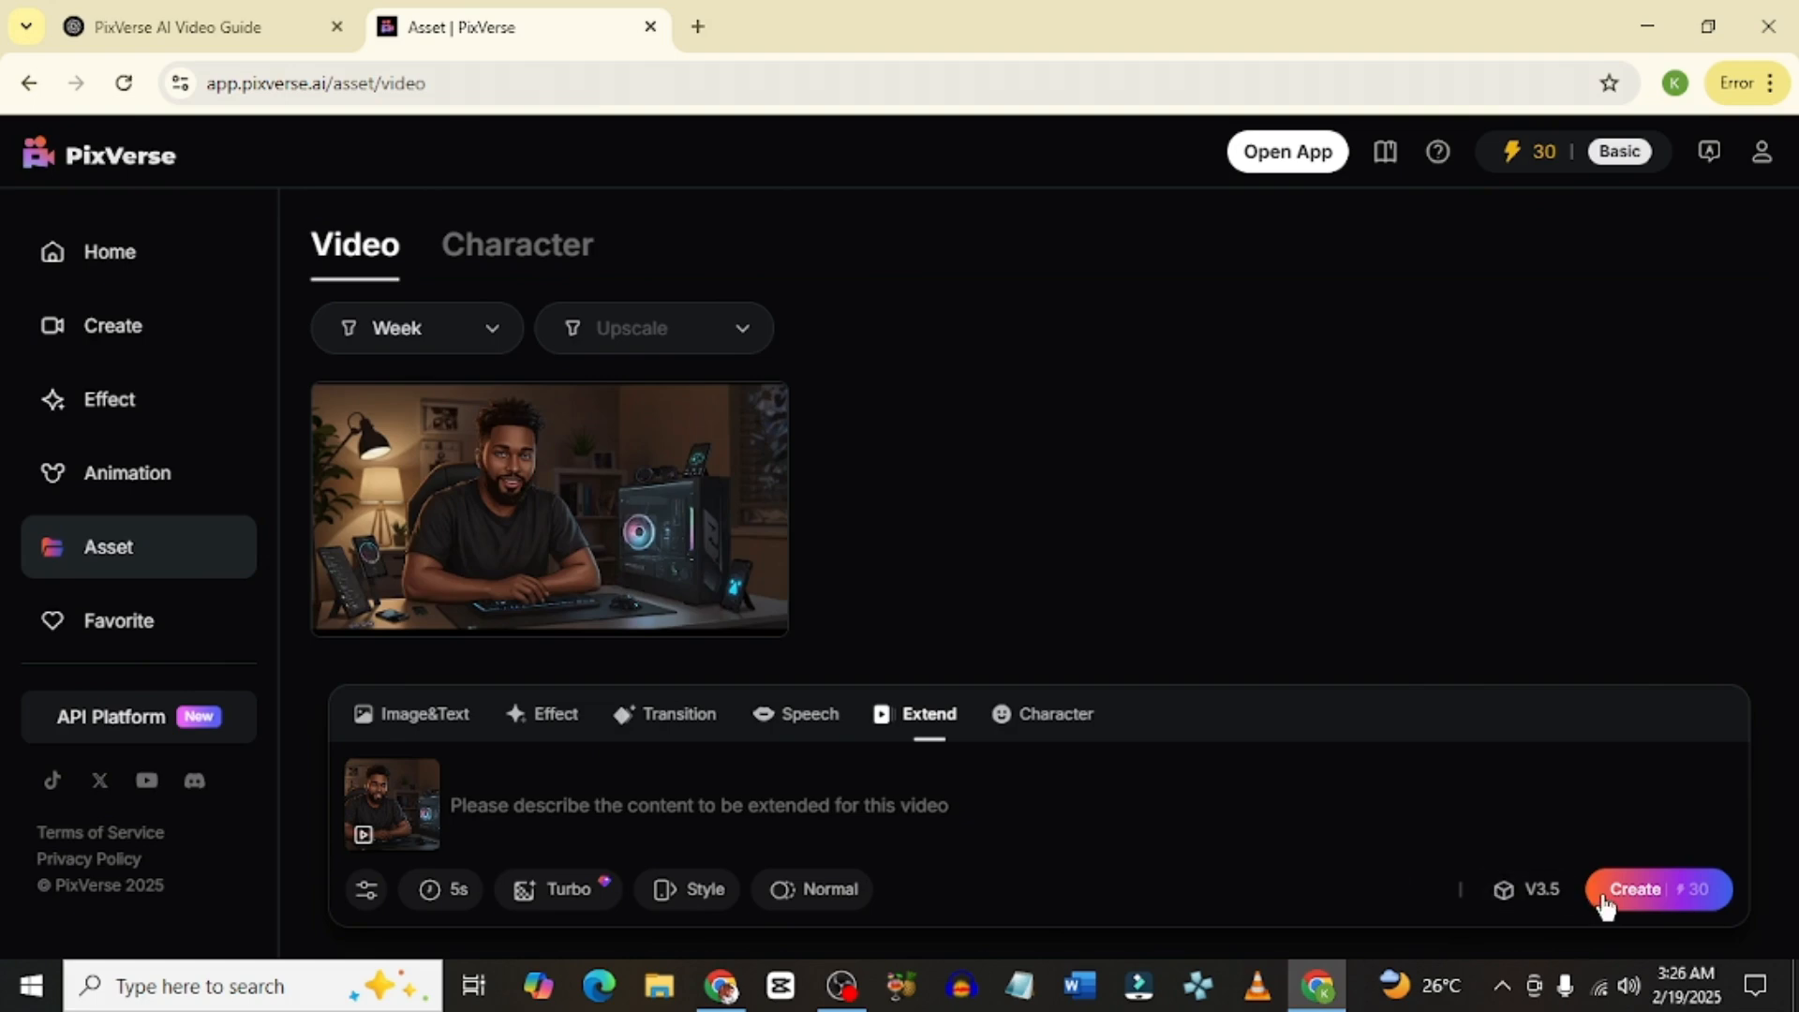
{"action": "mouse_move", "coordinate": [807, 808]}
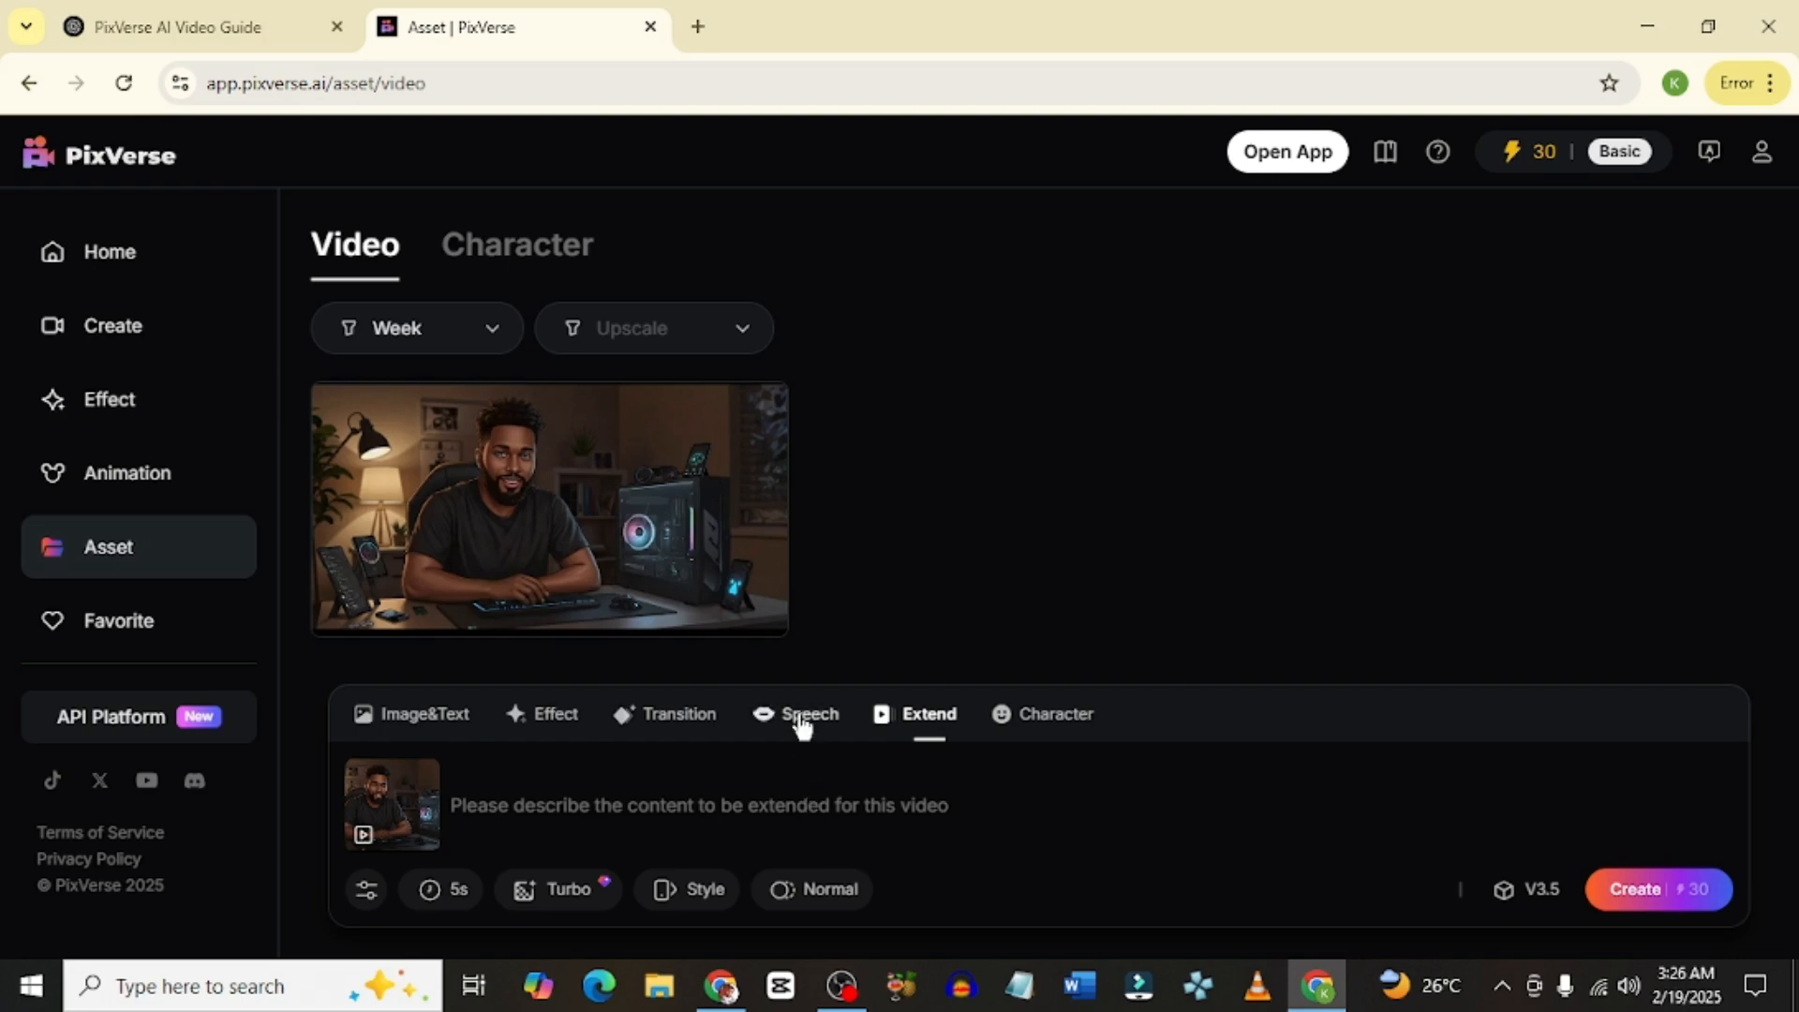
- In Speech mode, attach the talking clip from Assets
{"action": "left_click", "coordinate": [808, 714]}
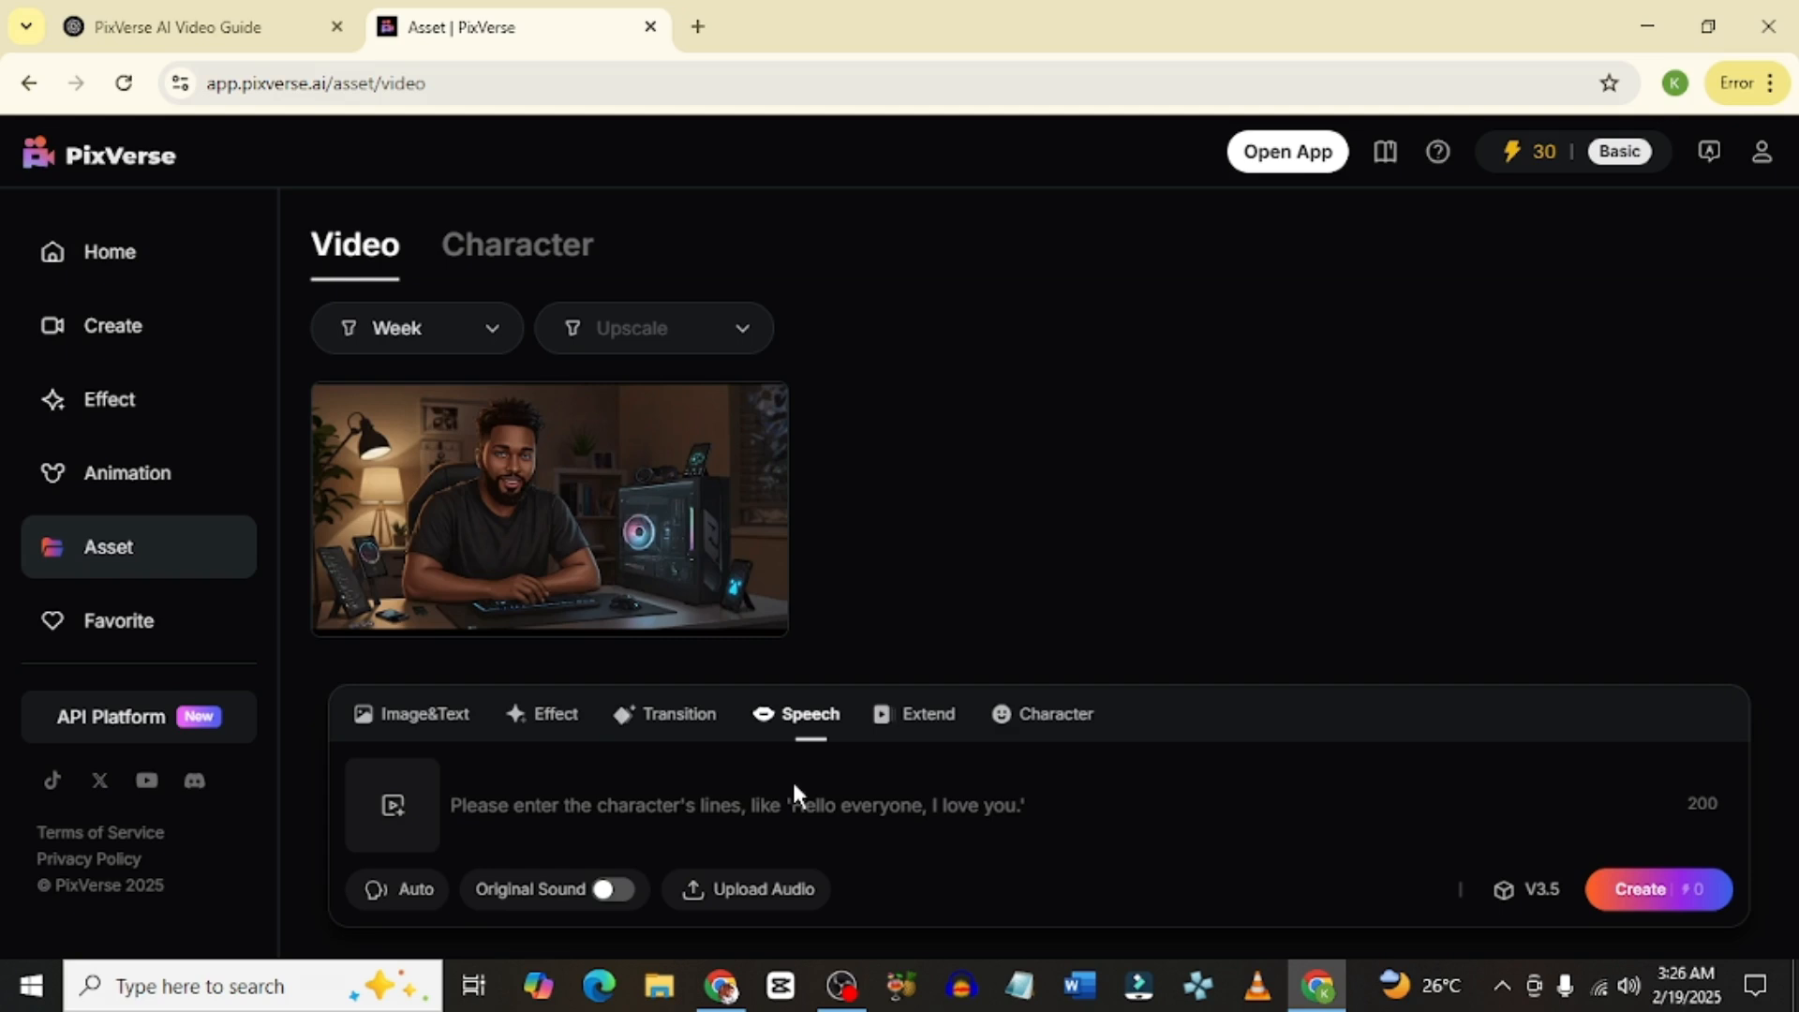
{"action": "mouse_move", "coordinate": [408, 821]}
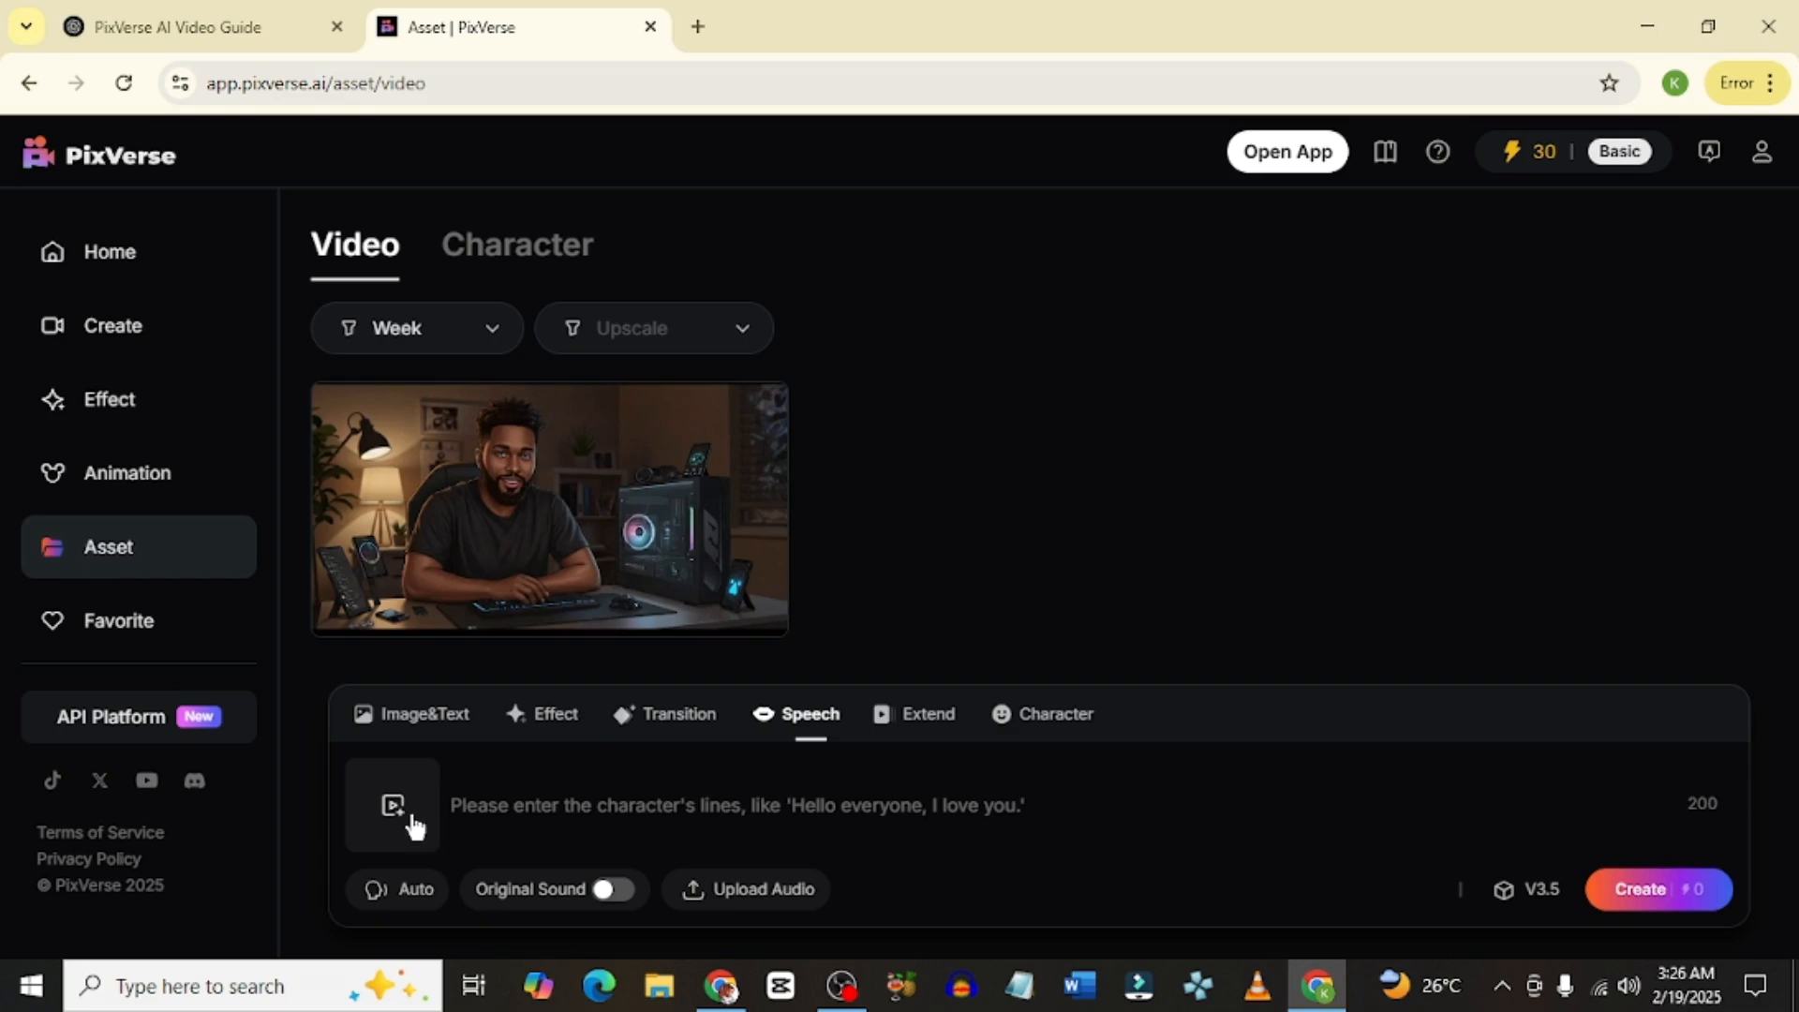
{"action": "left_click", "coordinate": [392, 804]}
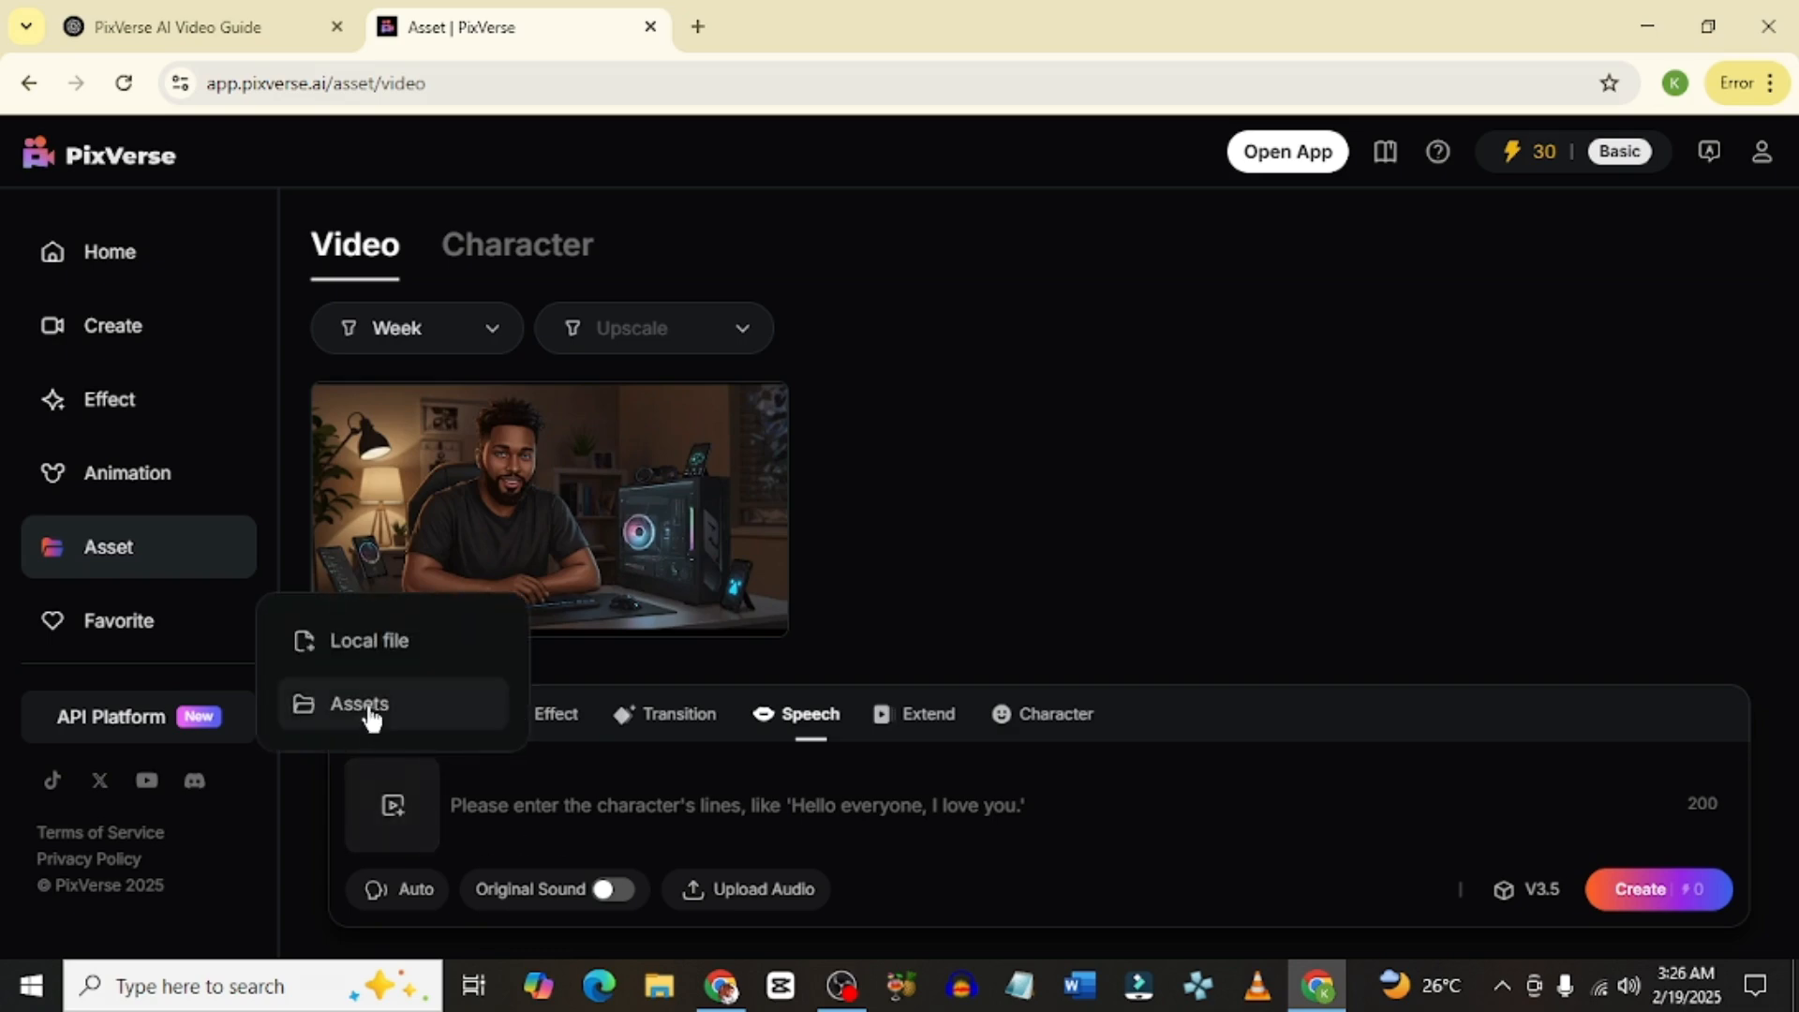
{"action": "left_click", "coordinate": [359, 704]}
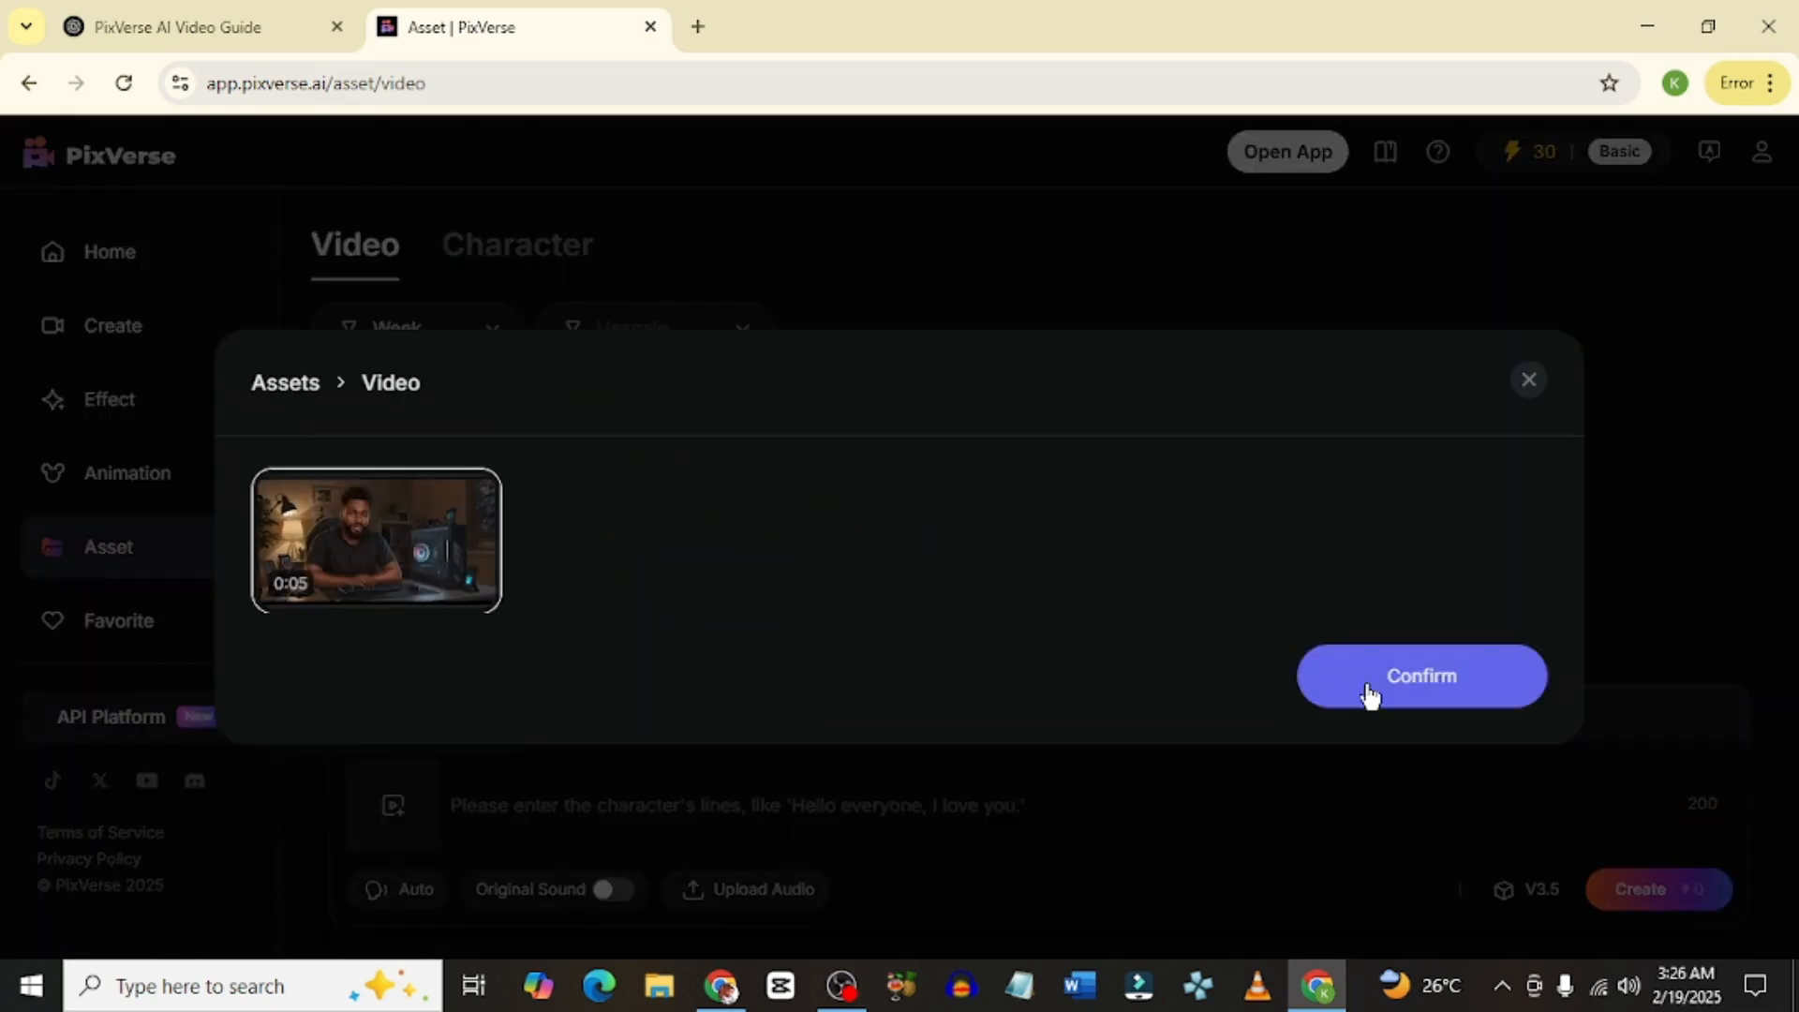
{"action": "left_click", "coordinate": [1420, 675]}
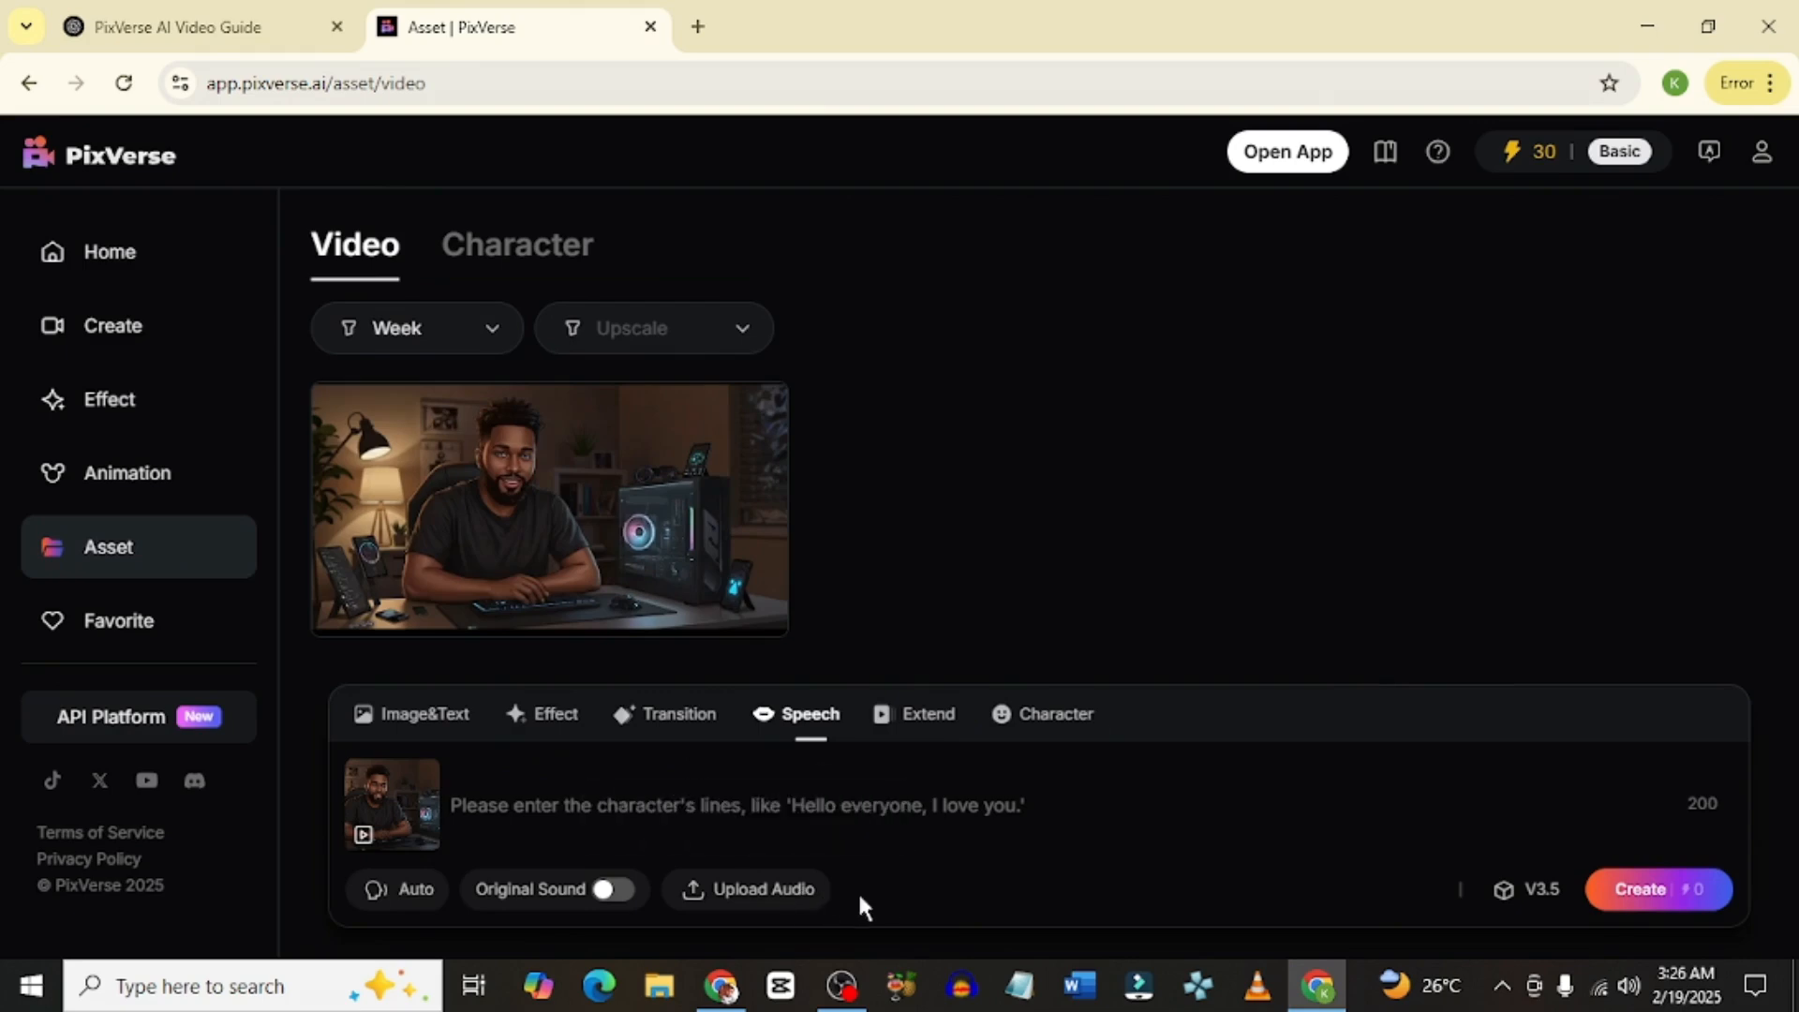
{"action": "mouse_move", "coordinate": [762, 889]}
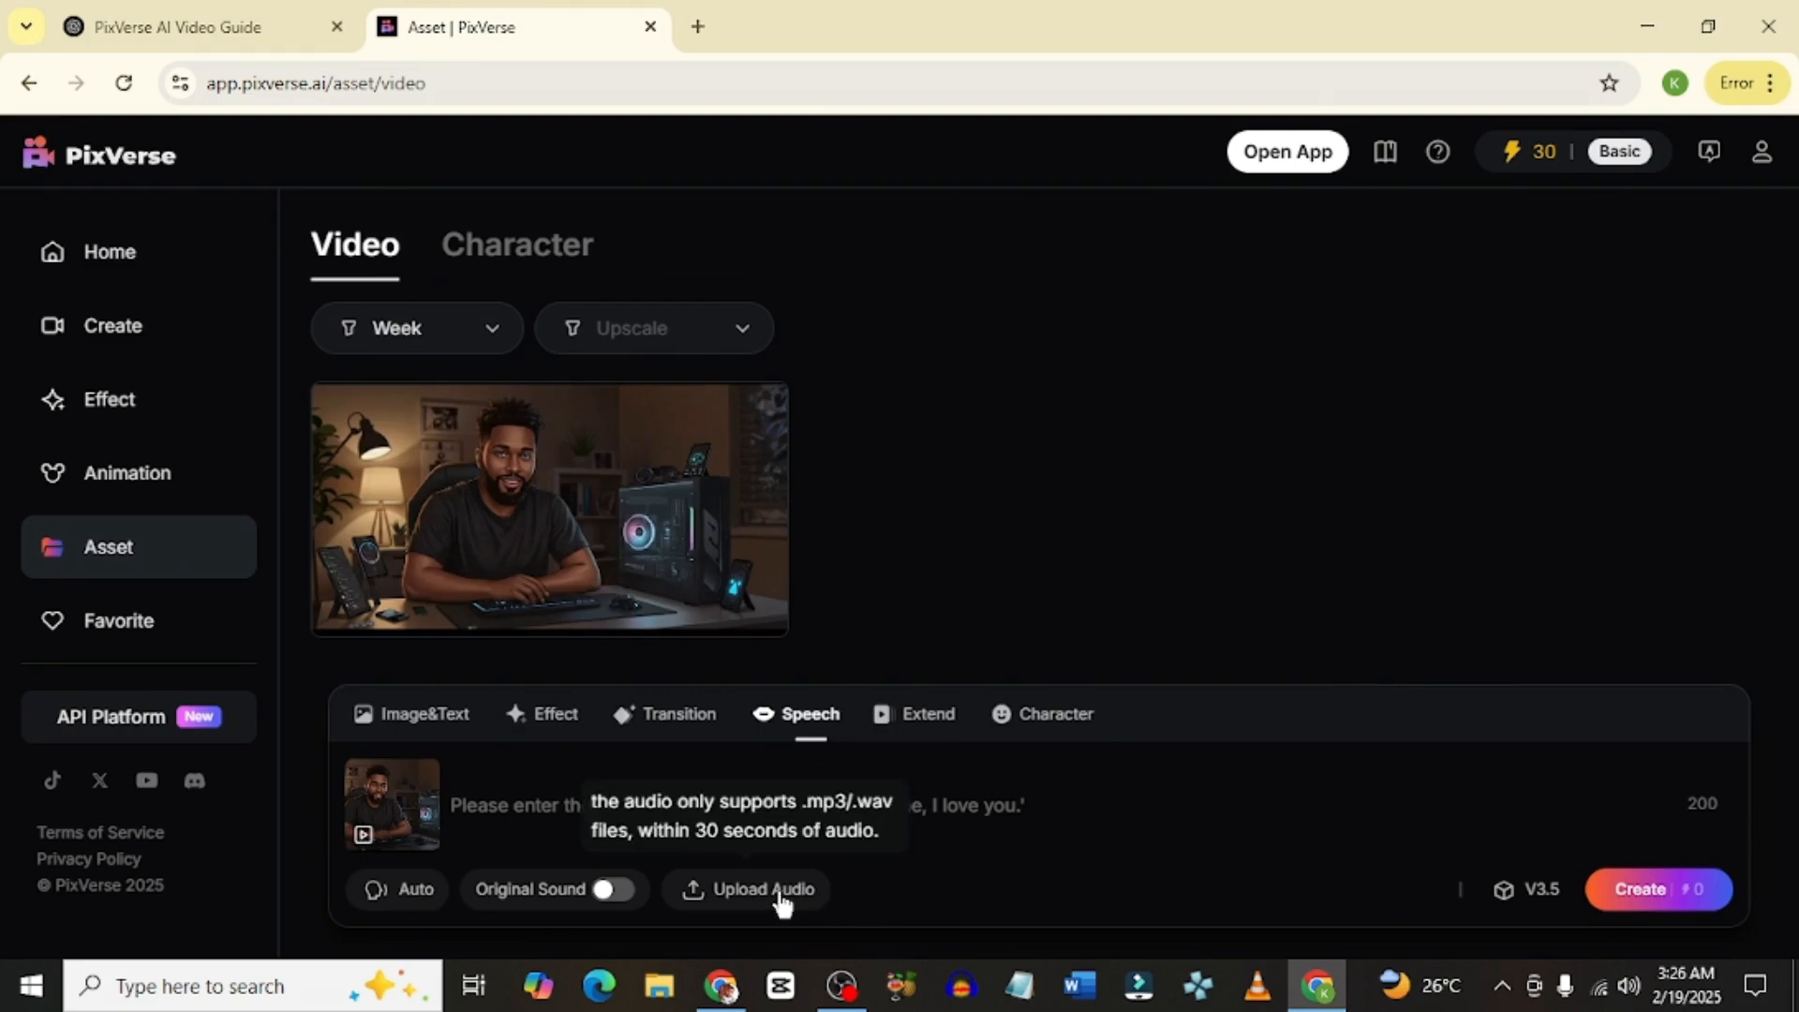
{"action": "mouse_move", "coordinate": [448, 815]}
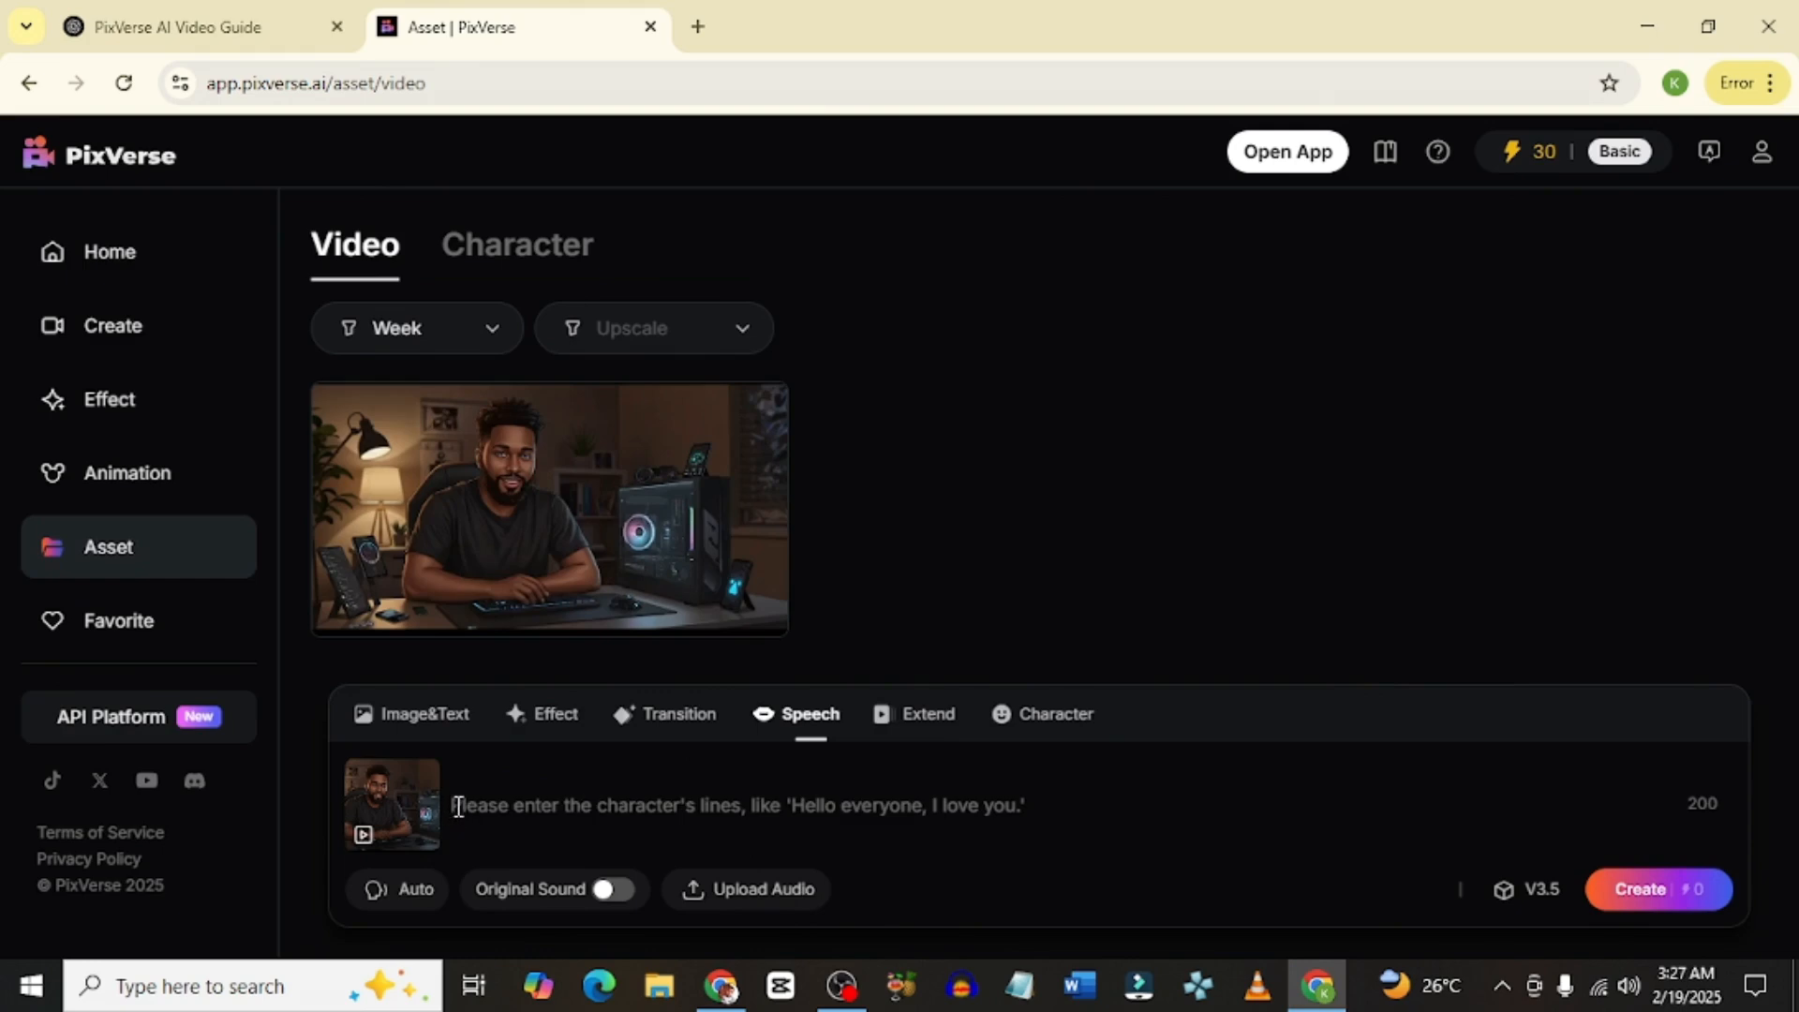
- Enter the line 'Hello, how are you and how are you doing?'
{"action": "type", "text": "Hello, how are y"}
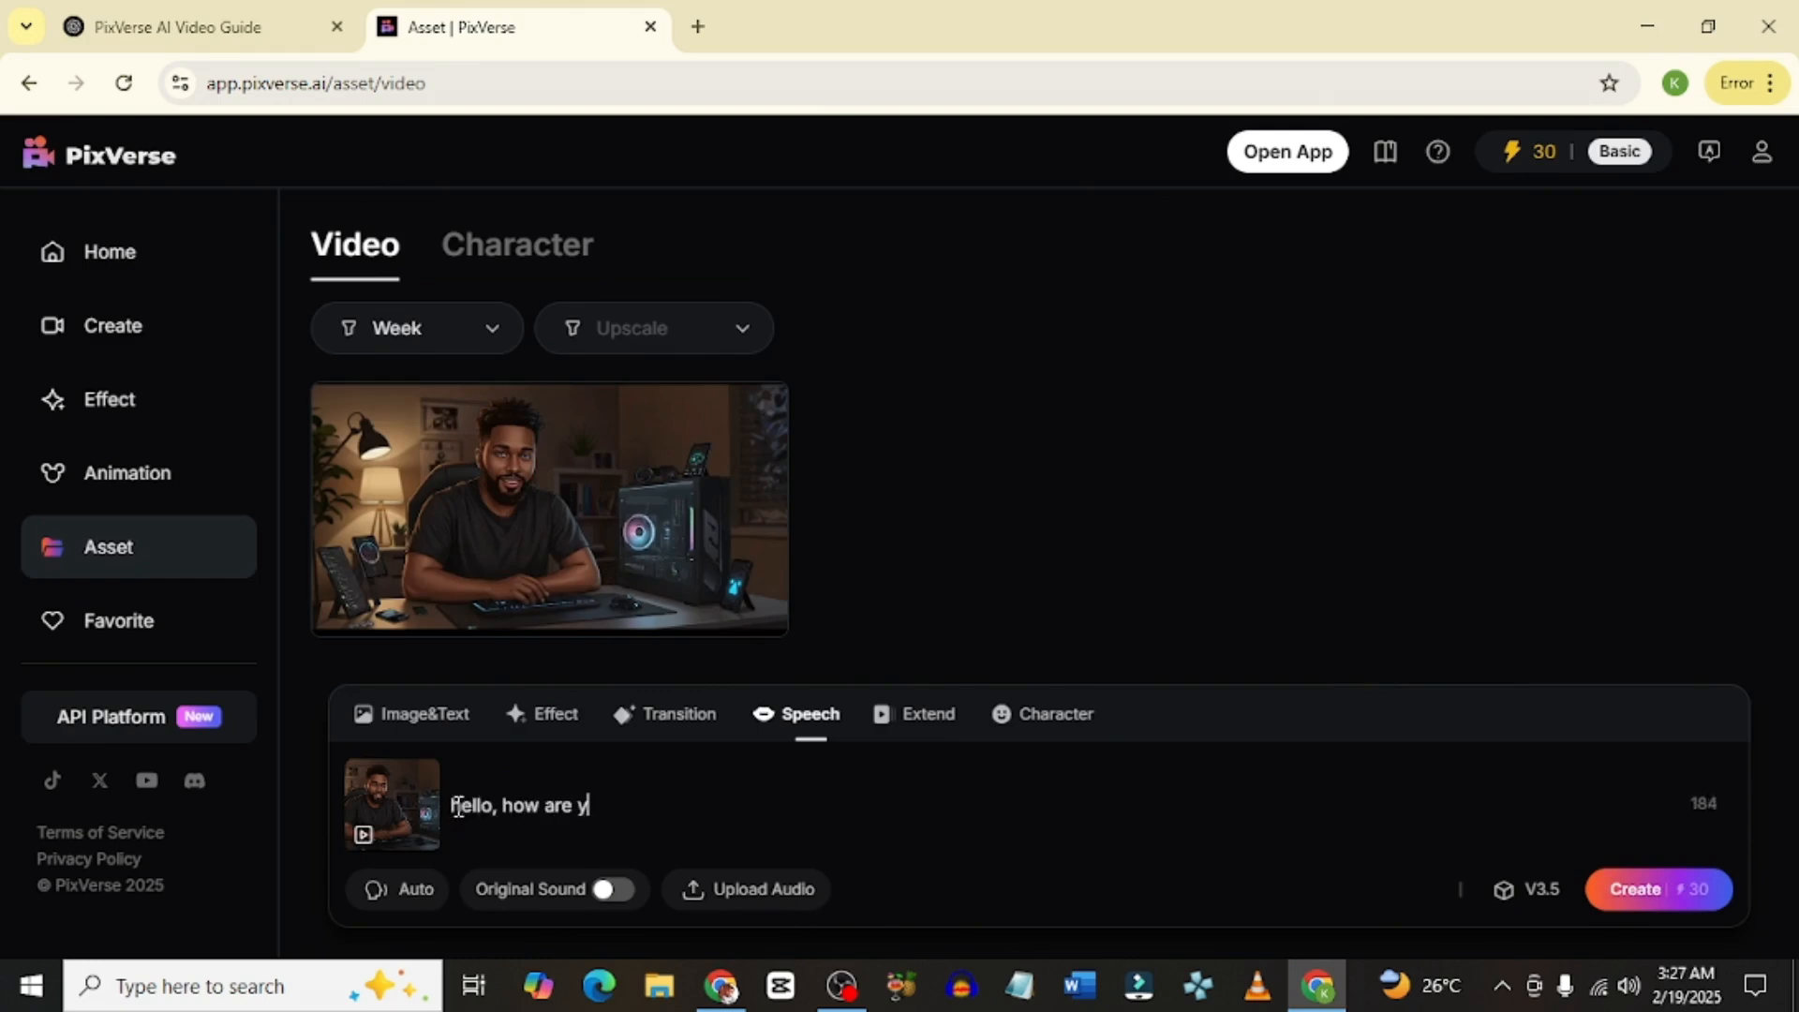
{"action": "type", "text": "ou and"}
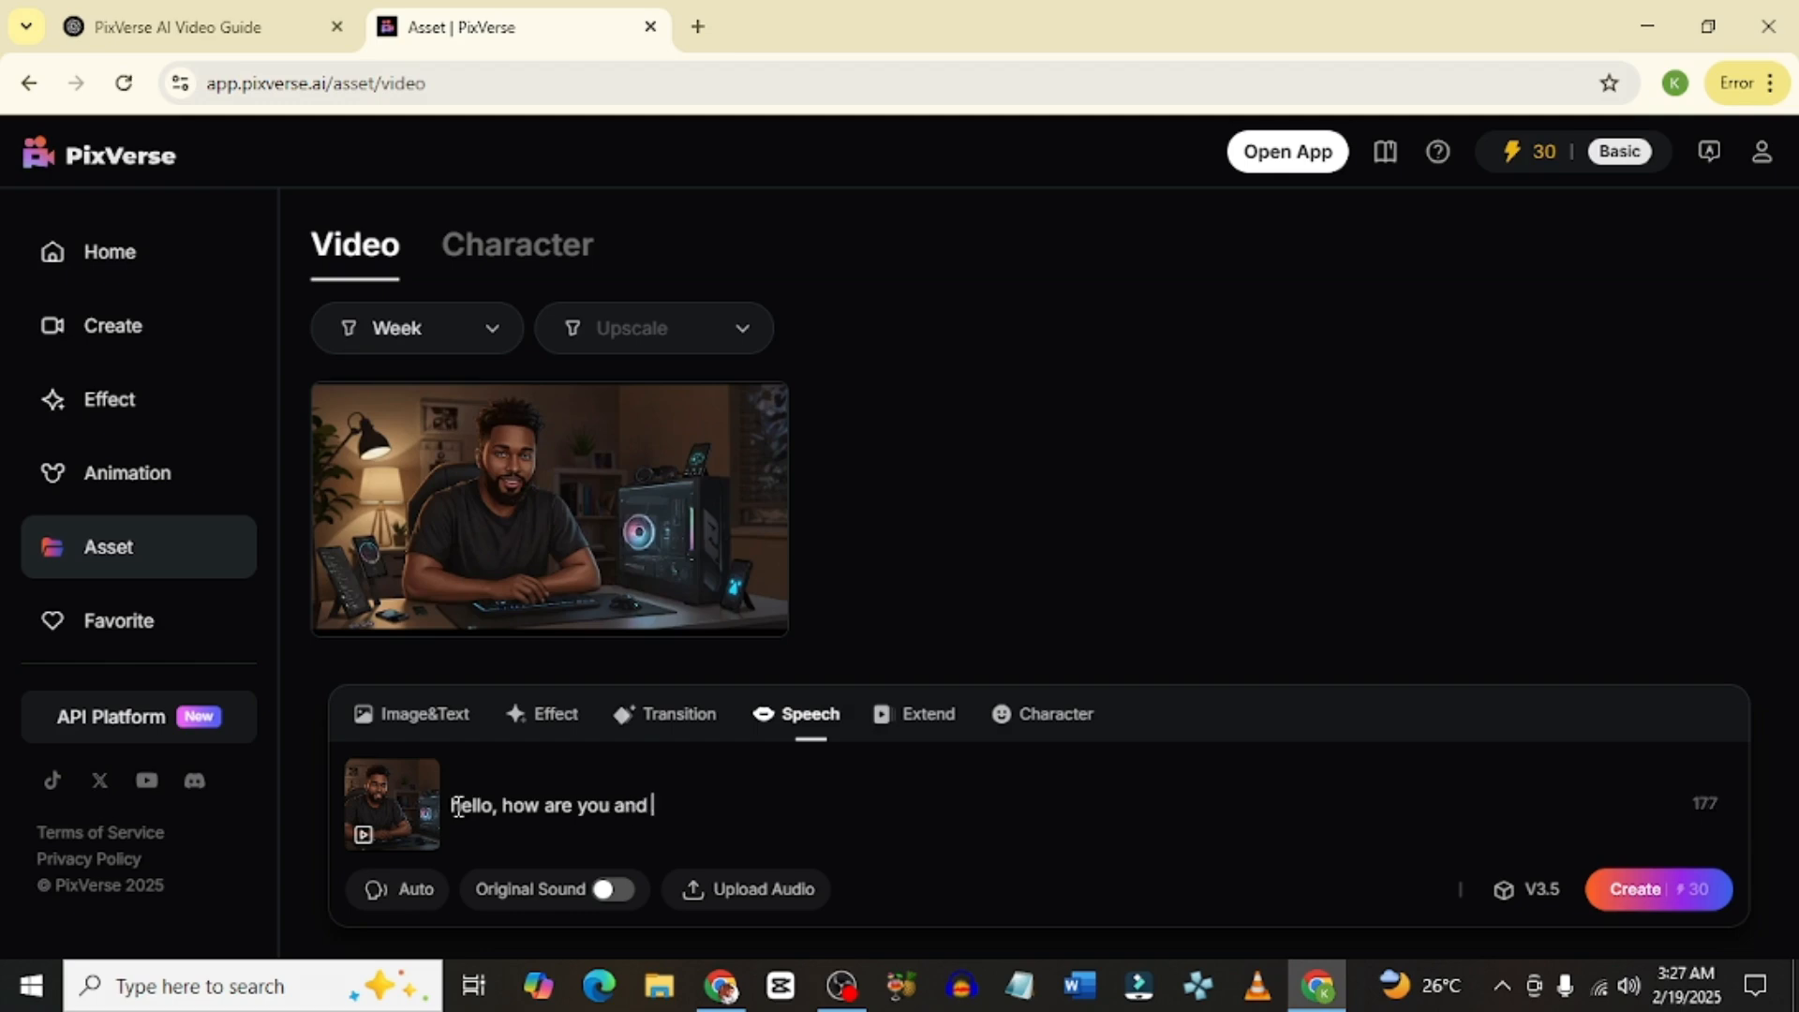
{"action": "type", "text": "how are you doing?"}
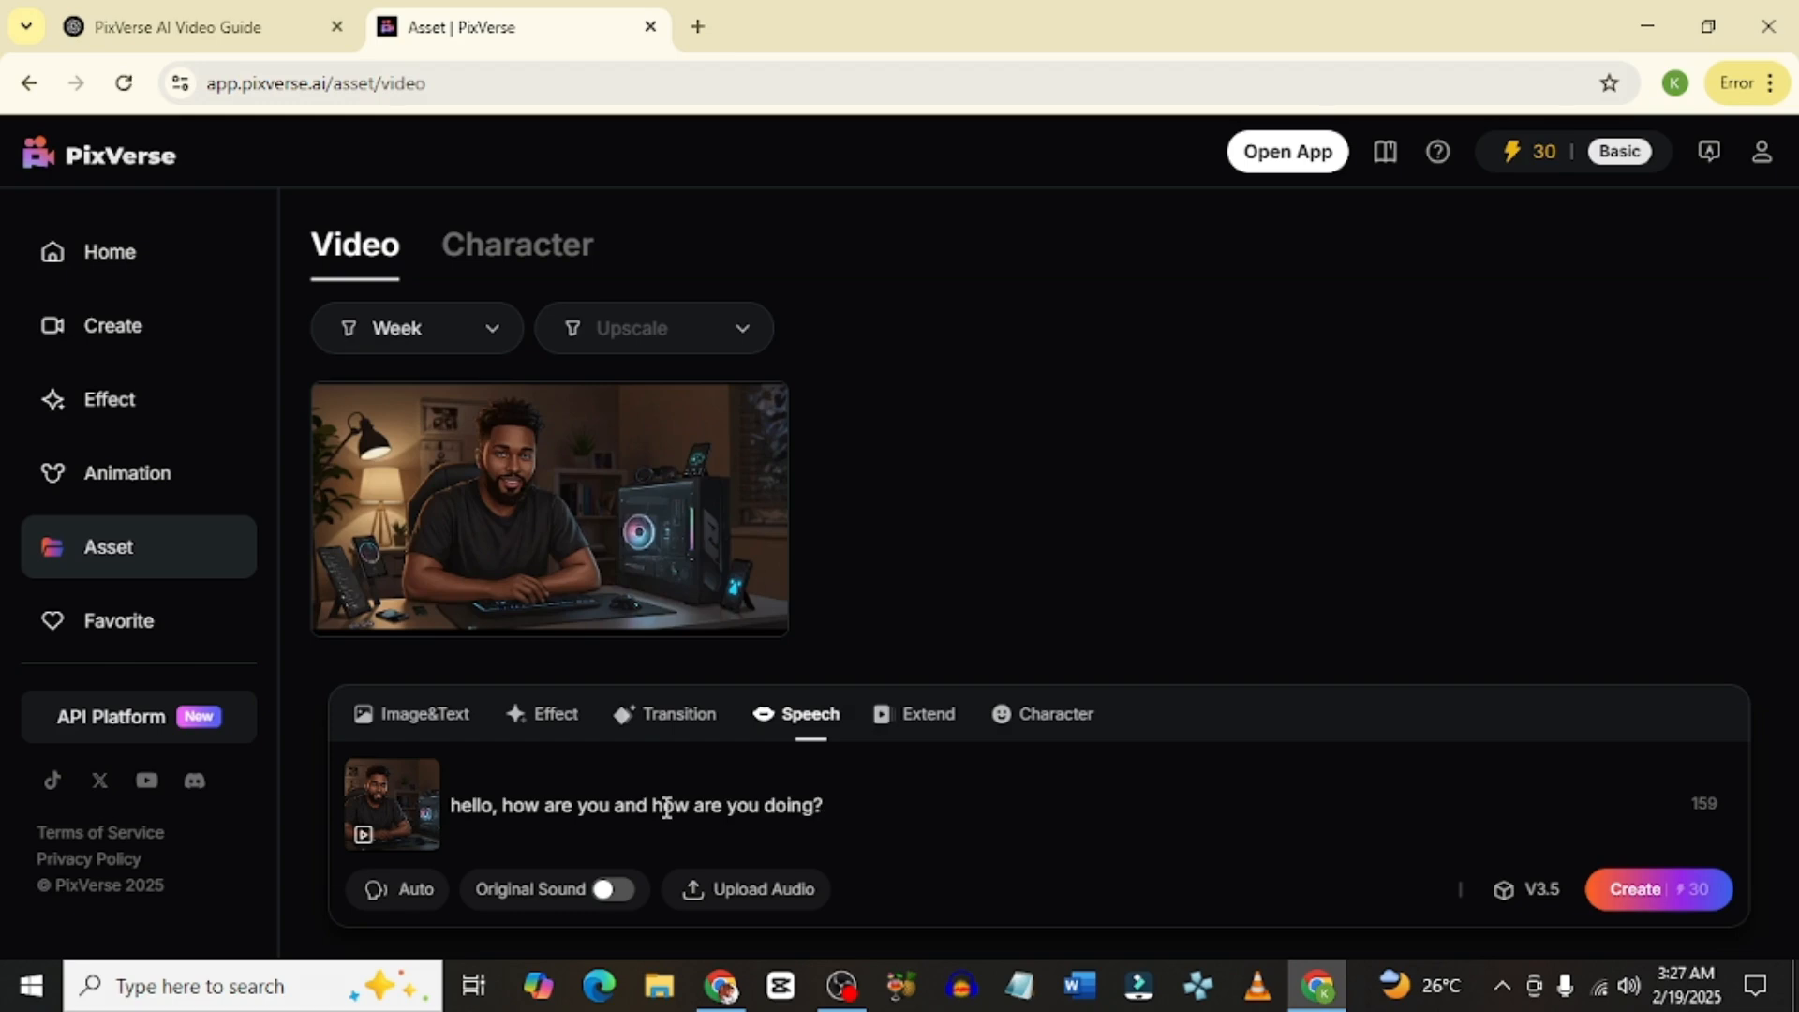
{"action": "mouse_move", "coordinate": [685, 847]}
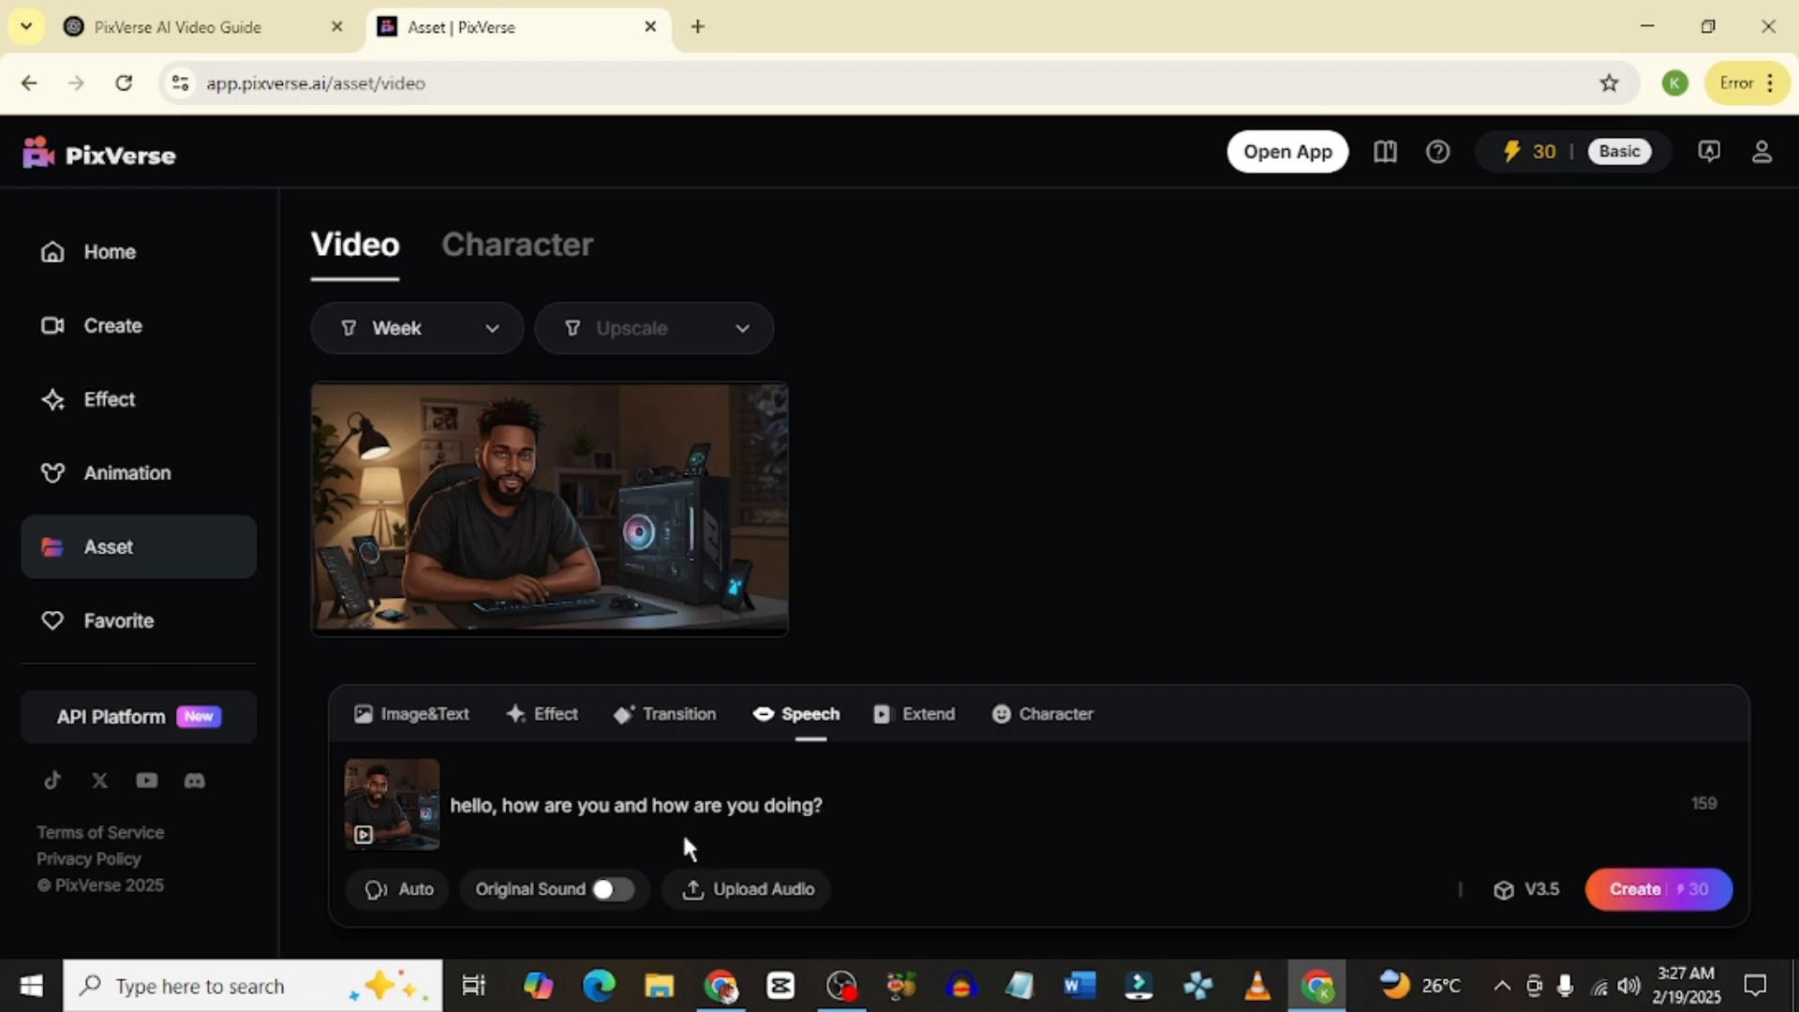
- Open the voice list and preview the Oliver voice sample
{"action": "left_click", "coordinate": [397, 888]}
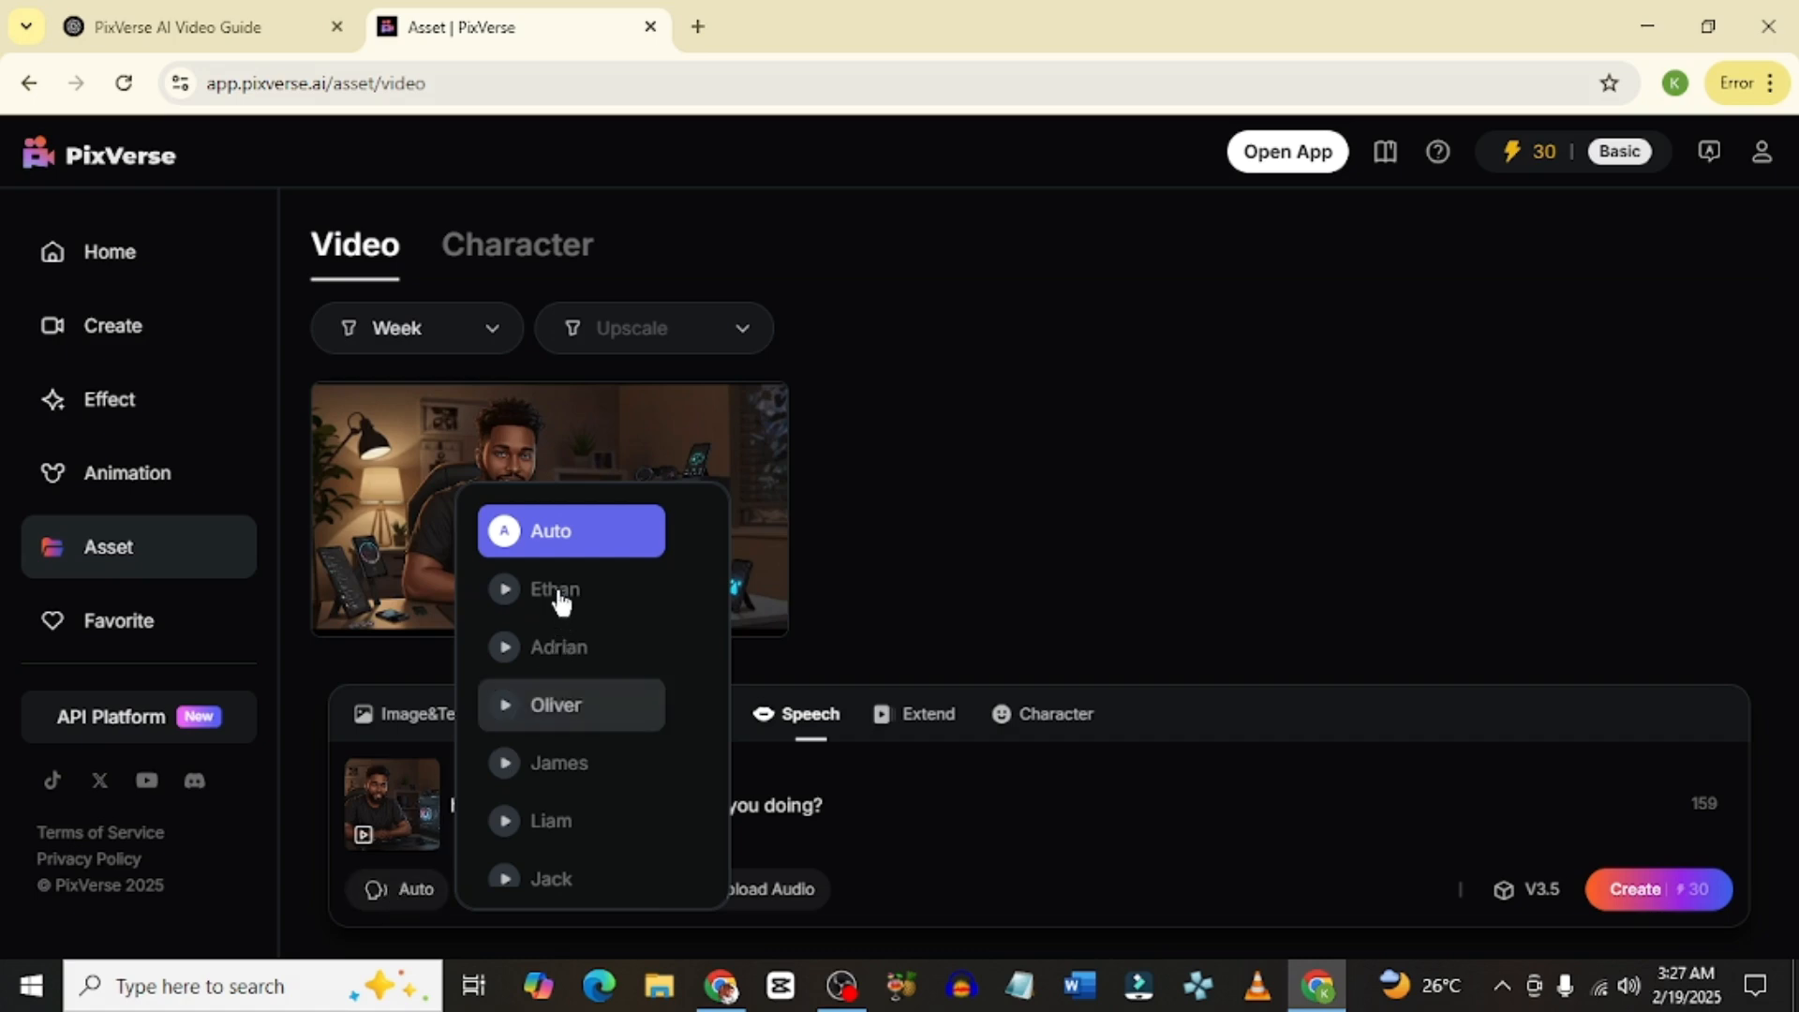
{"action": "mouse_move", "coordinate": [559, 646]}
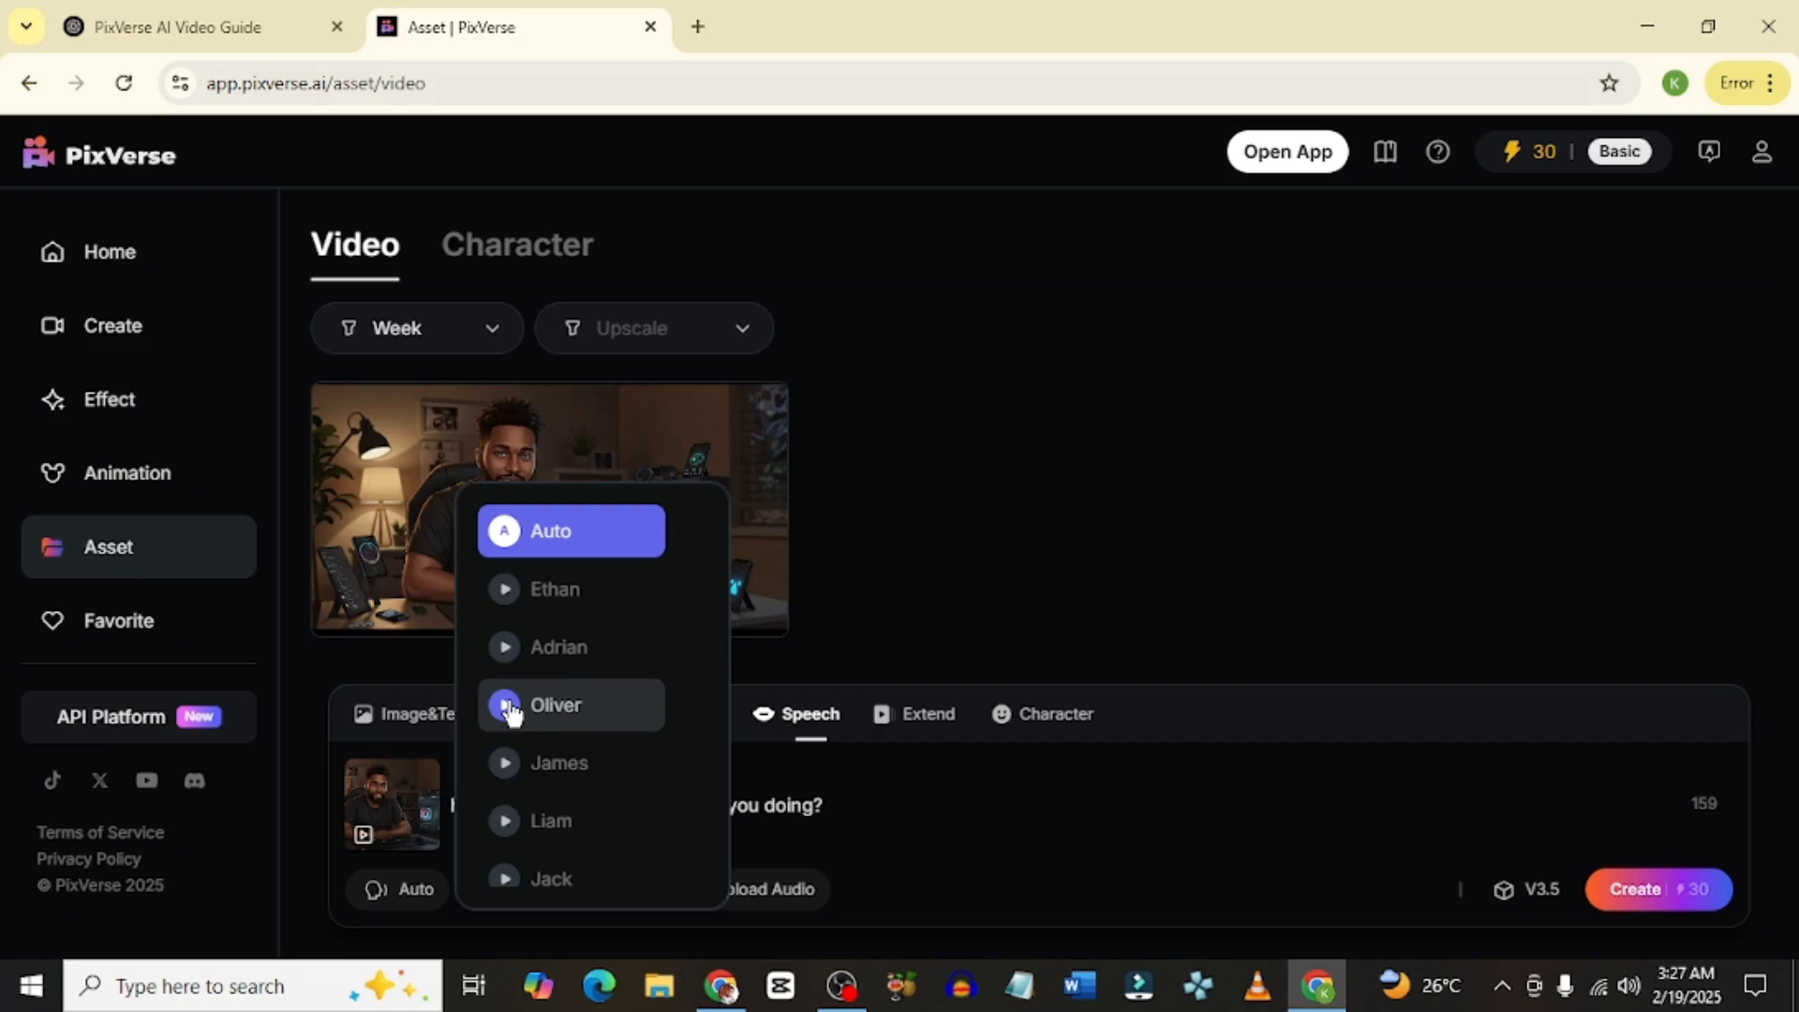
{"action": "left_click", "coordinate": [559, 646]}
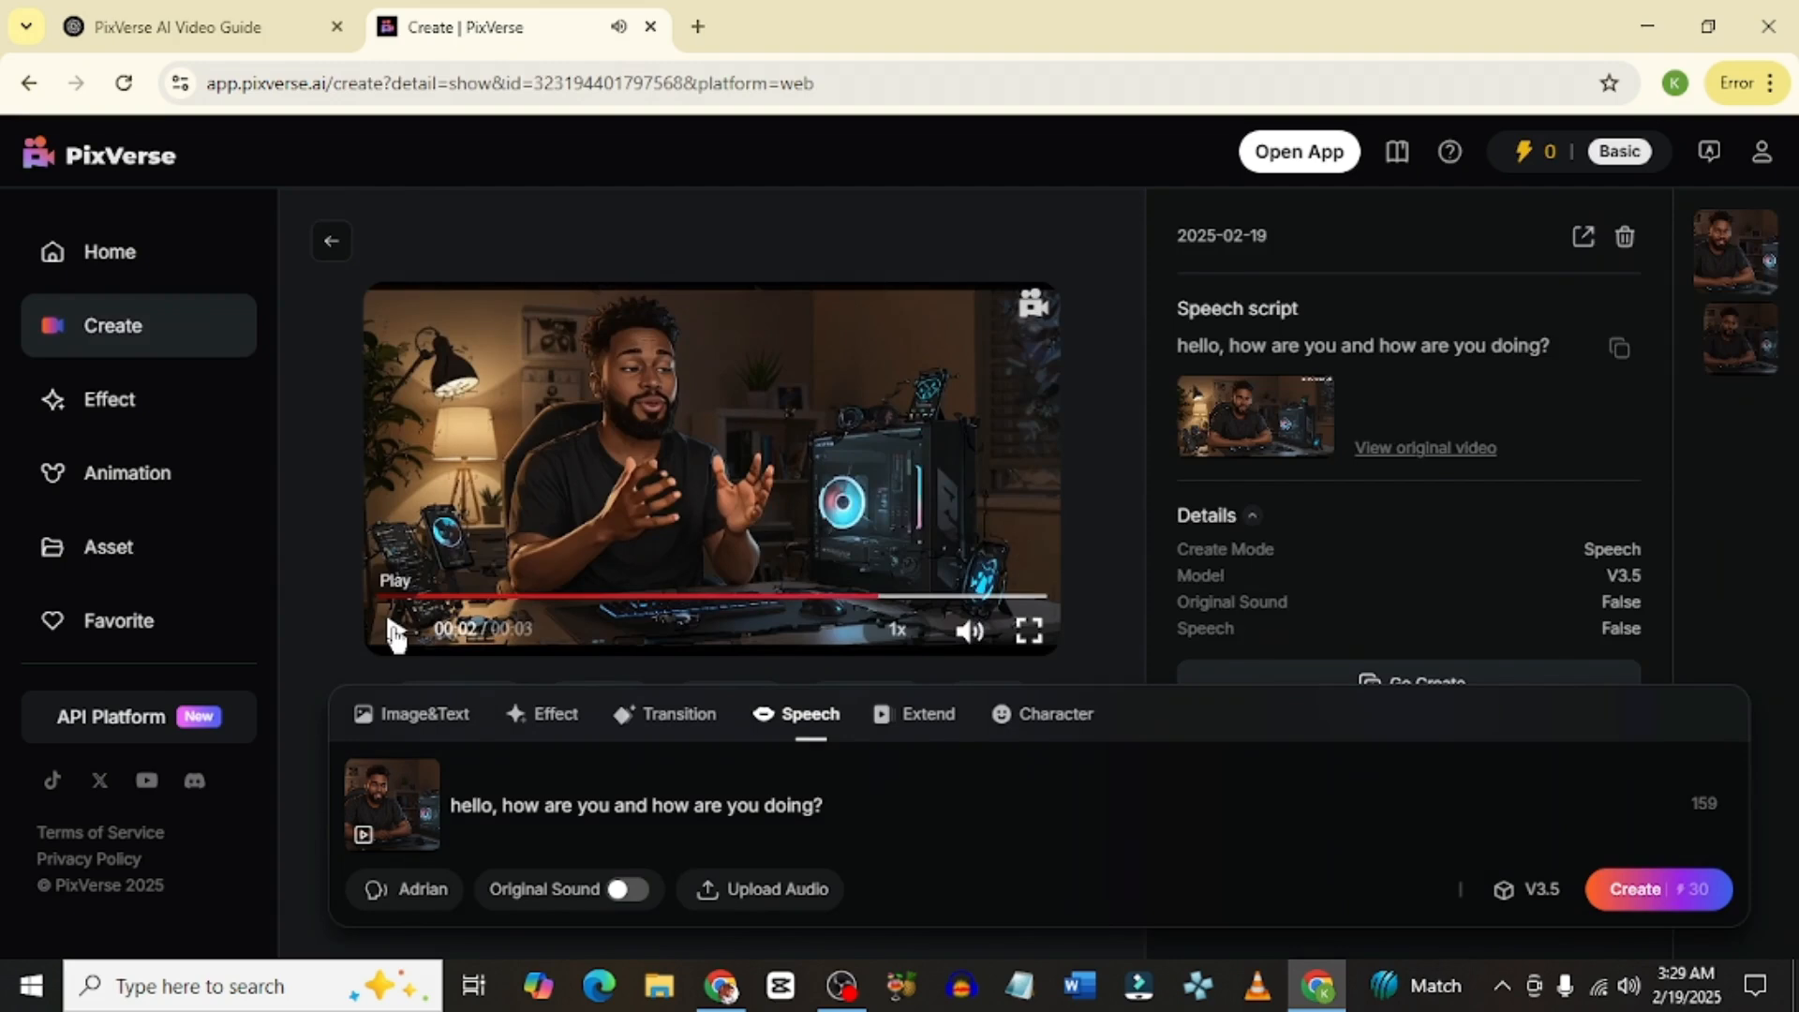
{"action": "left_click", "coordinate": [394, 629]}
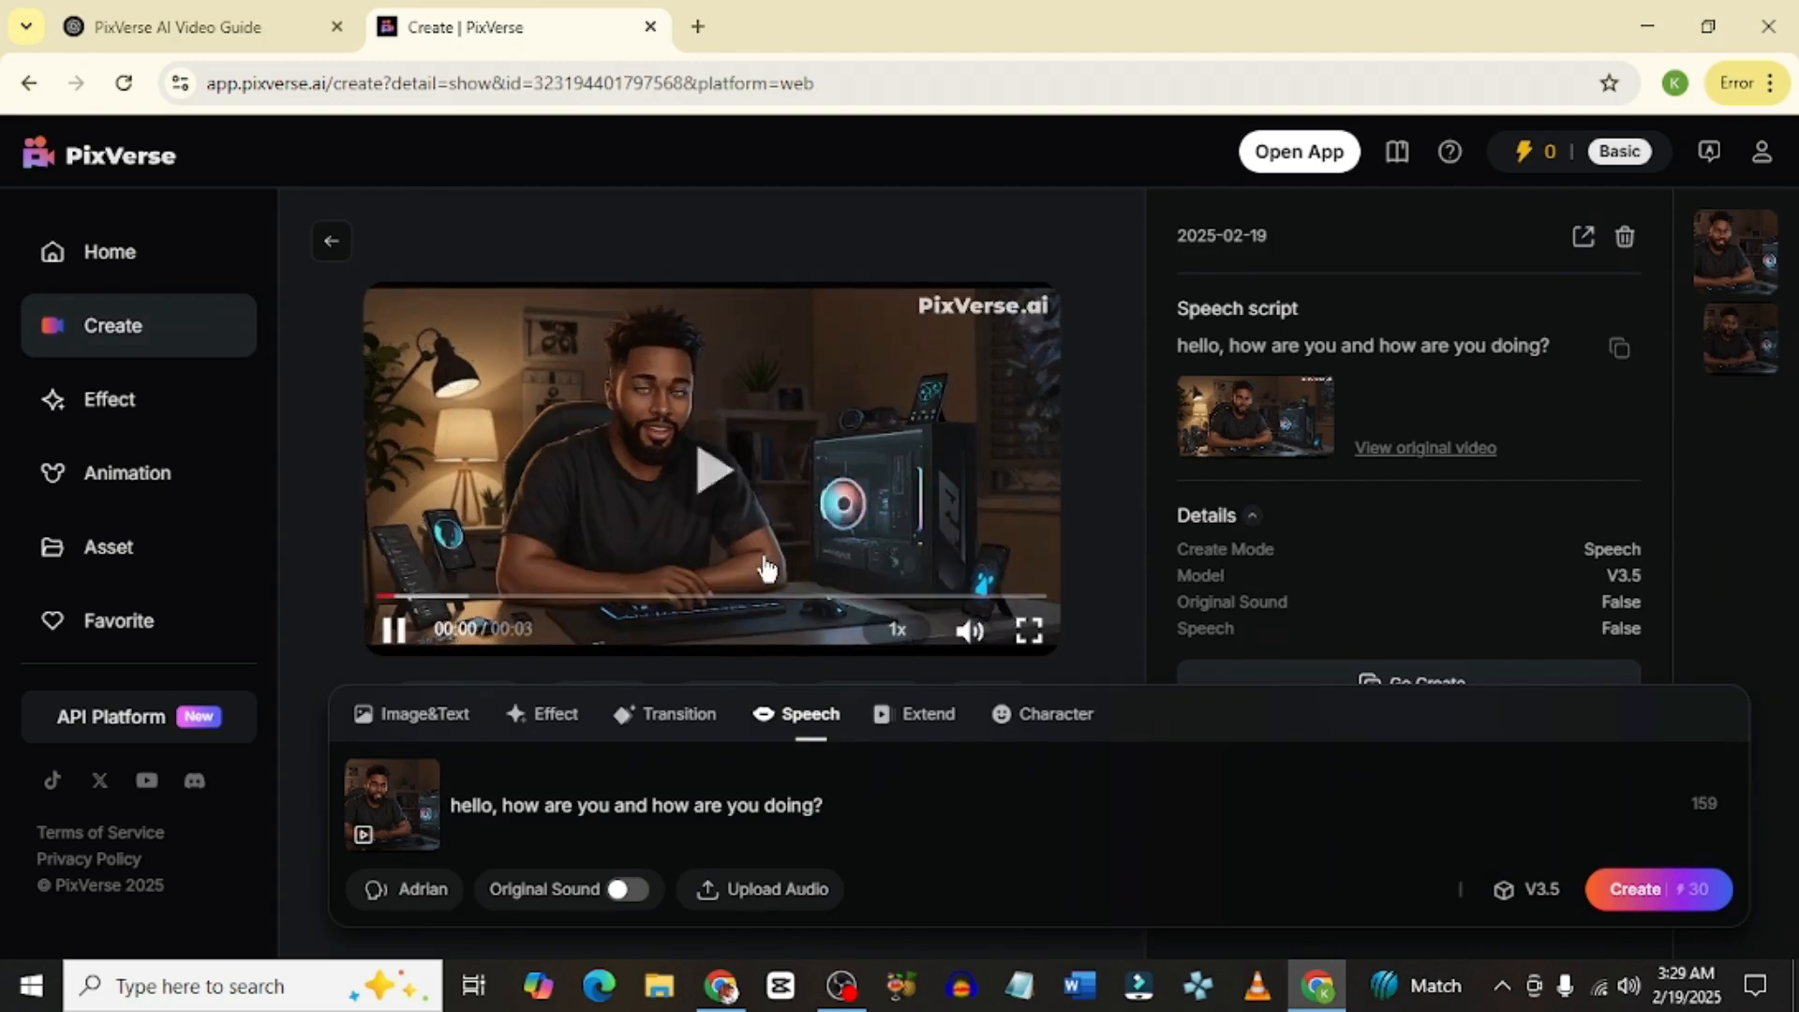
{"action": "left_click", "coordinate": [709, 468]}
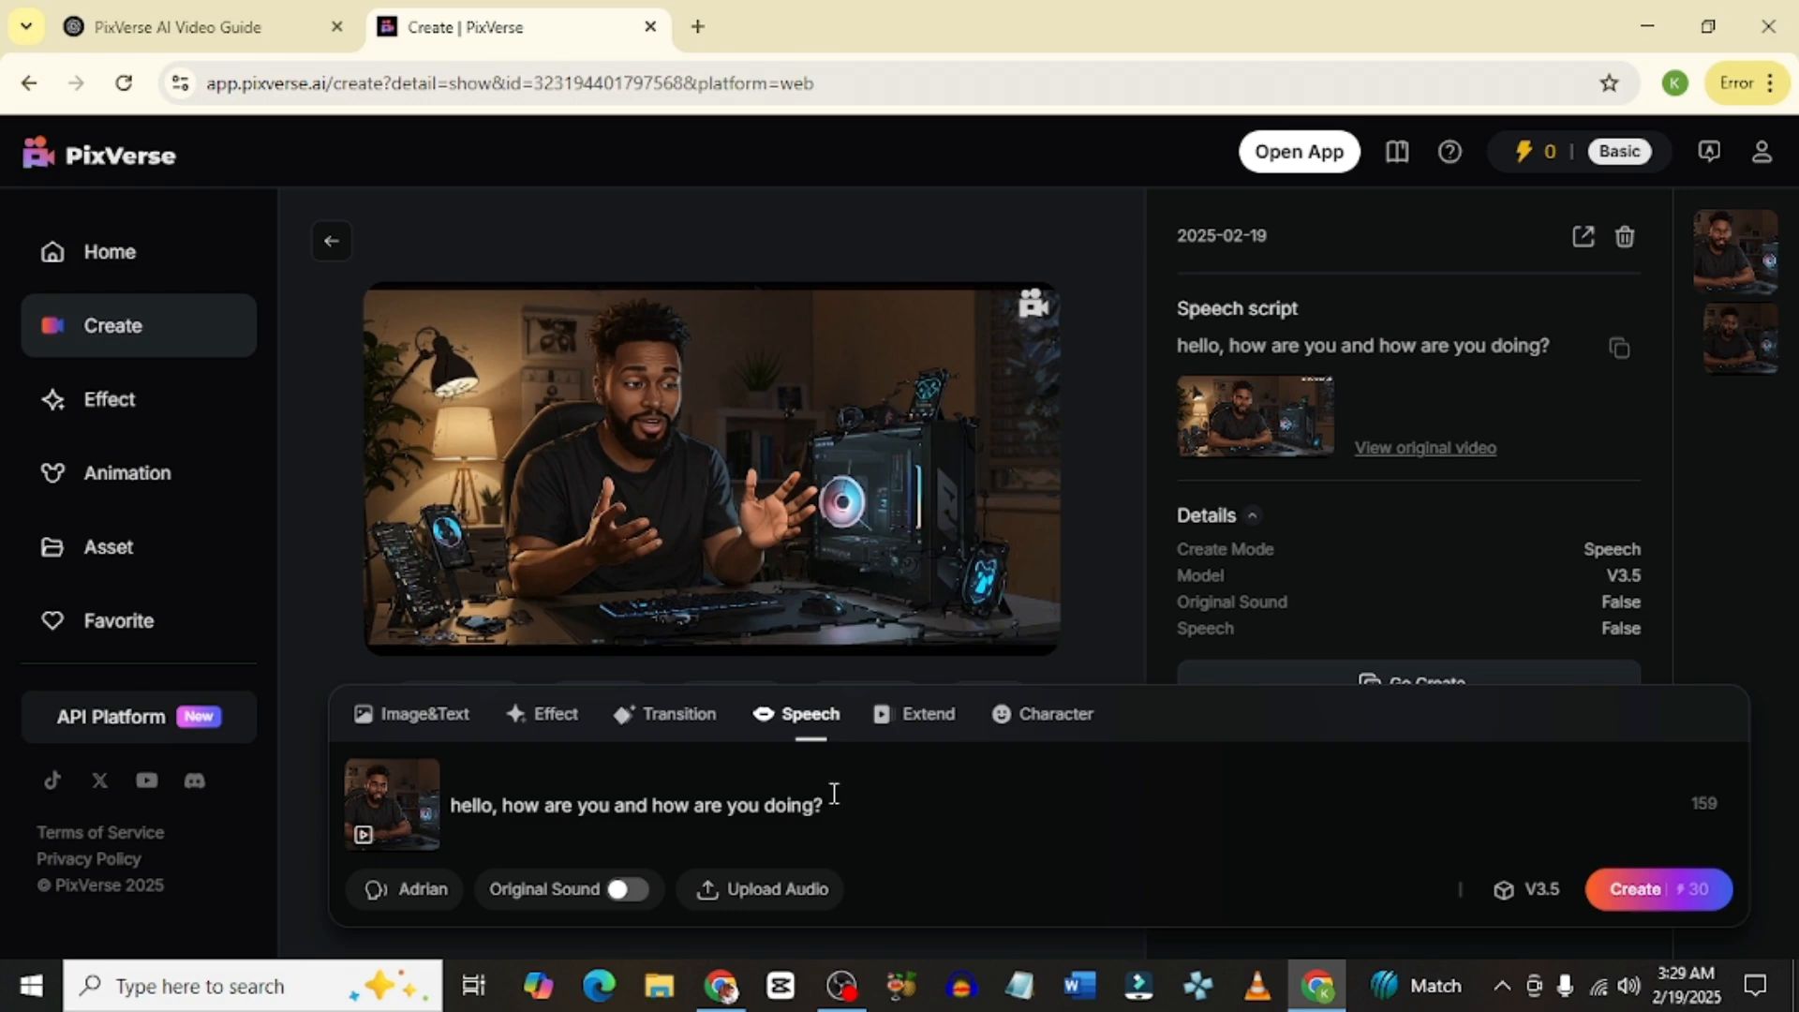
{"action": "left_click", "coordinate": [679, 714]}
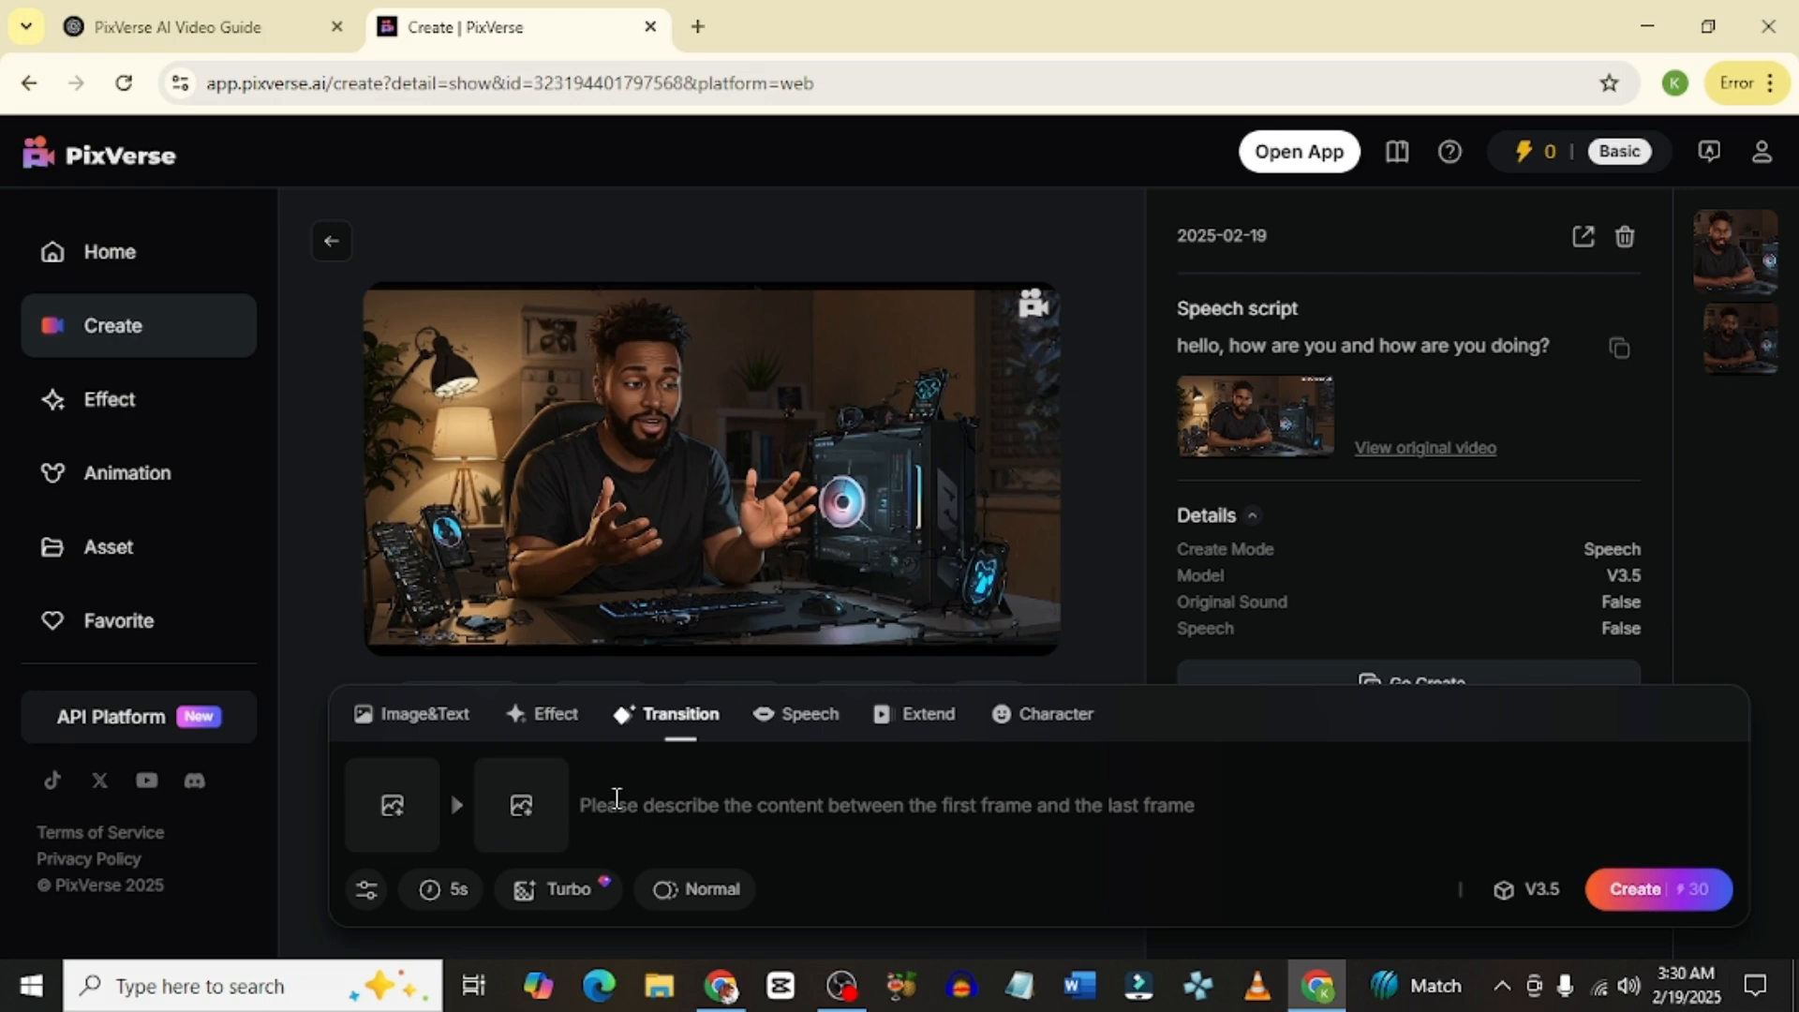
- Switch the generator to the Transition tab
{"action": "left_click", "coordinate": [554, 714]}
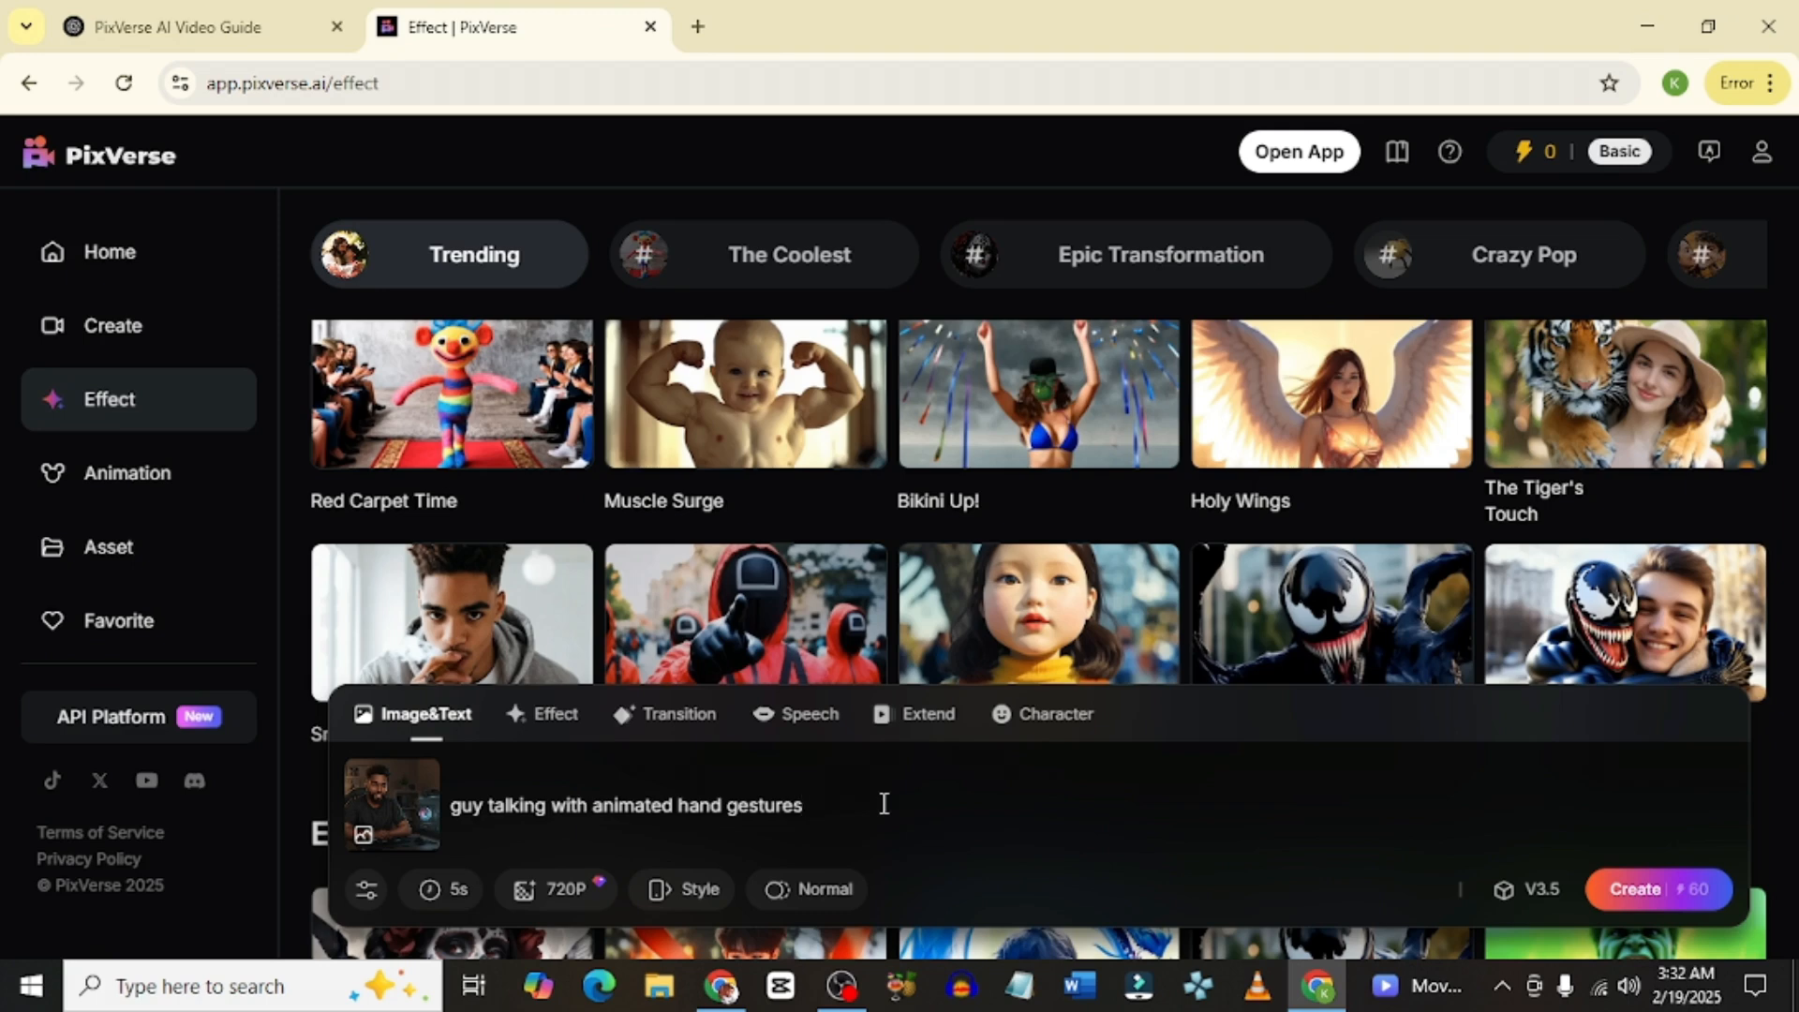
- Return to the Image&Text prompt with the hand-gestures description
{"action": "left_click", "coordinate": [803, 804]}
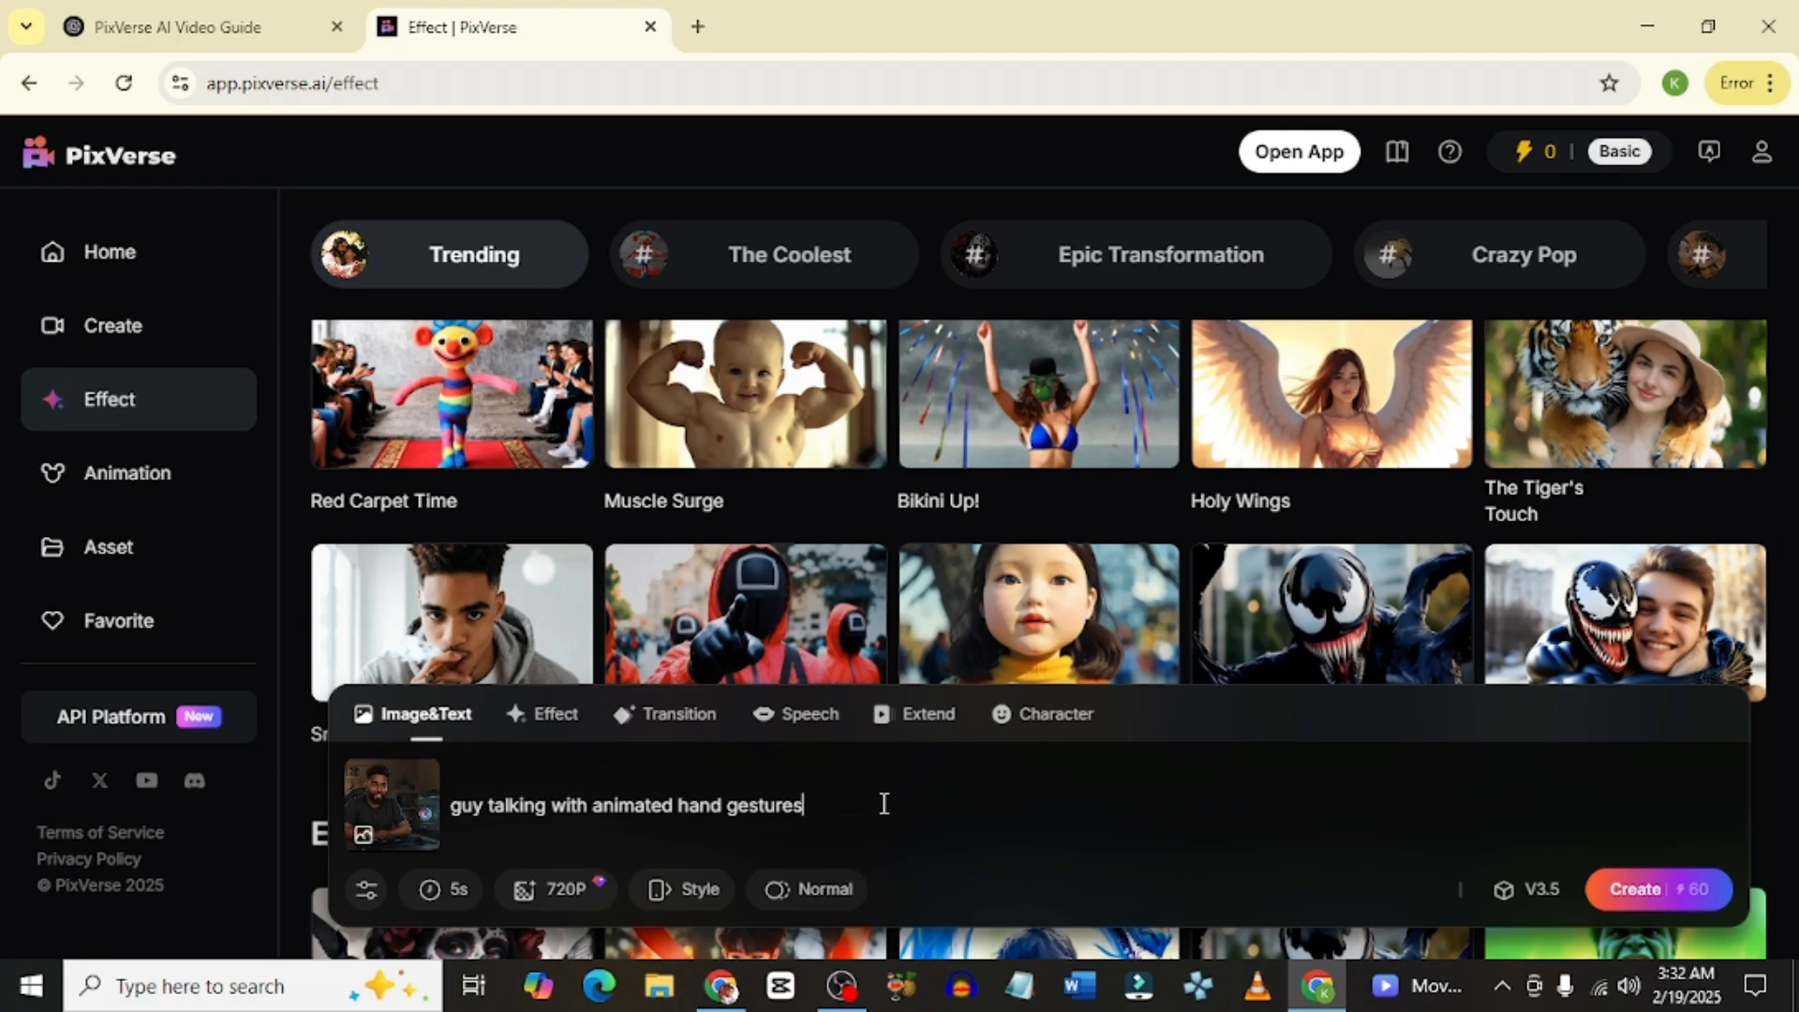